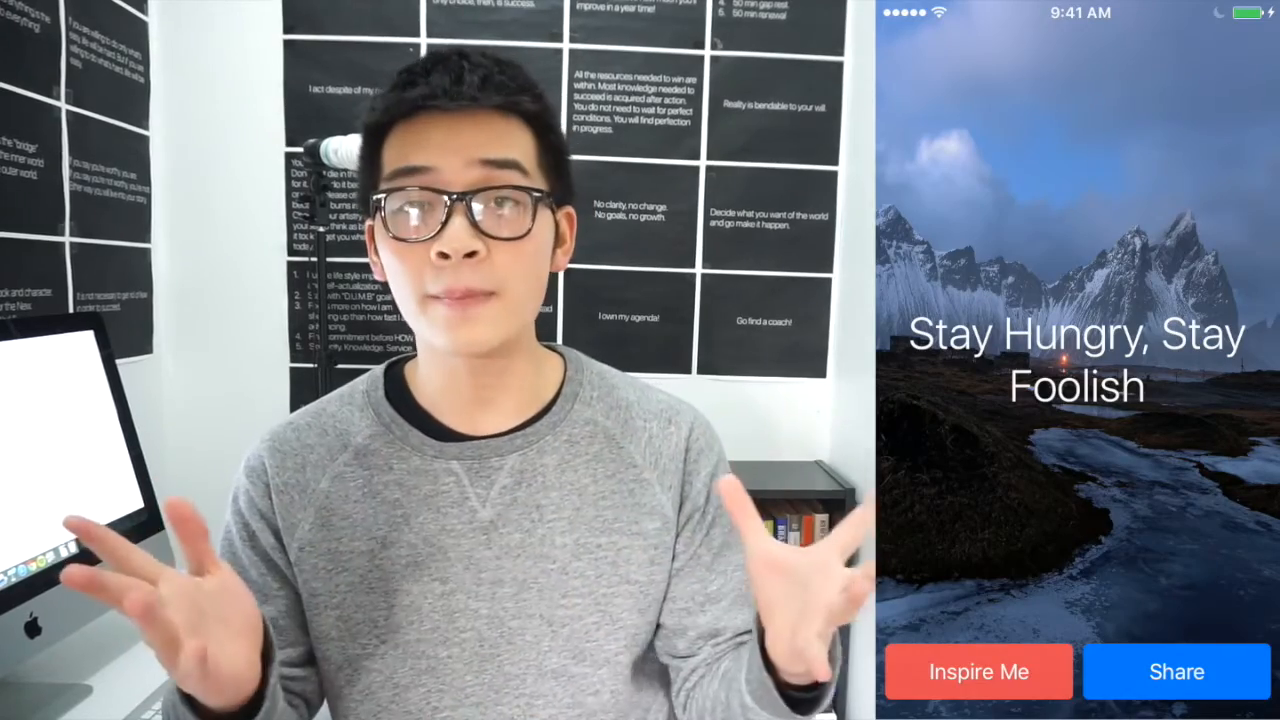
Cycle through three new inspirational quotes with Inspire Me.
{"action": "left_click", "coordinate": [978, 672]}
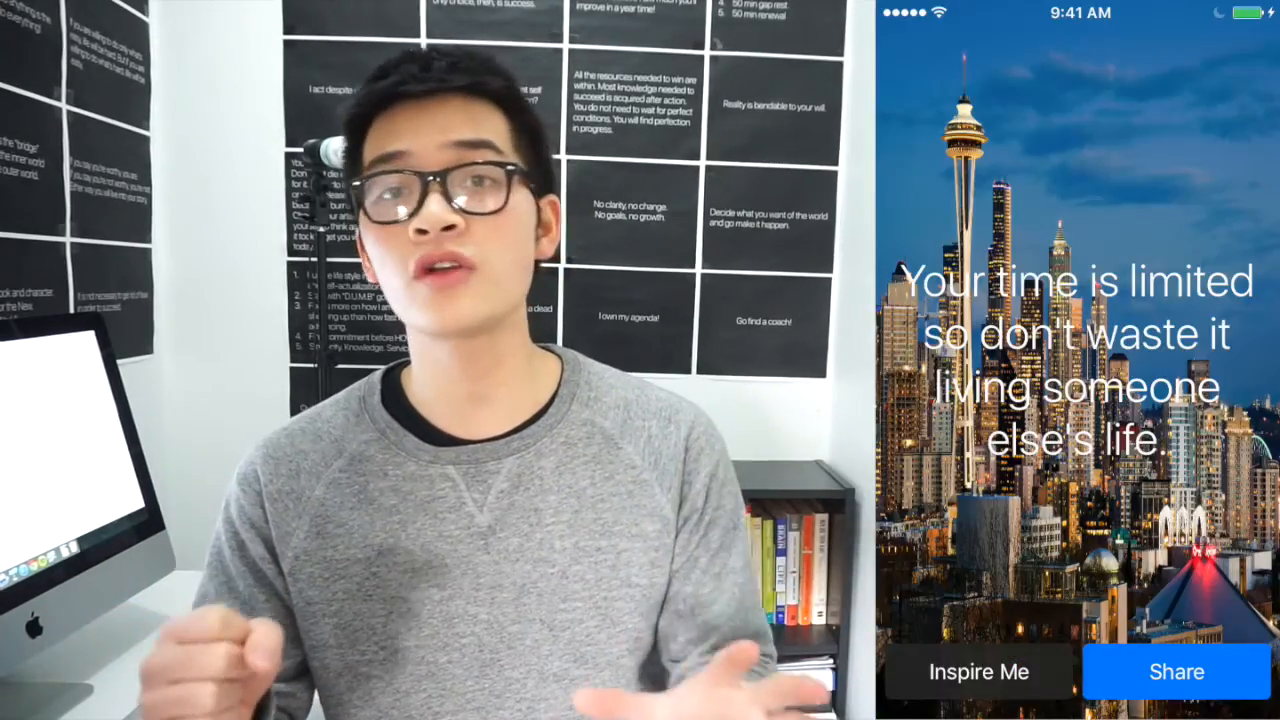
{"action": "left_click", "coordinate": [978, 672]}
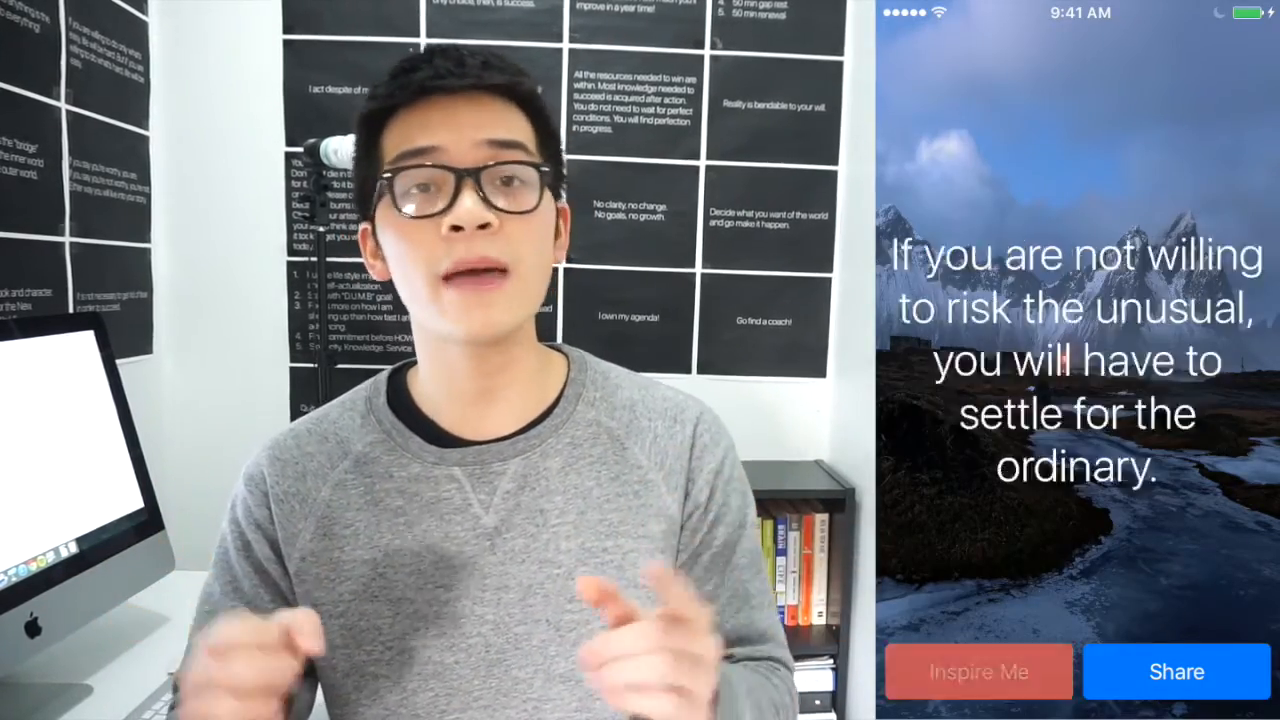
{"action": "left_click", "coordinate": [978, 672]}
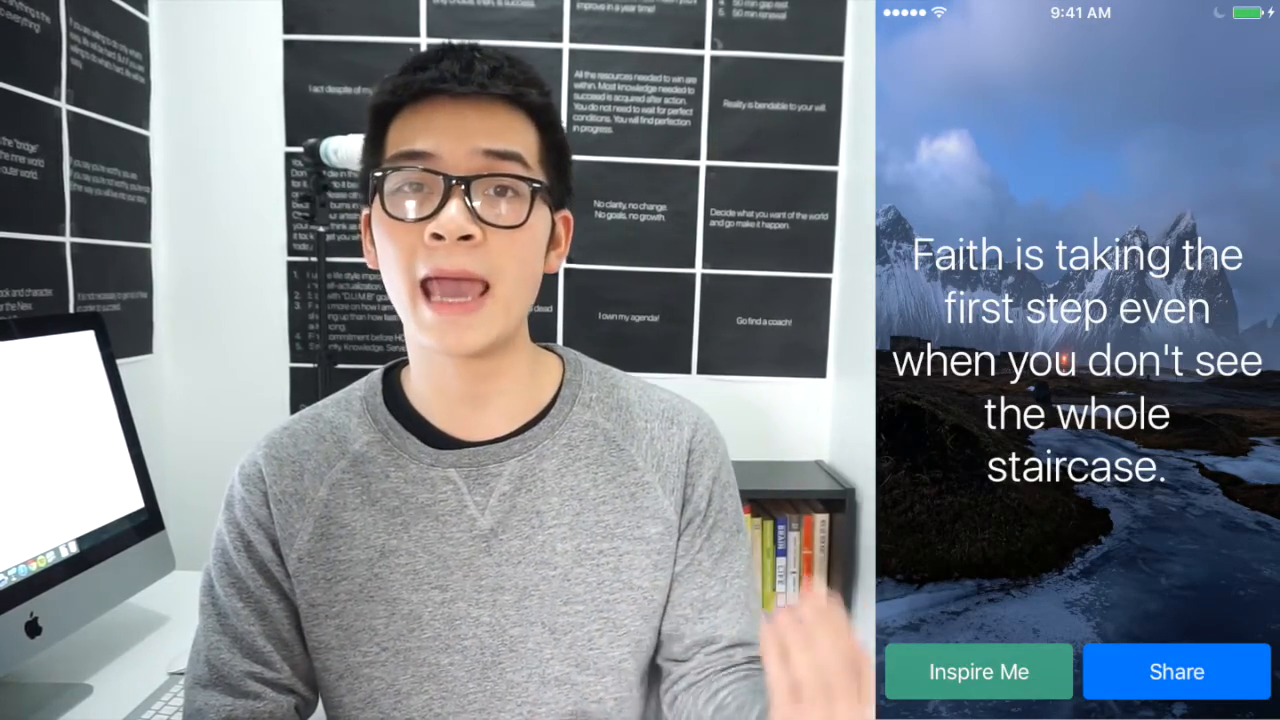
Share the current quote by email and send it, bringing up the image size choices.
{"action": "left_click", "coordinate": [1176, 672]}
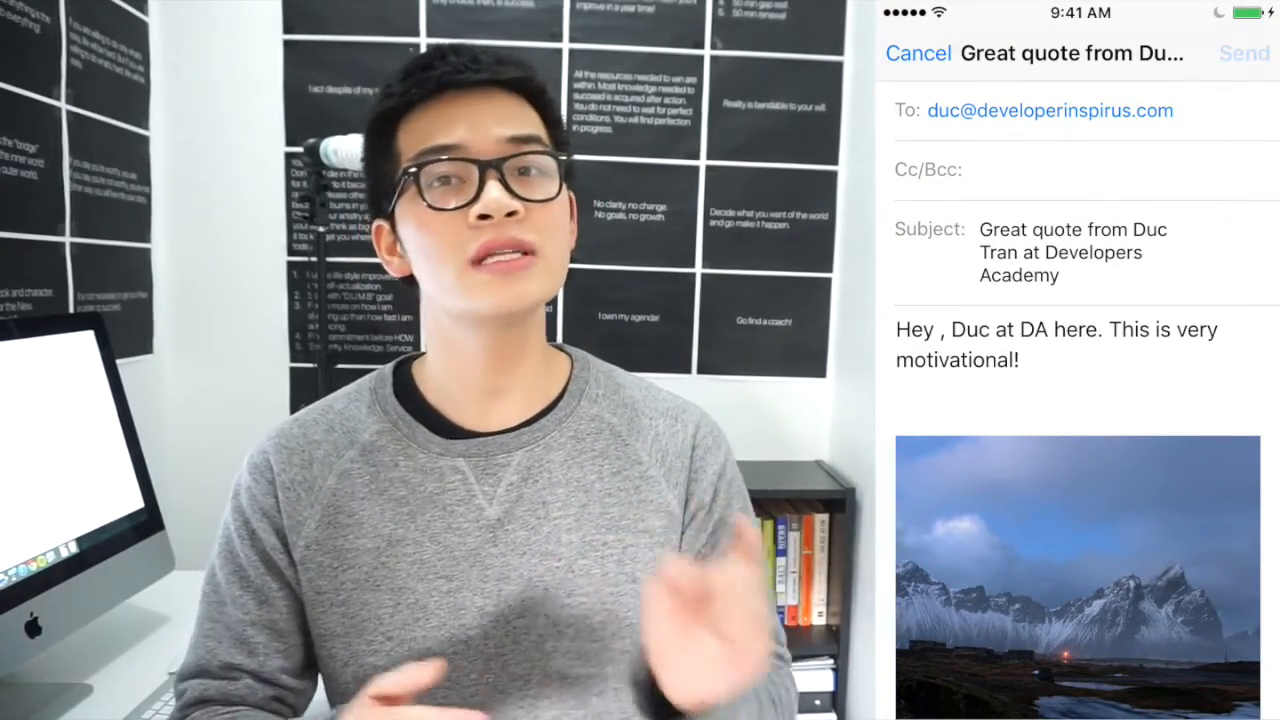
{"action": "left_click", "coordinate": [1244, 52]}
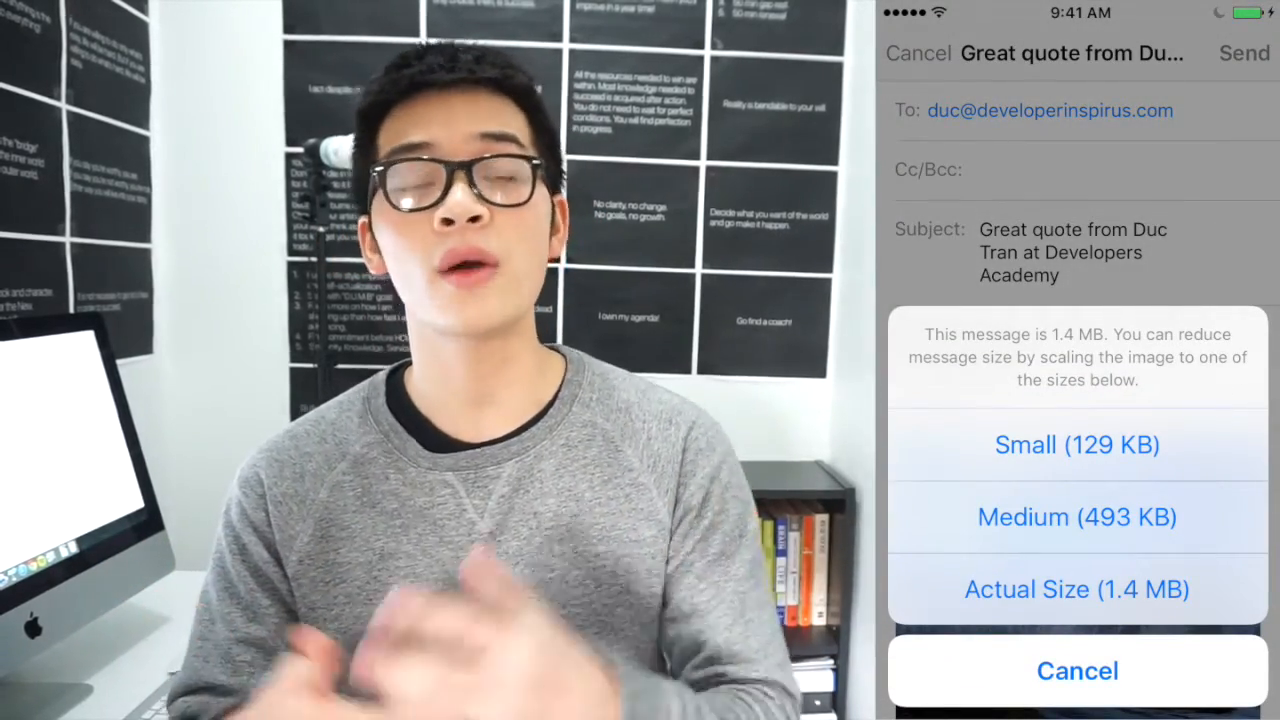
{"action": "left_click", "coordinate": [1076, 516]}
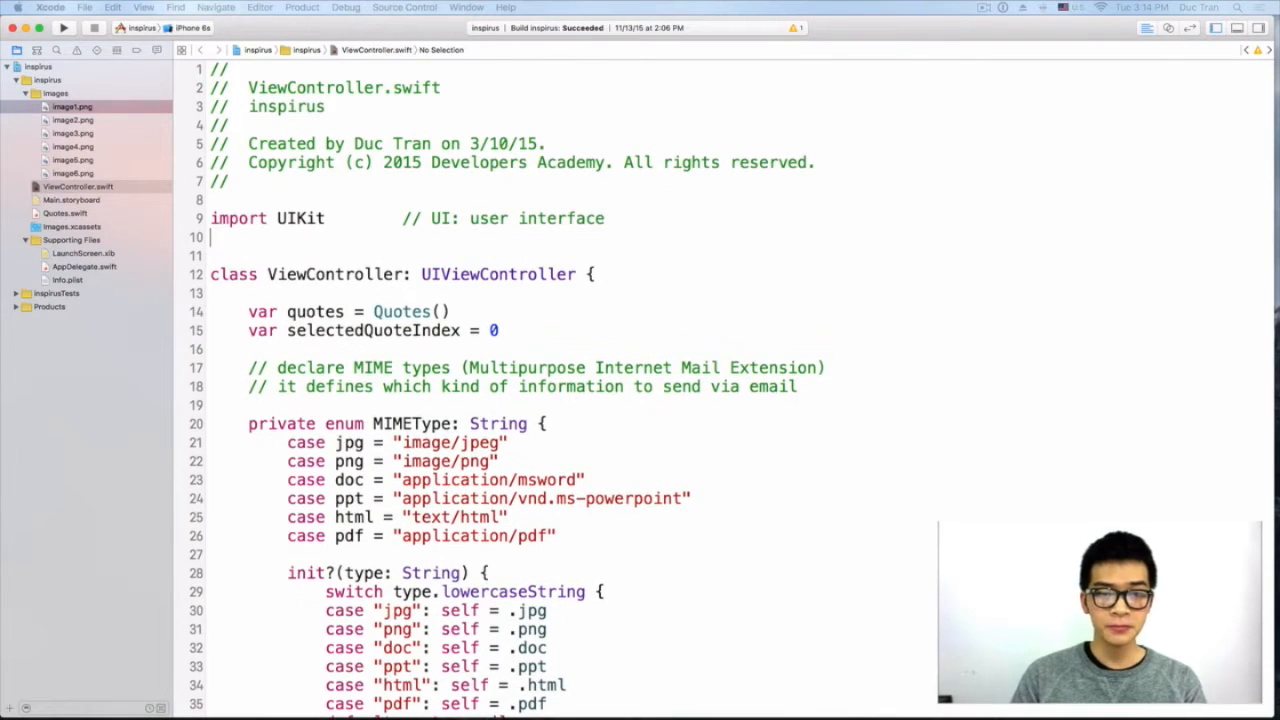
Add 'import MessageUI' below the UIKit import in ViewController.swift.
{"action": "type", "text": "import"}
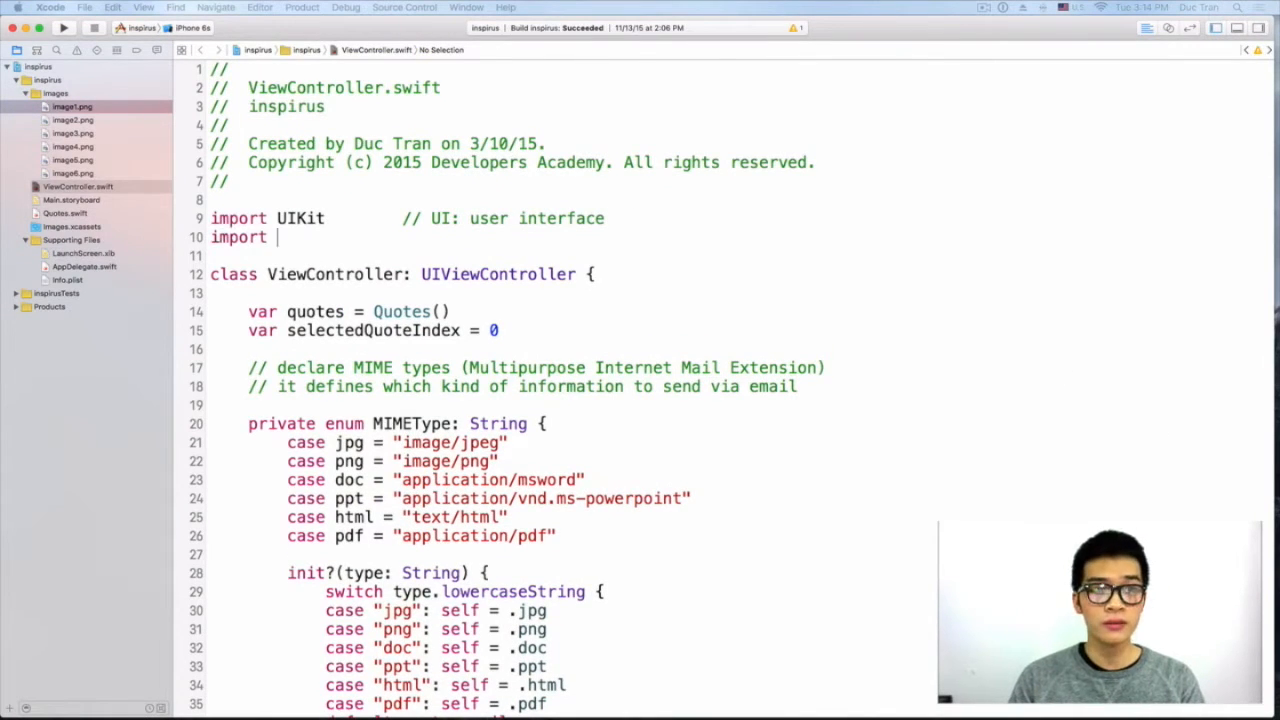
{"action": "type", "text": "MessageUi"}
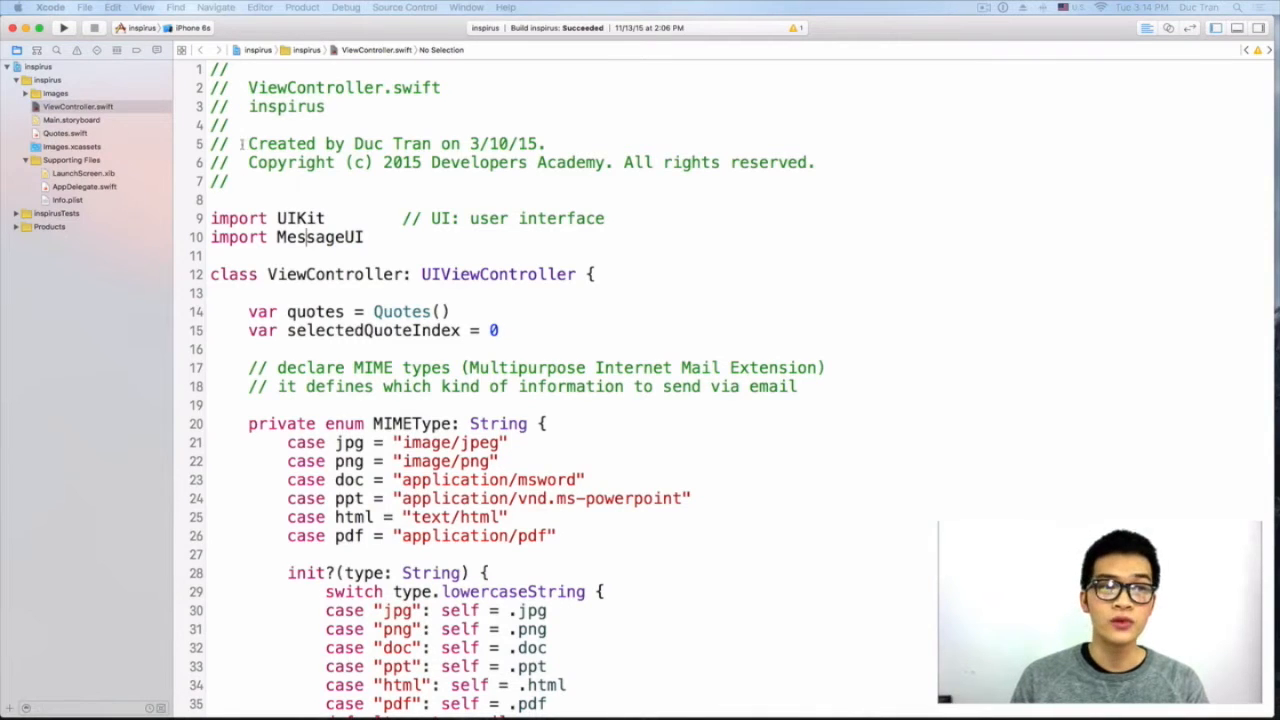
{"action": "scroll", "scroll_direction": "down", "scroll_amount": 3}
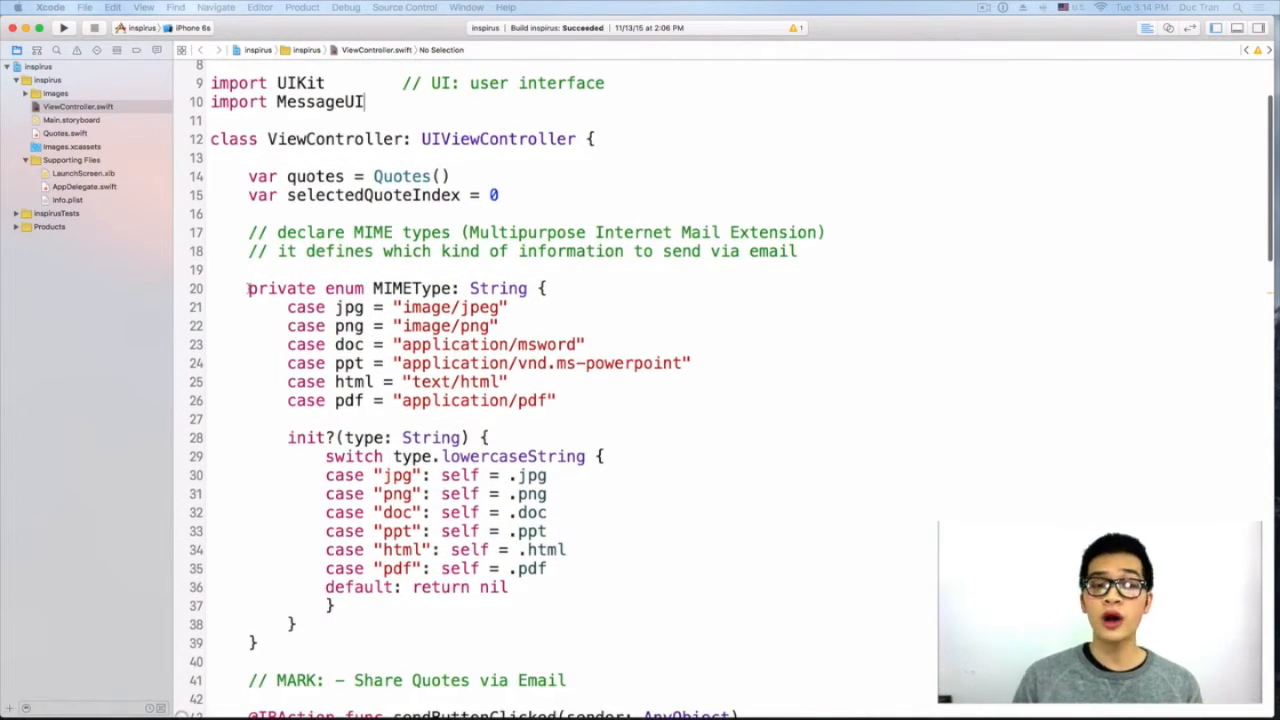
{"action": "double_click", "coordinate": [412, 288]}
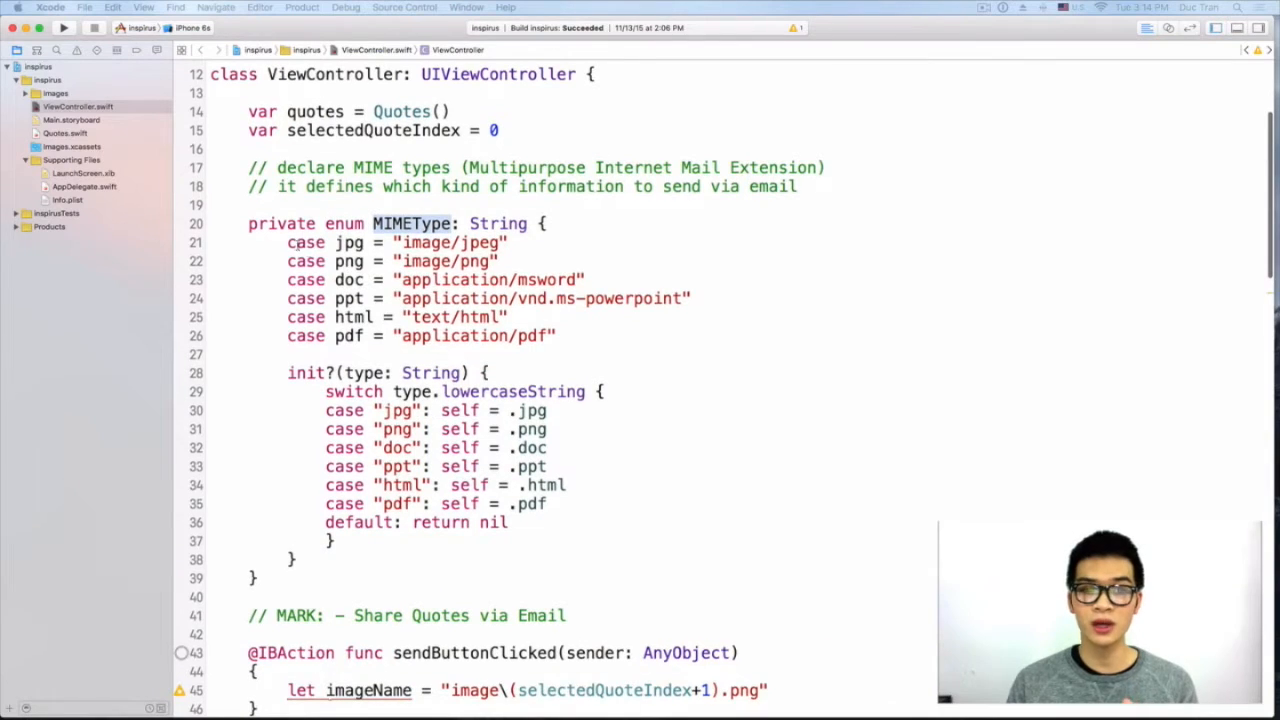
{"action": "left_click_drag", "start_coordinate": [288, 242], "coordinate": [336, 558]}
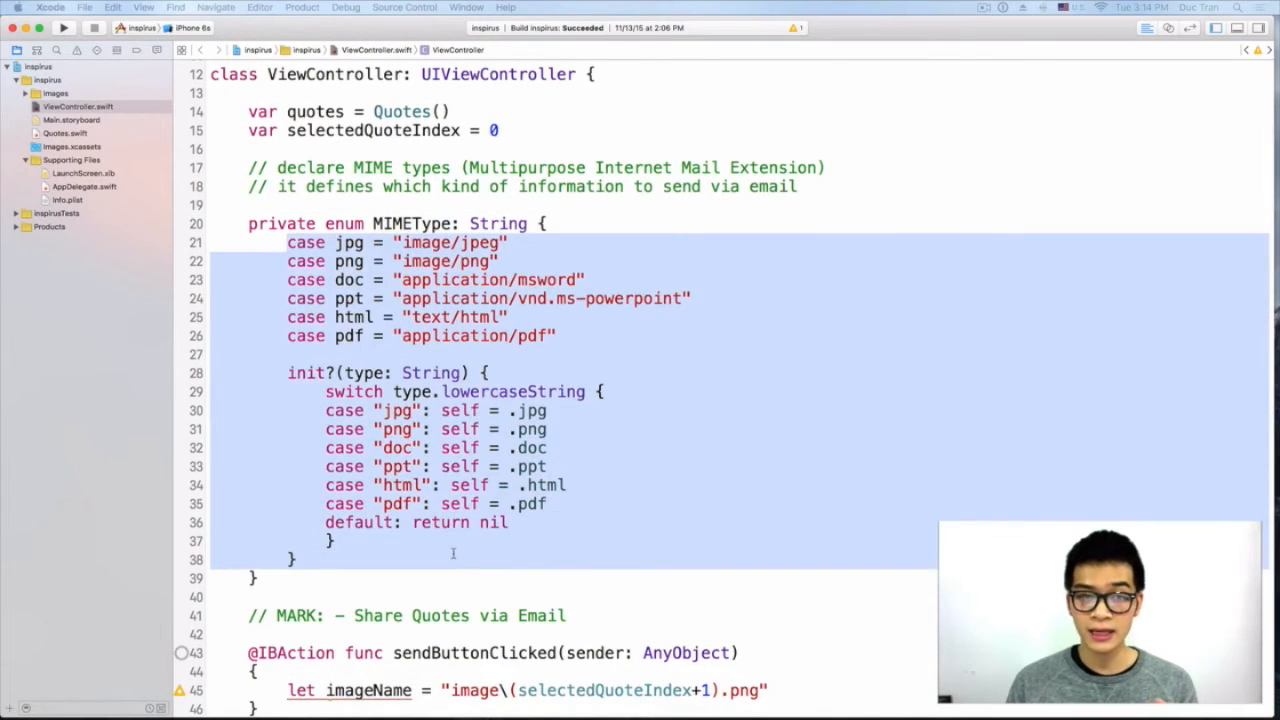
{"action": "left_click", "coordinate": [296, 560]}
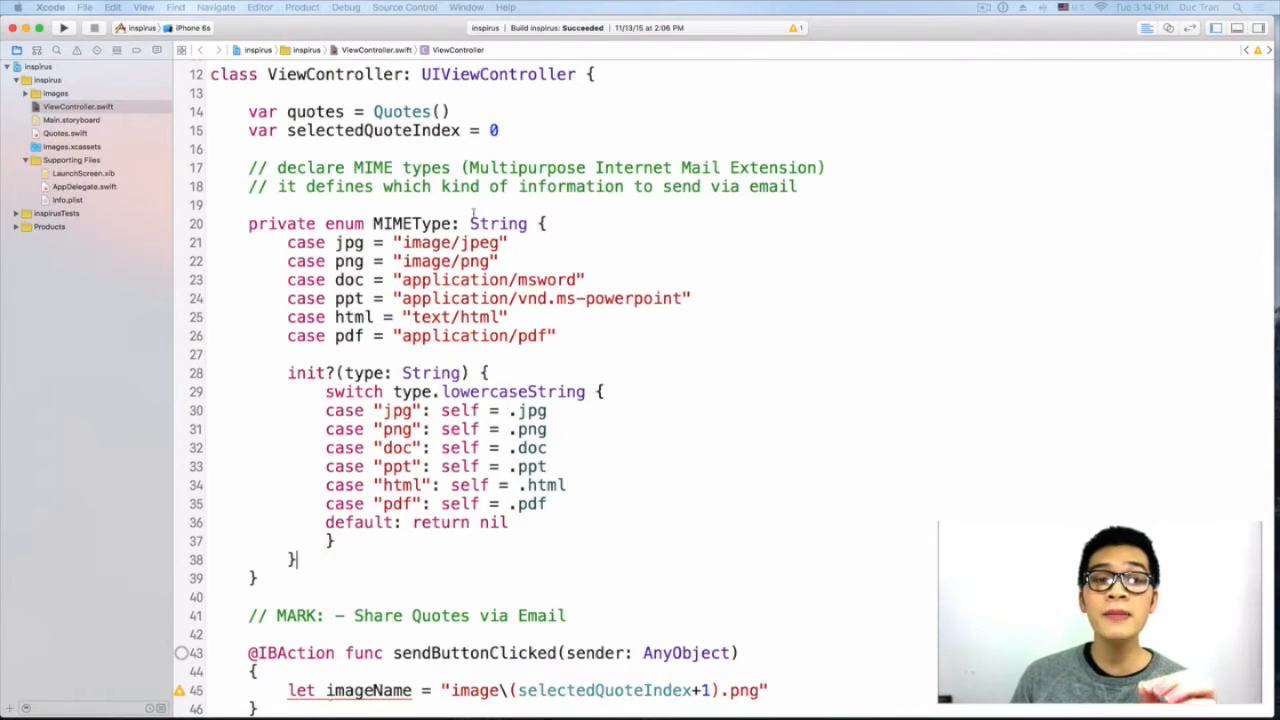
{"action": "left_click_drag", "start_coordinate": [466, 168], "coordinate": [818, 168]}
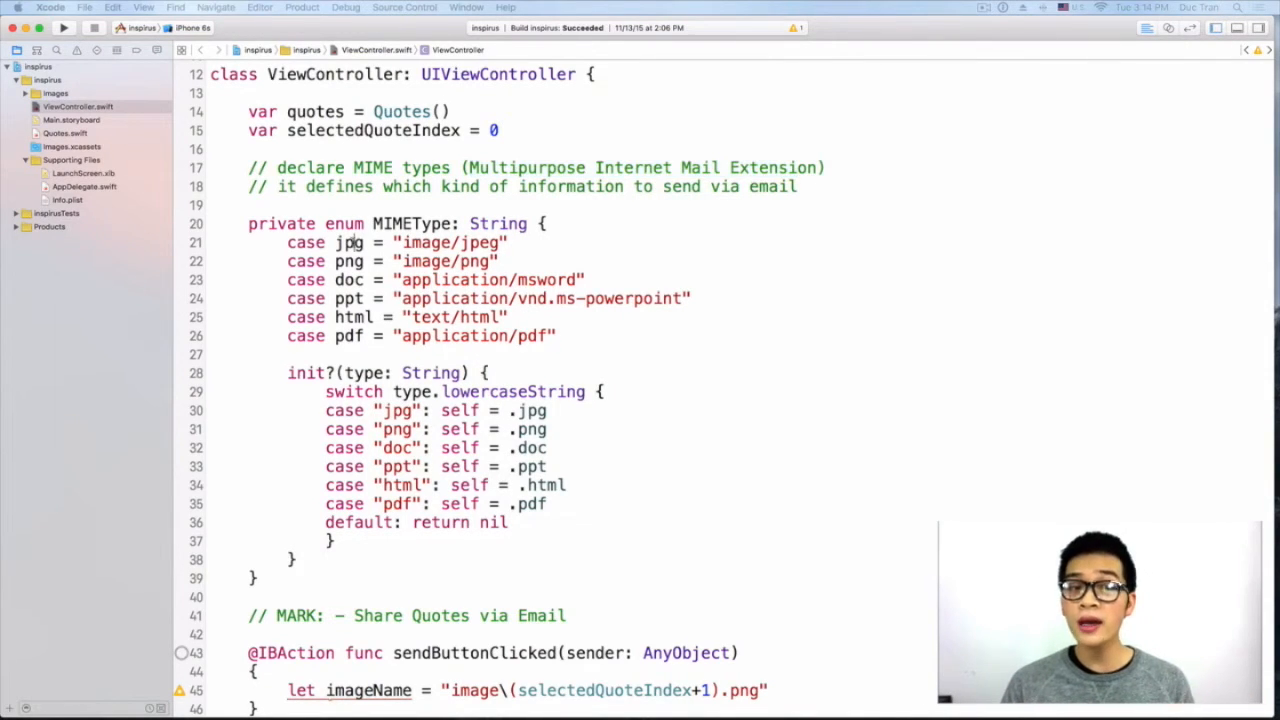
{"action": "double_click", "coordinate": [348, 280]}
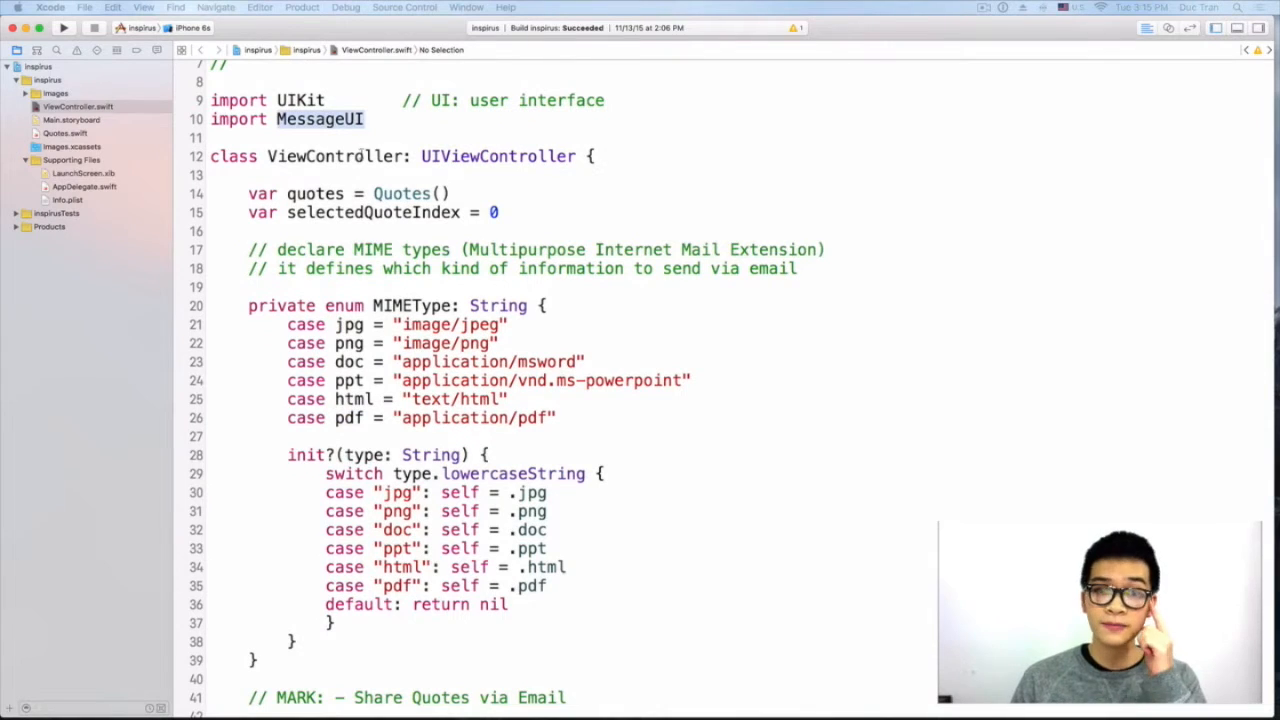
{"action": "scroll", "scroll_direction": "down", "scroll_amount": 3}
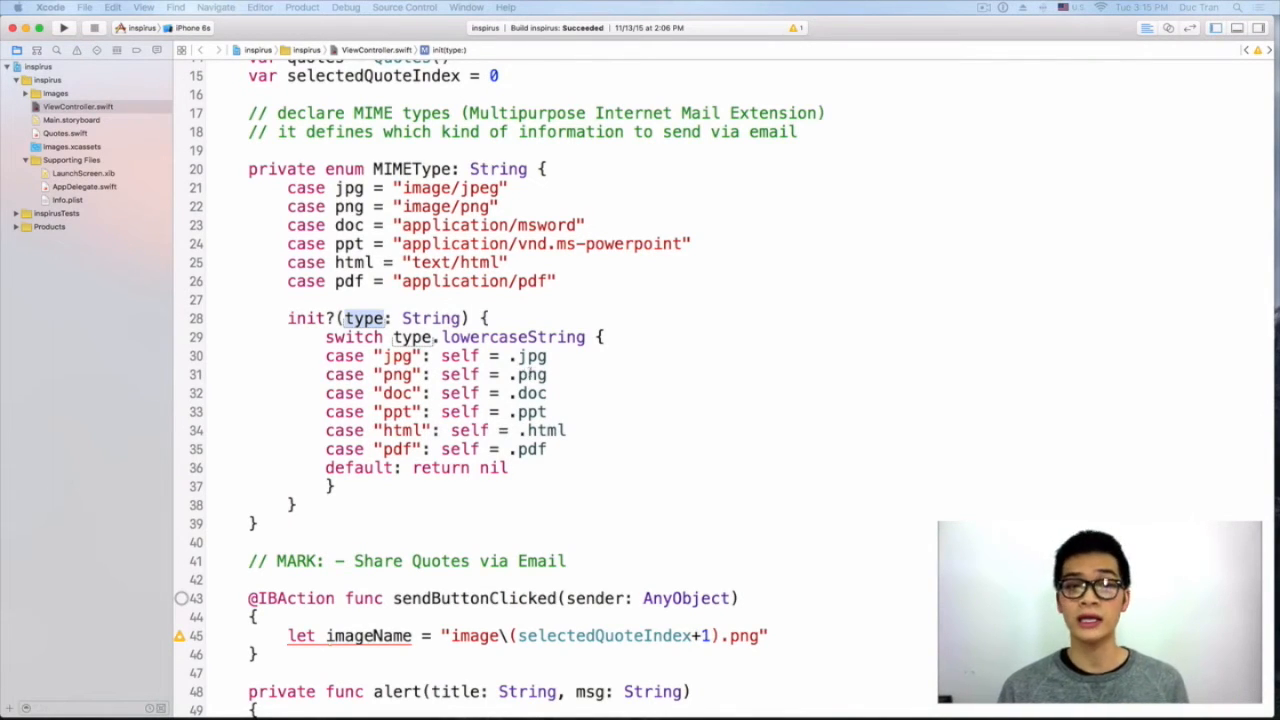
{"action": "left_click_drag", "start_coordinate": [290, 188], "coordinate": [256, 524]}
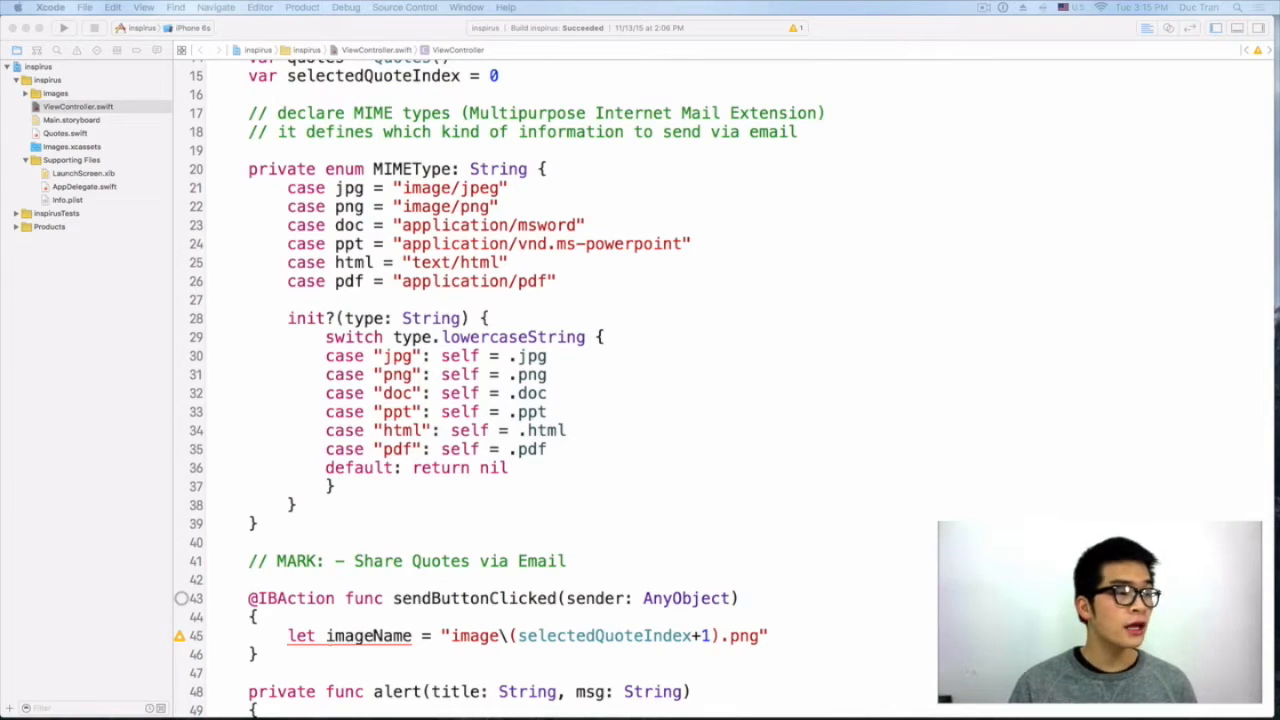
Scroll down past the alert function to the Share Quotes via Email comment.
{"action": "scroll", "scroll_direction": "down", "scroll_amount": 3}
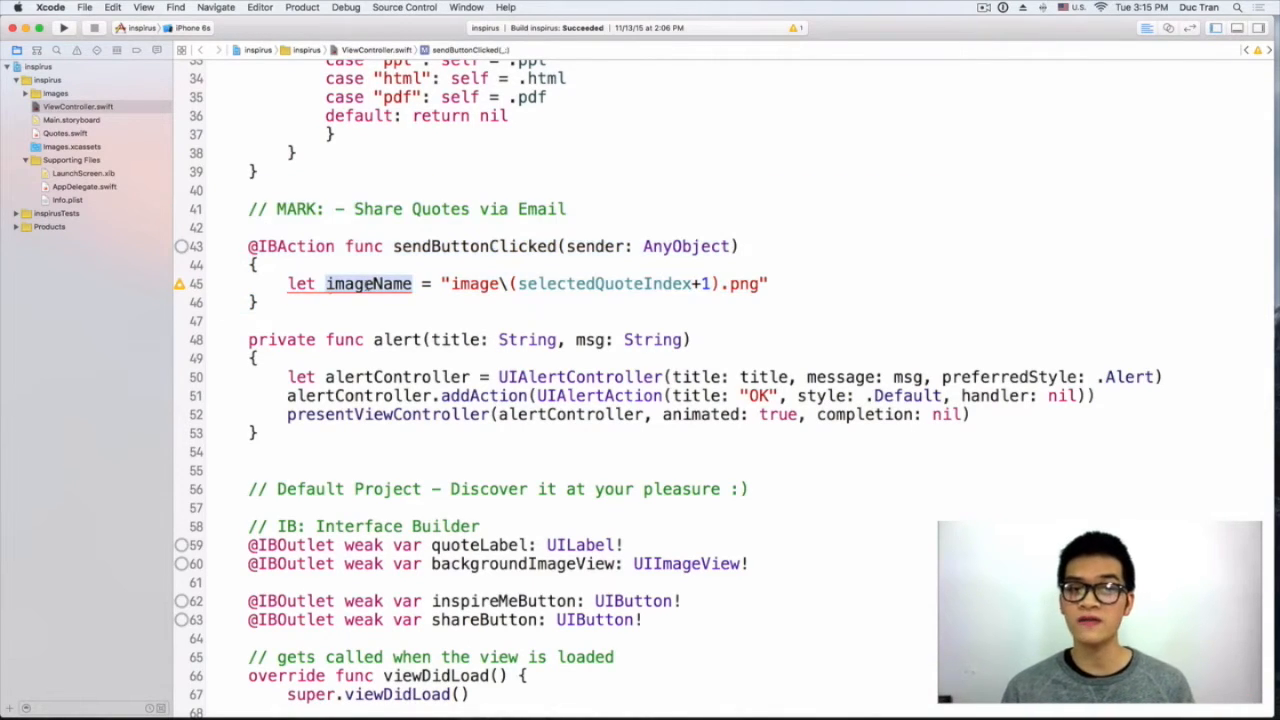
{"action": "scroll", "scroll_direction": "down", "scroll_amount": 3}
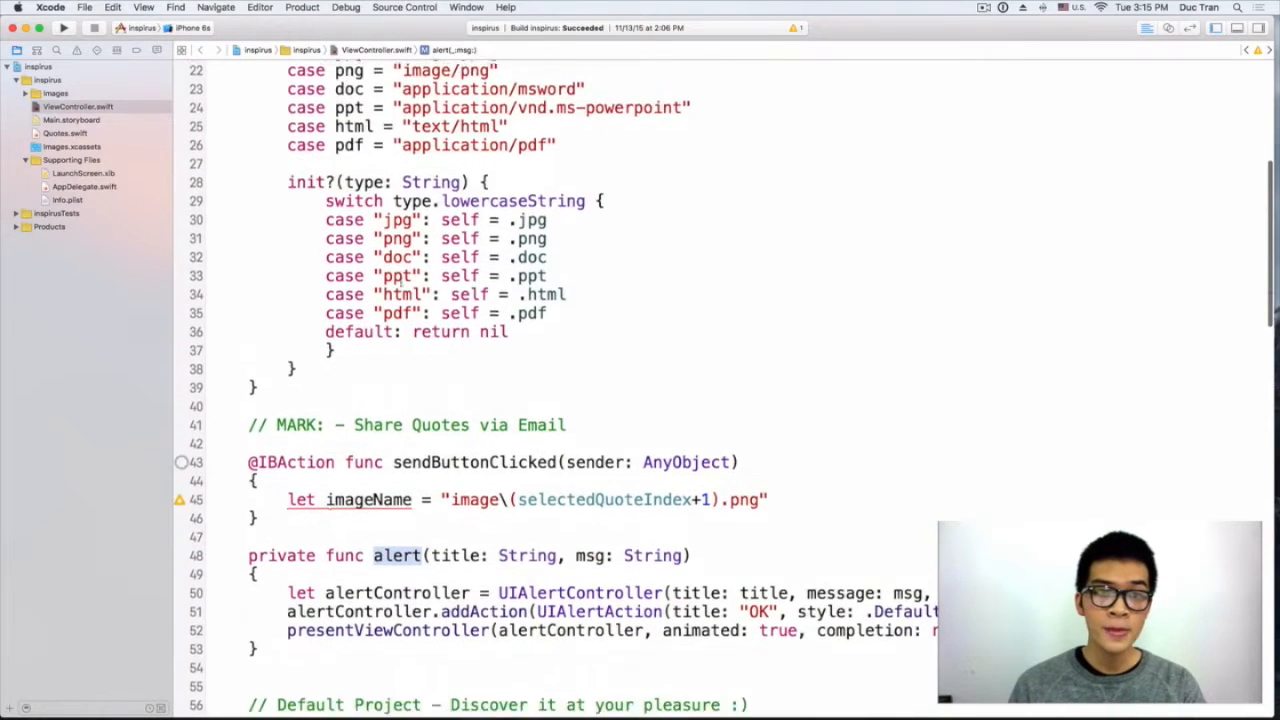
{"action": "scroll", "scroll_direction": "down", "scroll_amount": 3}
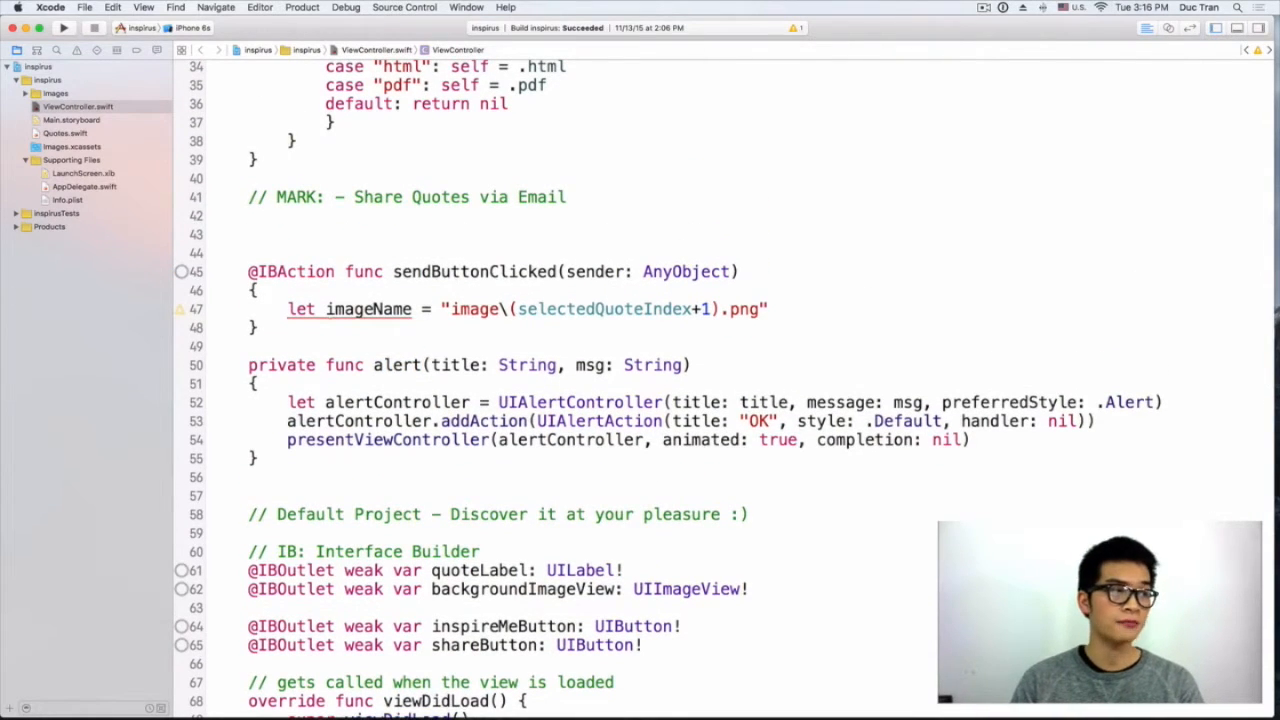
Declare an empty func showMailComposerWith(attachmentURL: String) above sendButtonClicked.
{"action": "type", "text": "showMailCo"}
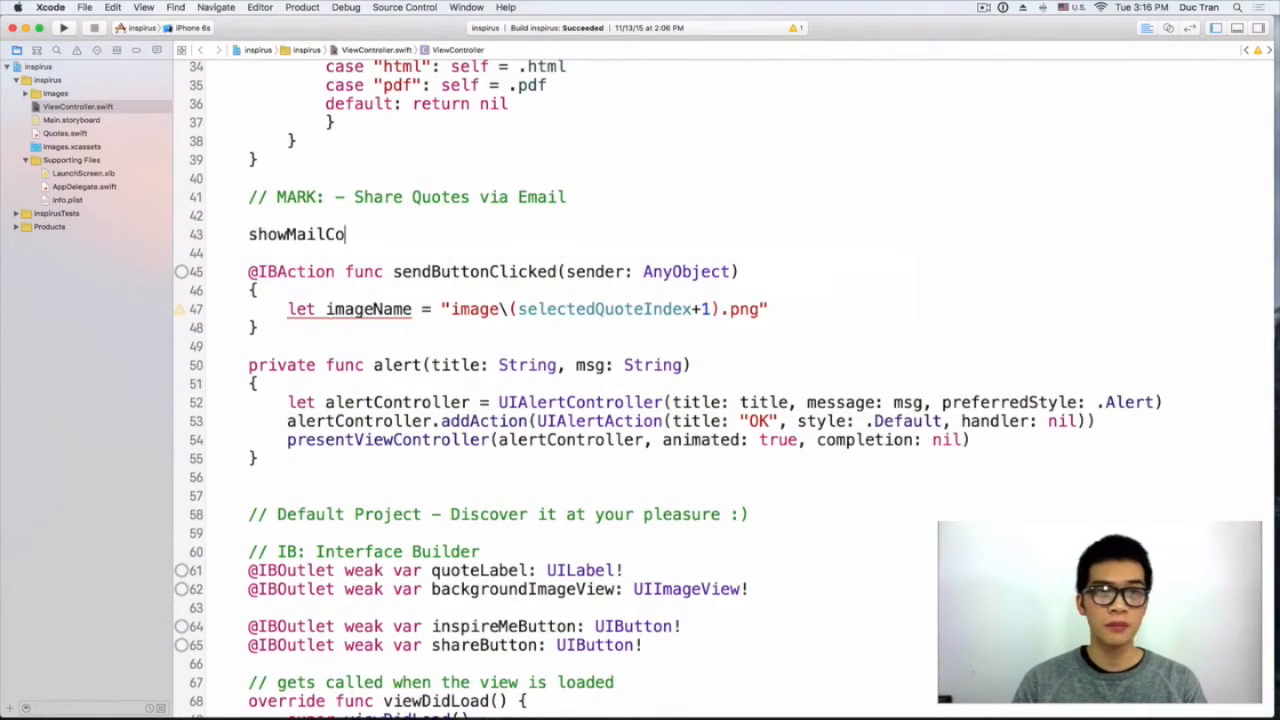
{"action": "type", "text": "mposerWith("}
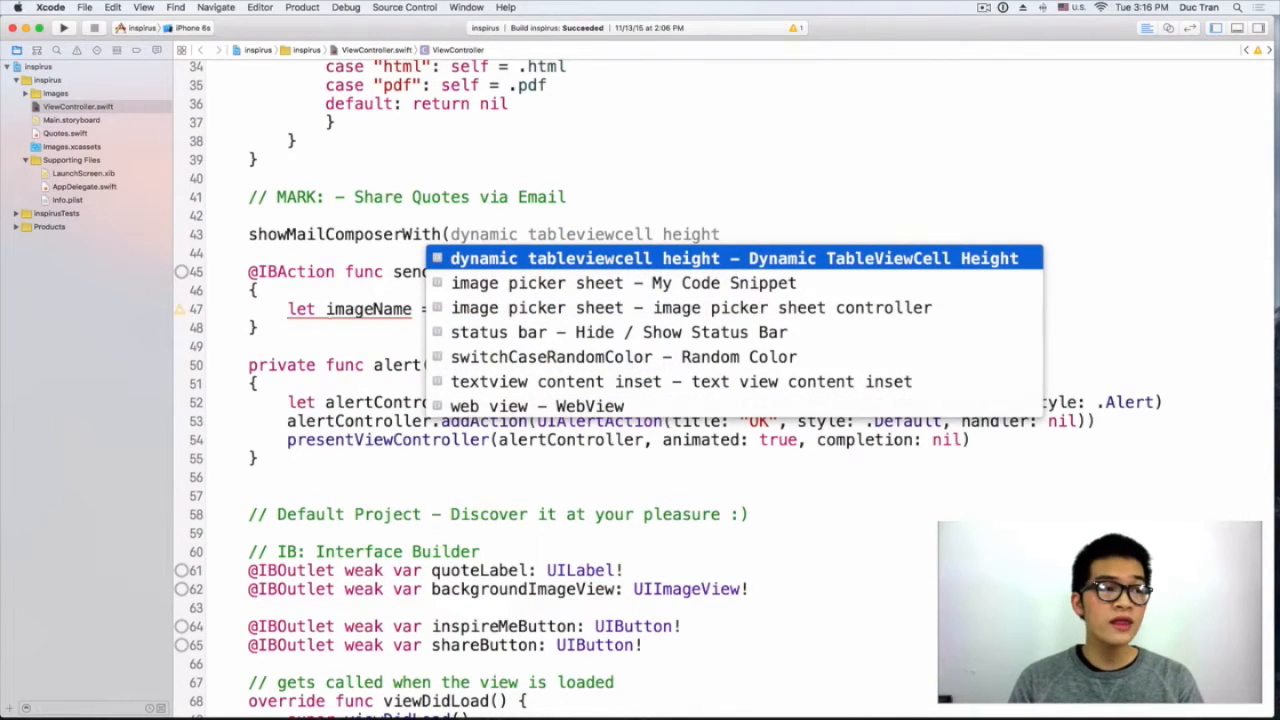
{"action": "type", "text": "attachmentURL: String)"}
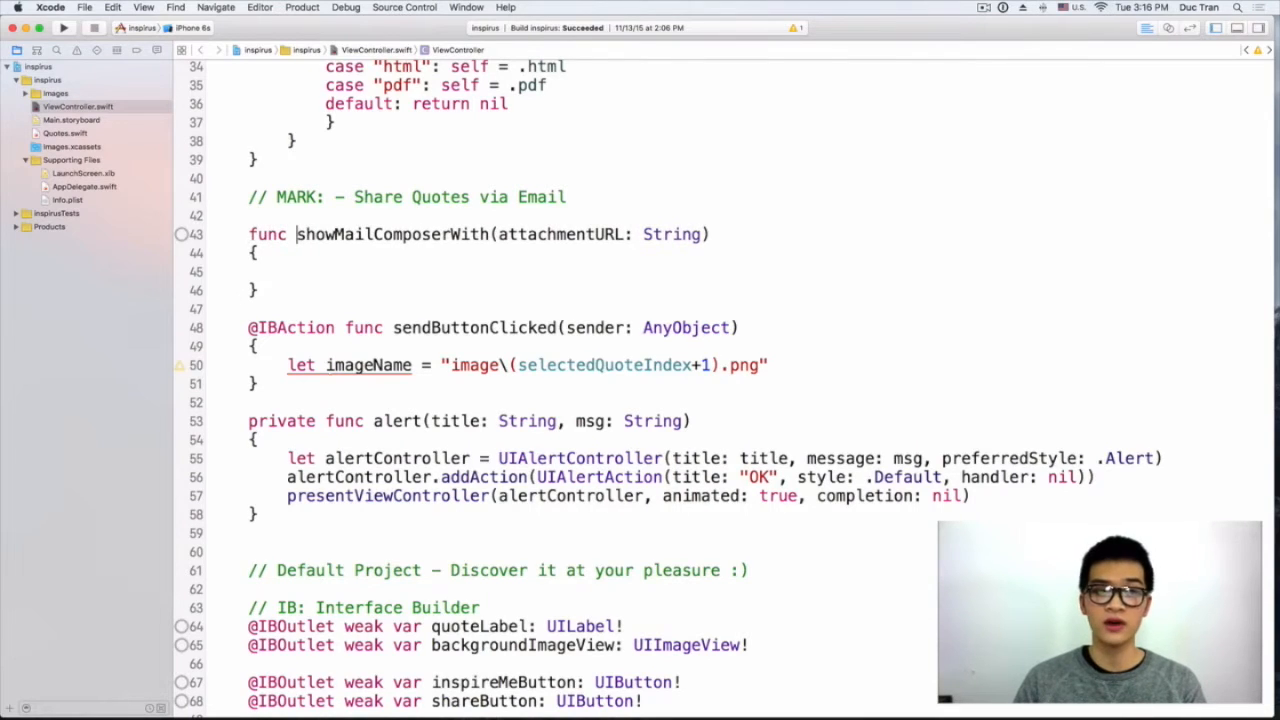
{"action": "left_click", "coordinate": [392, 234]}
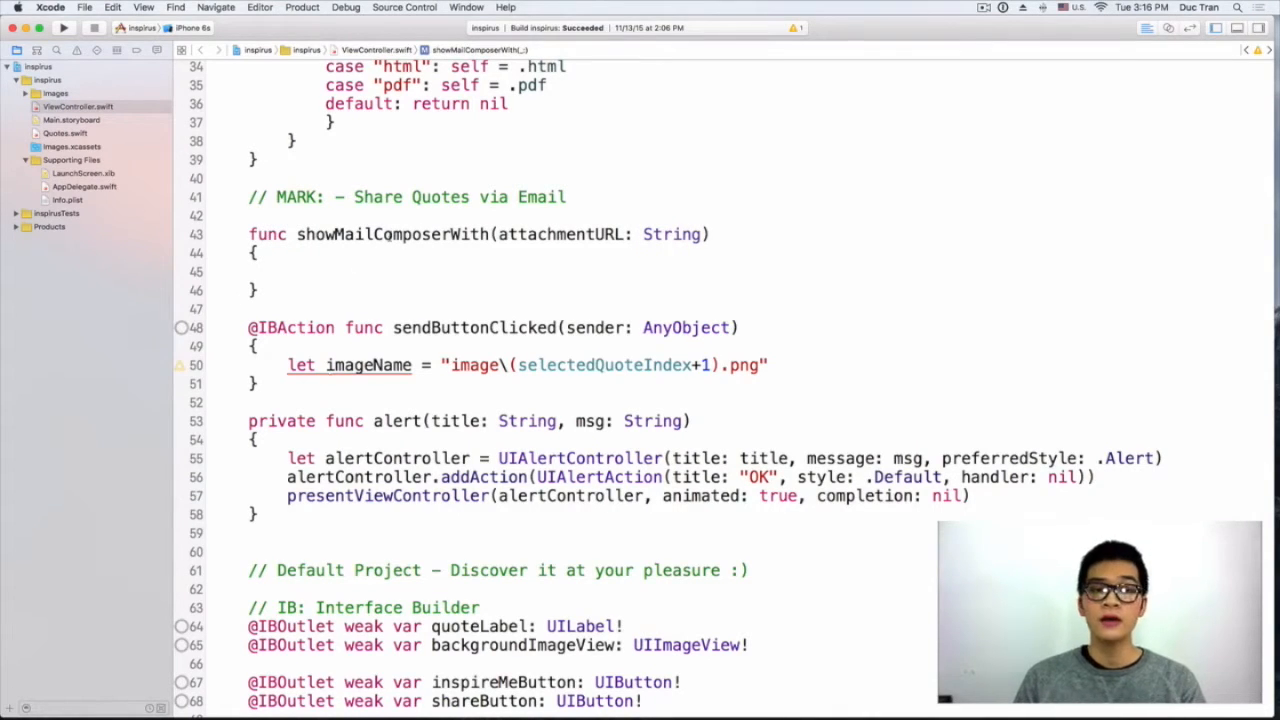
{"action": "double_click", "coordinate": [392, 232]}
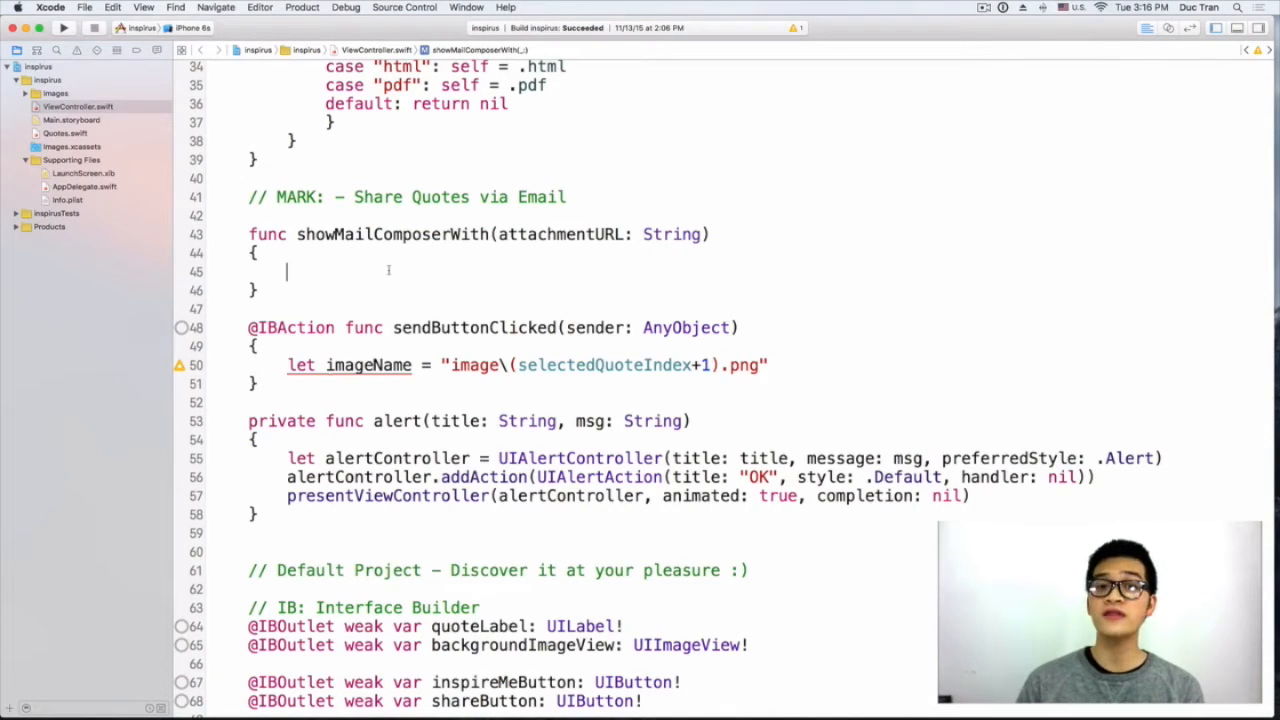
Add an empty if MFMailComposeViewController.canSendMail() block inside the function body.
{"action": "scroll", "scroll_direction": "down", "scroll_amount": 3}
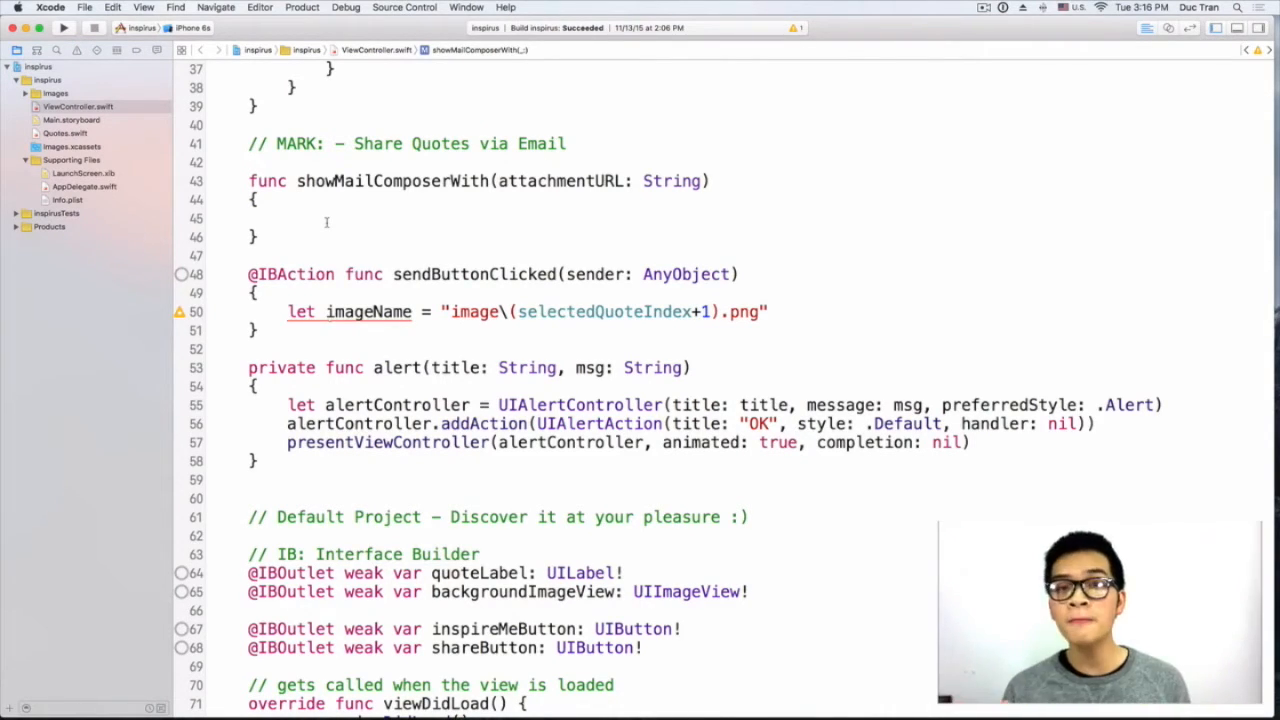
{"action": "left_click", "coordinate": [290, 218]}
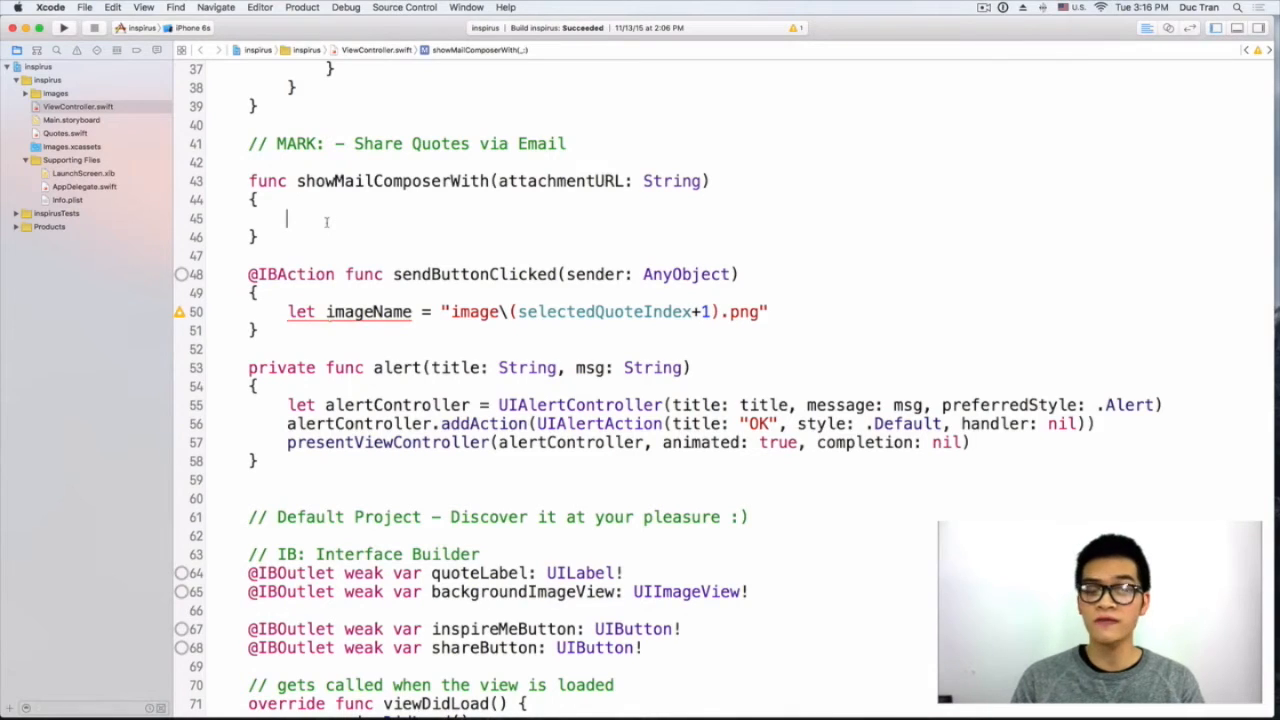
{"action": "type", "text": "if MFMailComposeViewController."}
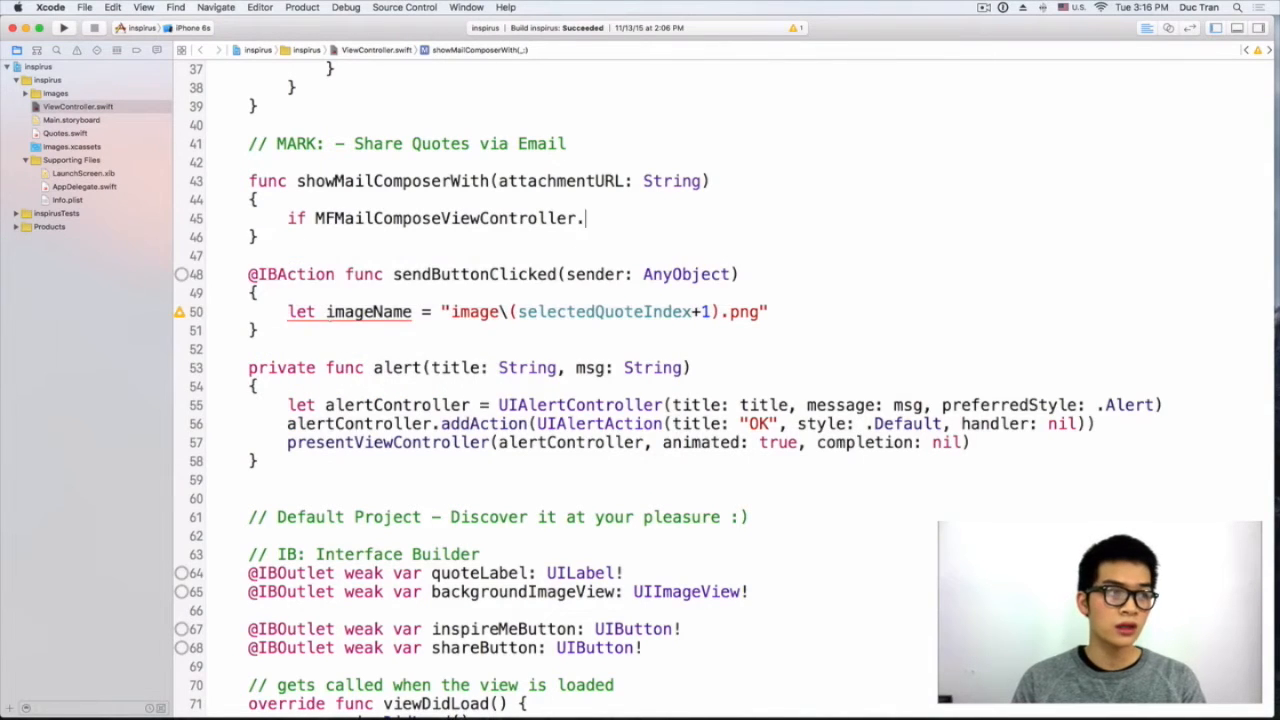
{"action": "type", "text": "canSendMail() {"}
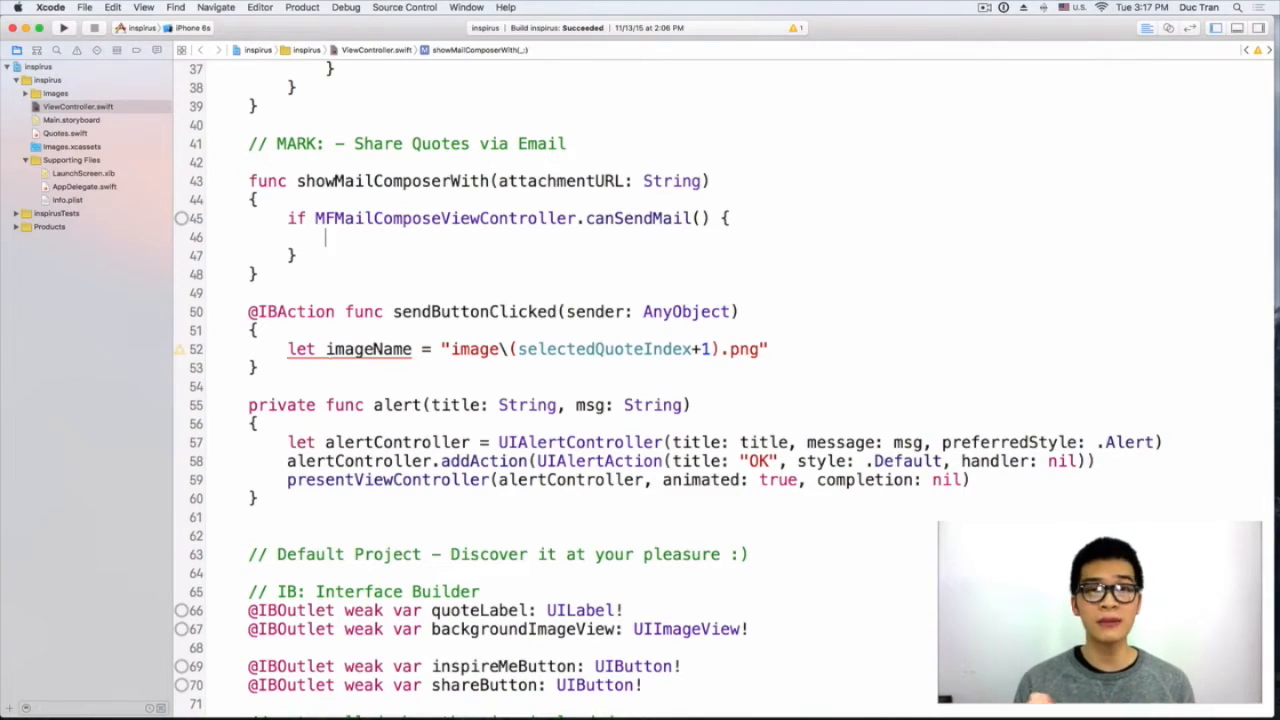
Declare let subject = "Great quote from Developers Academy" inside the canSendMail block.
{"action": "type", "text": "let"}
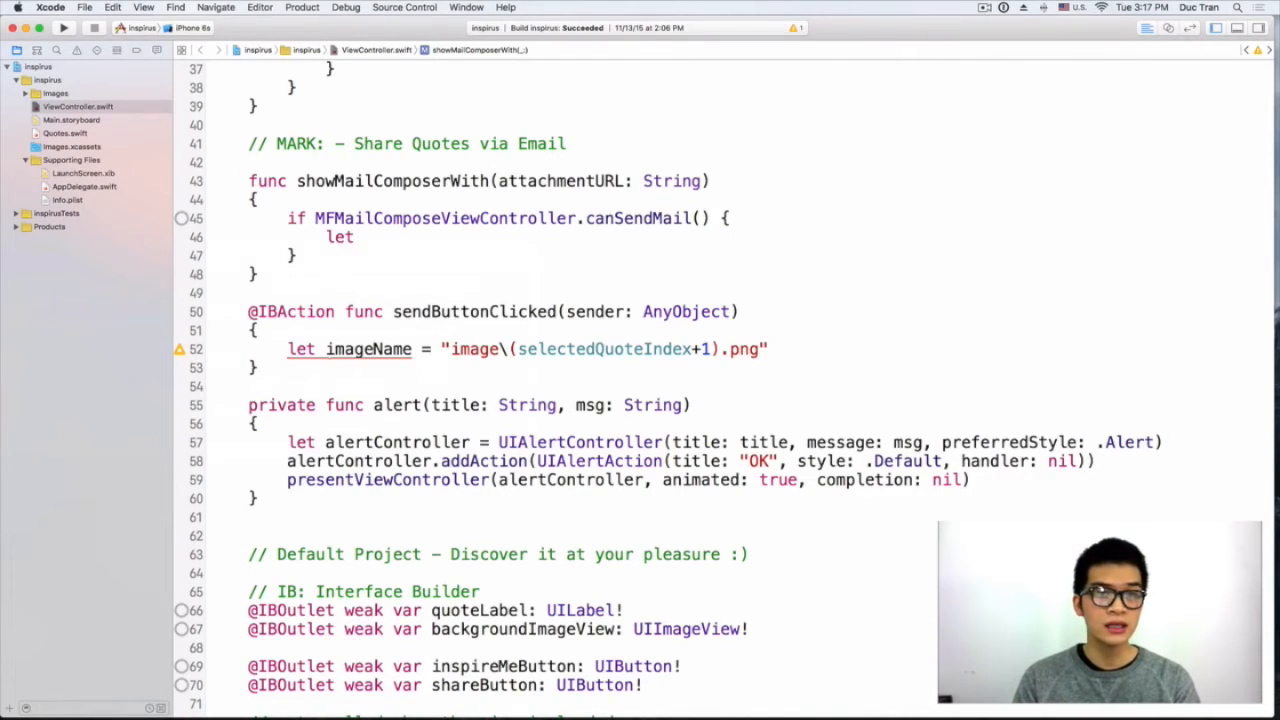
{"action": "type", "text": "subject = \""}
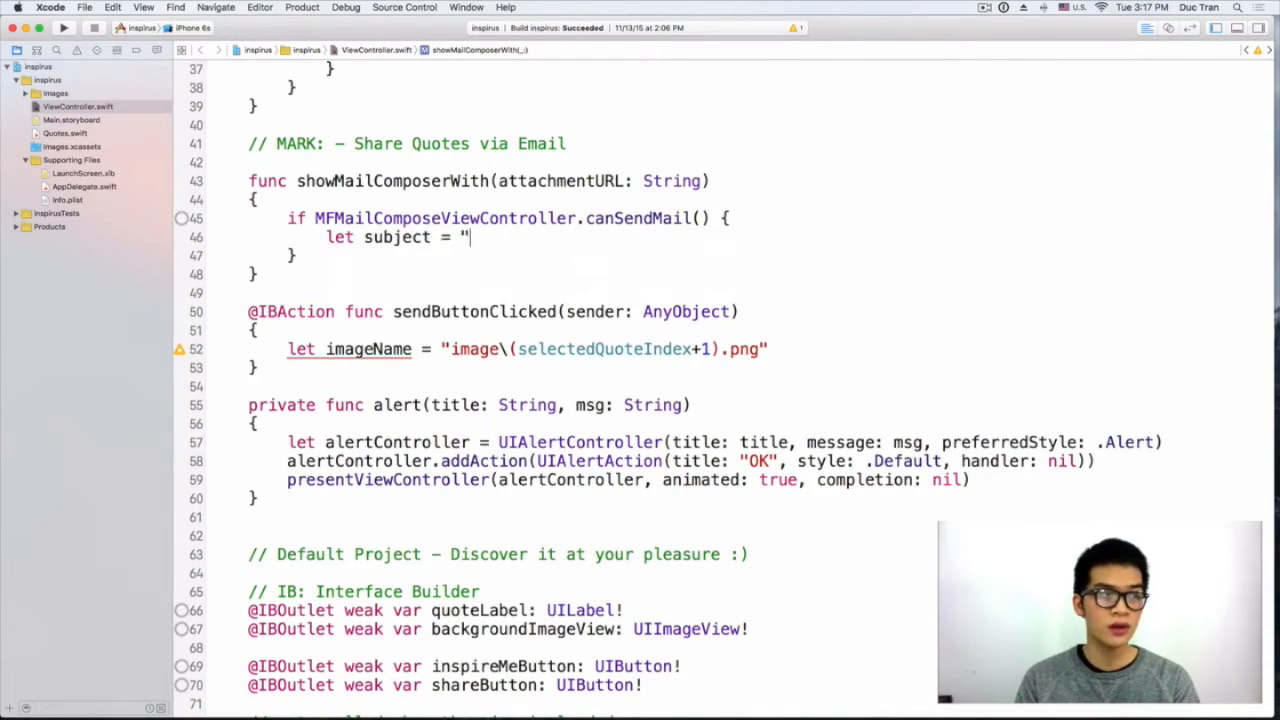
{"action": "type", "text": "Great quote"}
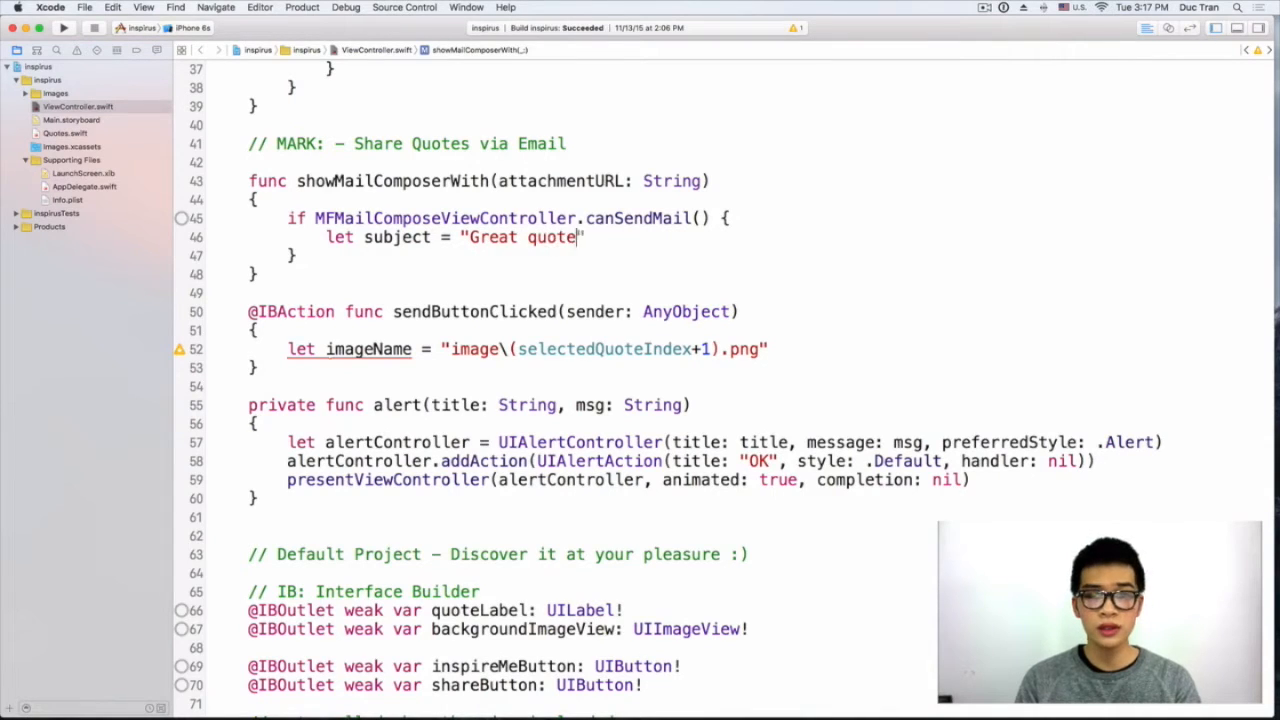
{"action": "type", "text": "from Develp"}
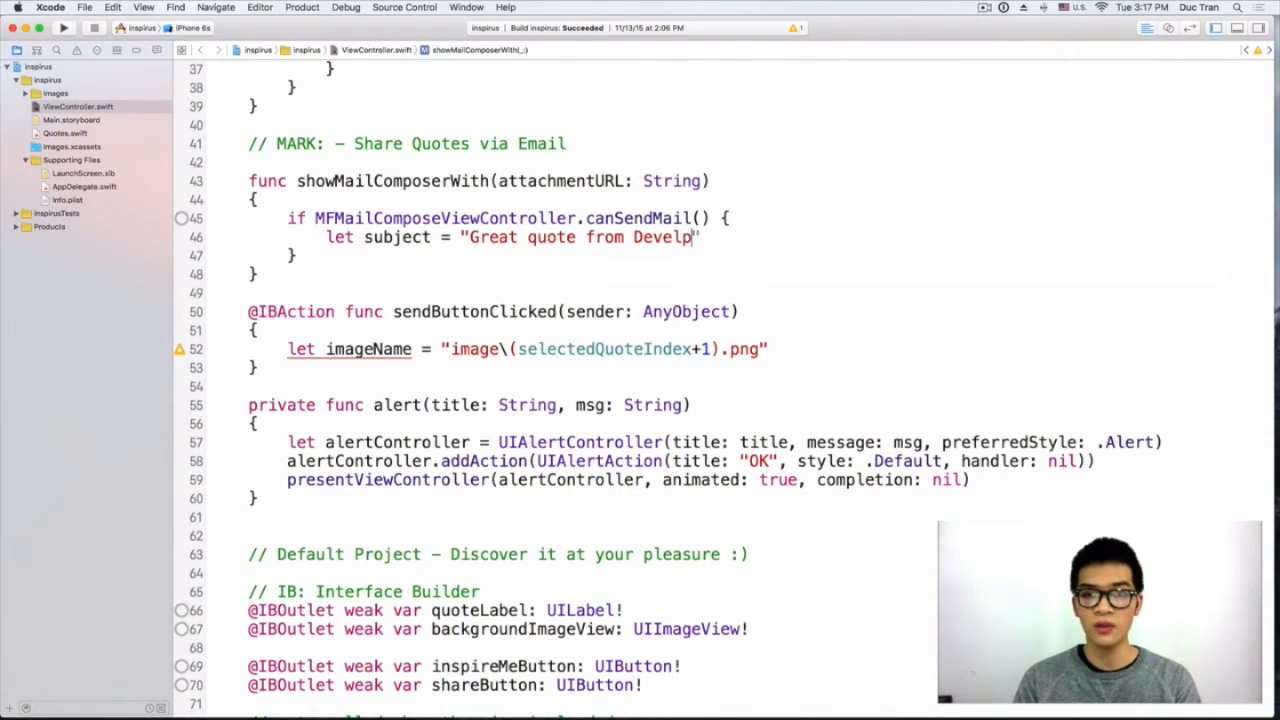
{"action": "type", "text": "ers Academy"}
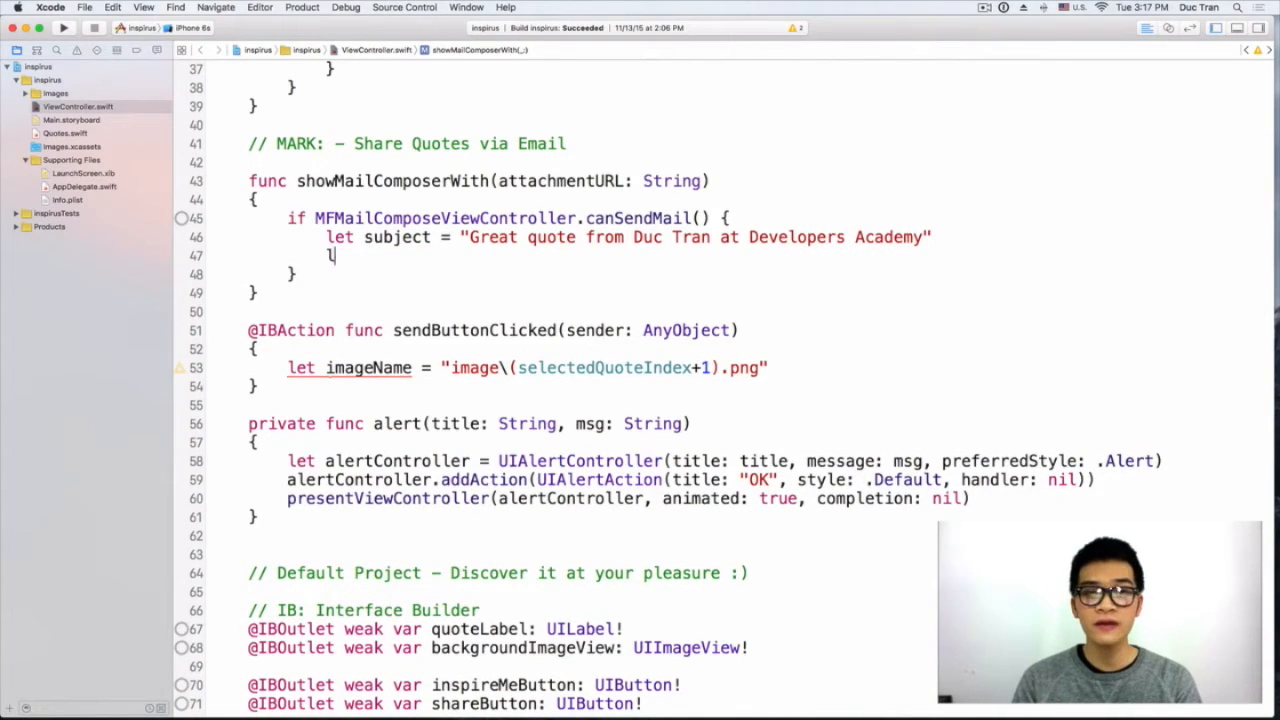
Declare let messageBody = "Hey Duc, This is very motivational!".
{"action": "type", "text": "let messageBody"}
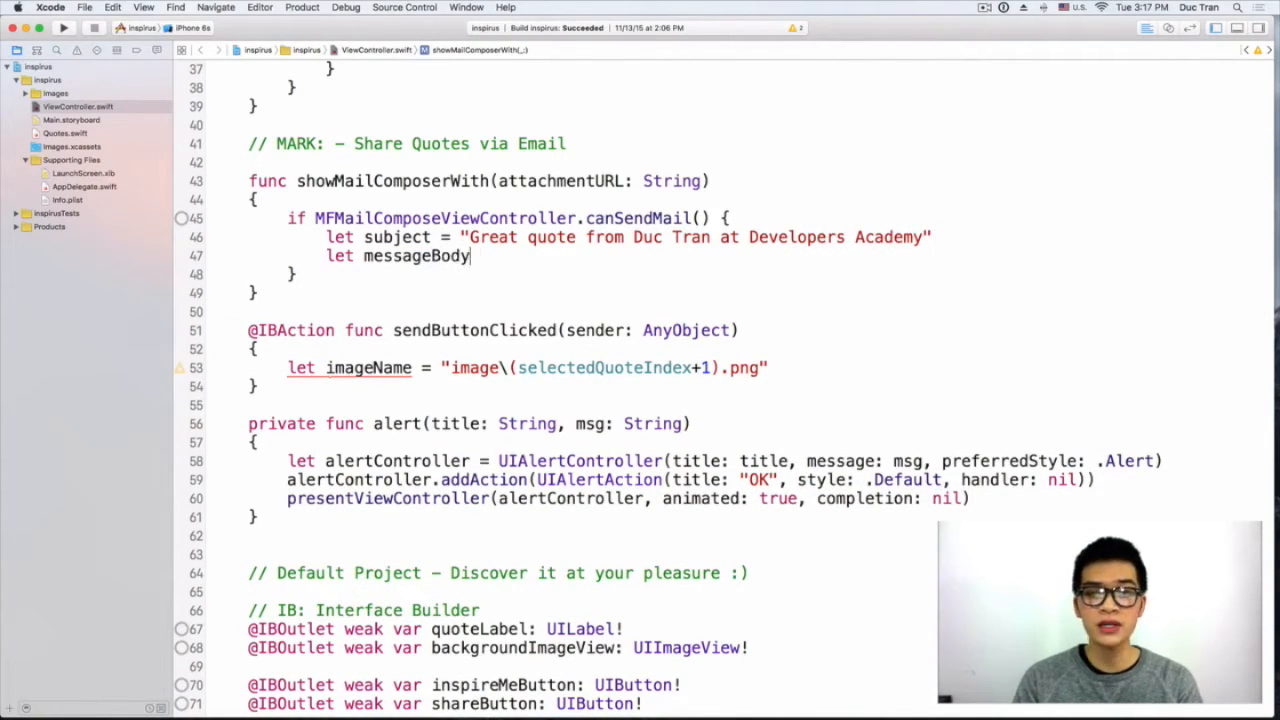
{"action": "type", "text": "="}
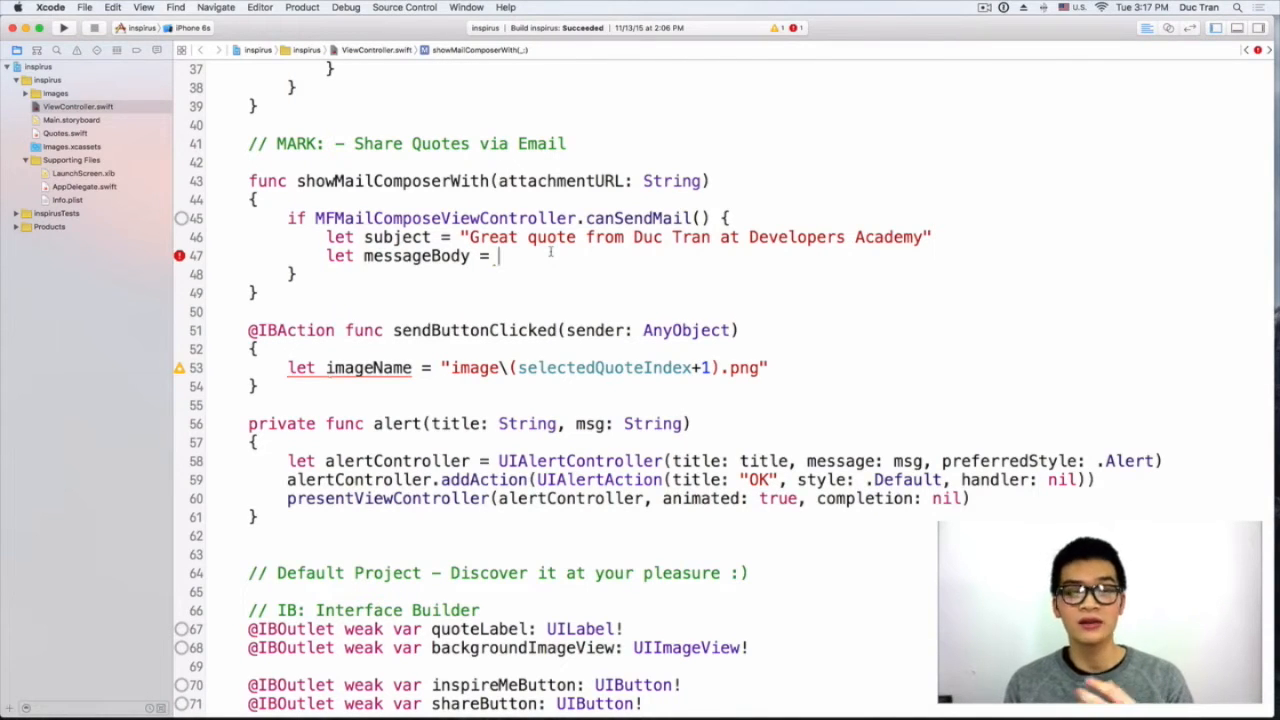
{"action": "scroll", "scroll_direction": "down", "scroll_amount": 3}
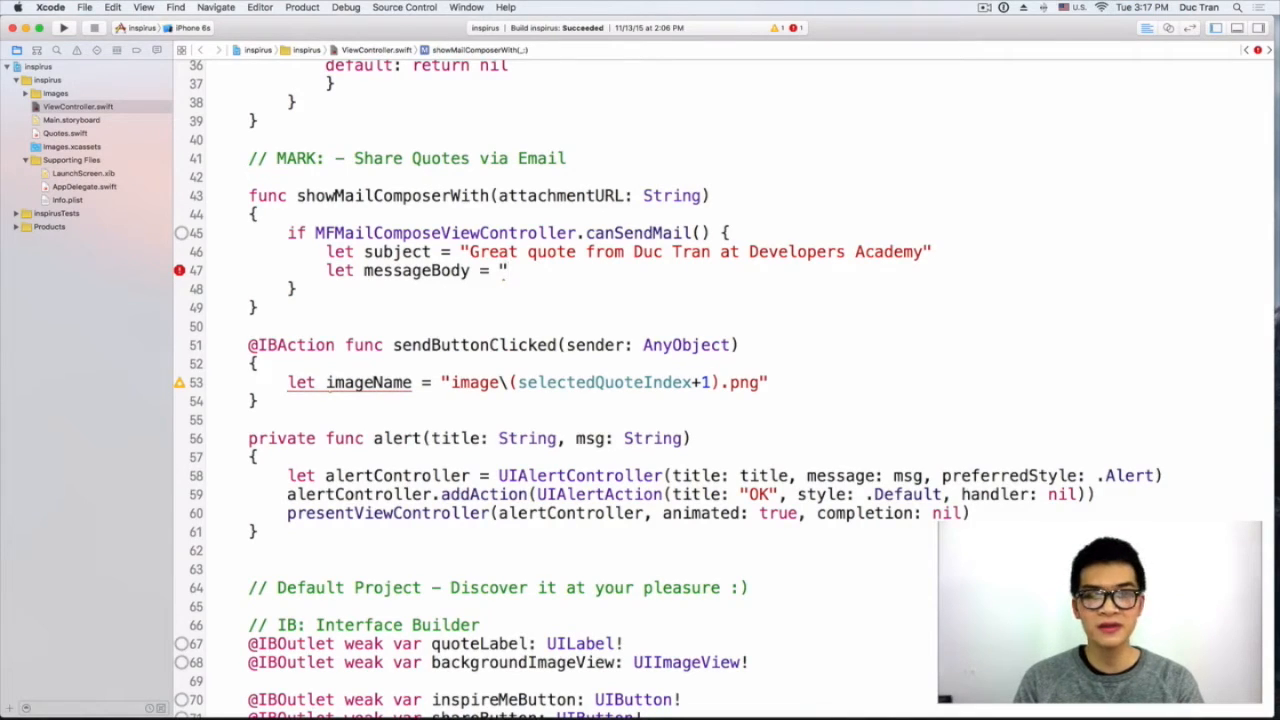
{"action": "type", "text": "Hey , Duc at DA here. t\""}
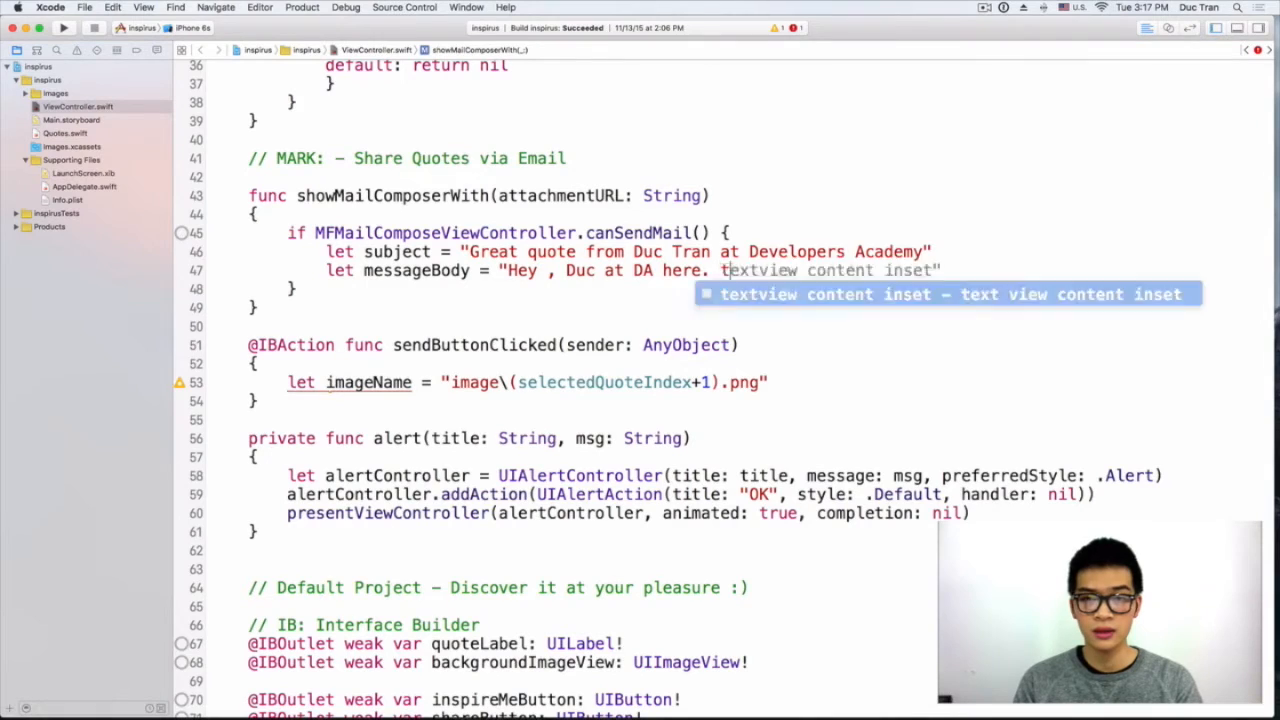
{"action": "type", "text": "This is very motiv"}
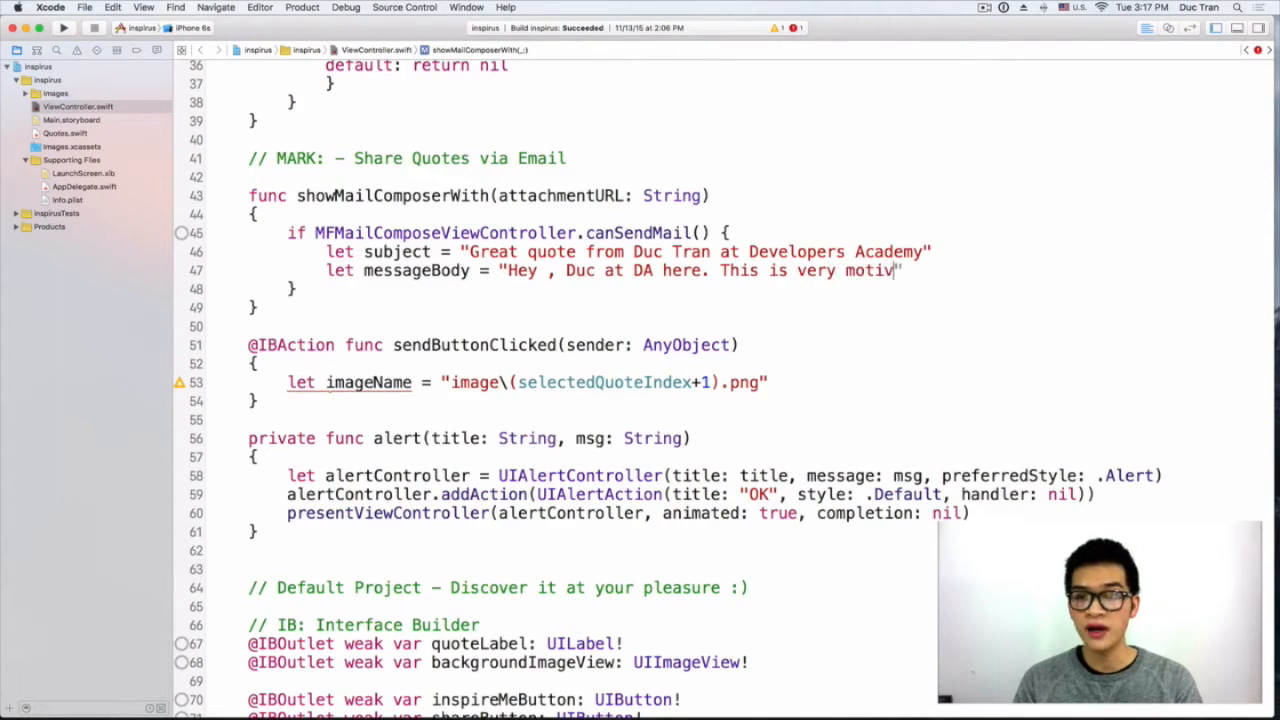
{"action": "type", "text": "ational!\""}
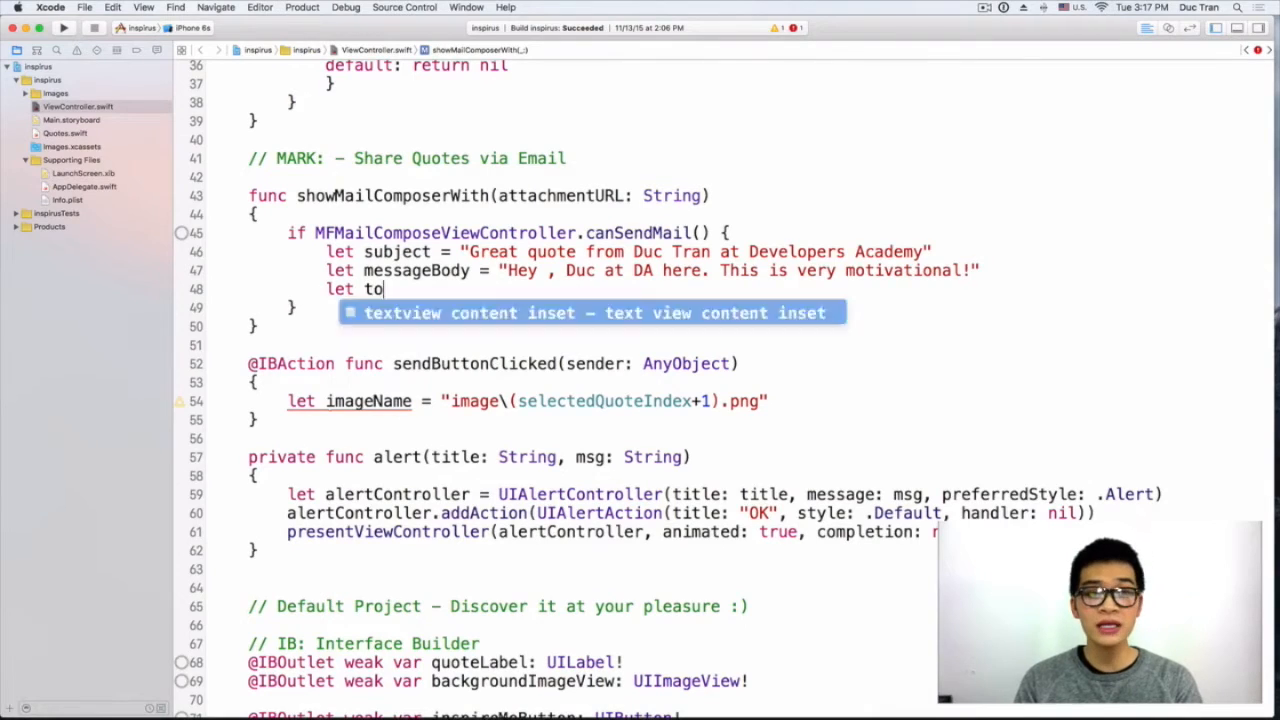
Declare let toRecipients as an array holding Duc's developer email address.
{"action": "type", "text": "Reci"}
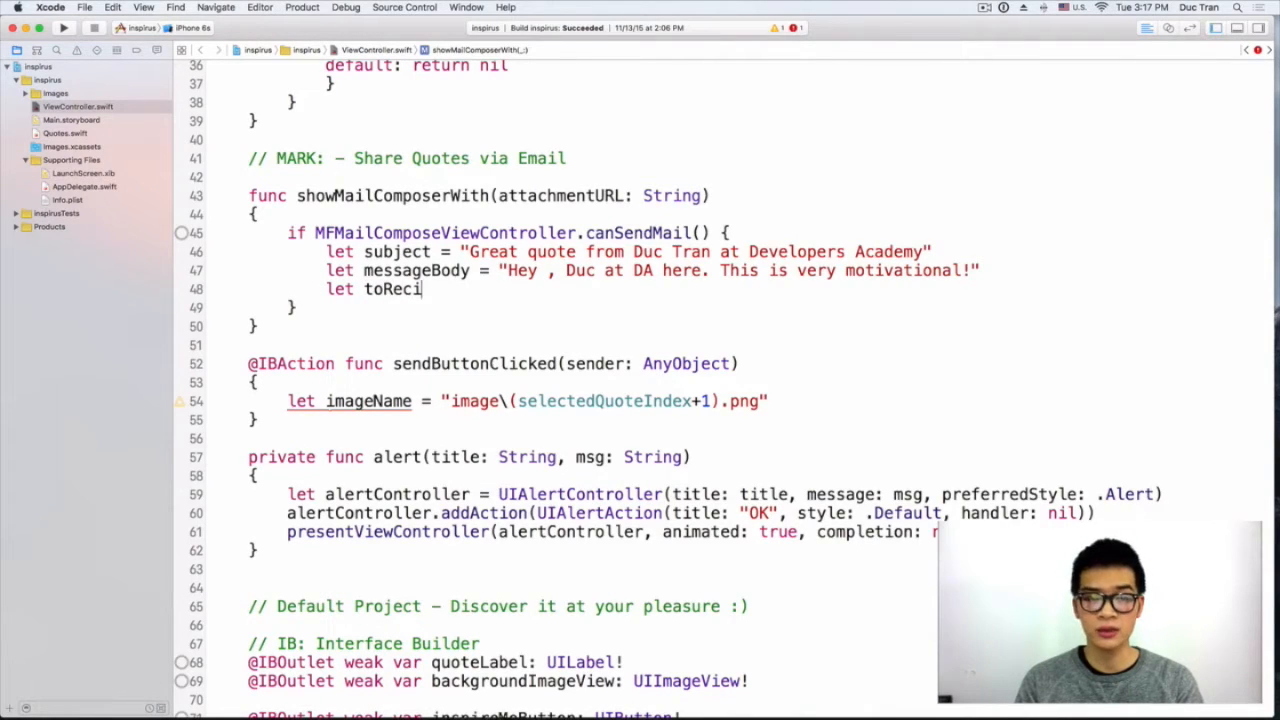
{"action": "type", "text": "pients ="}
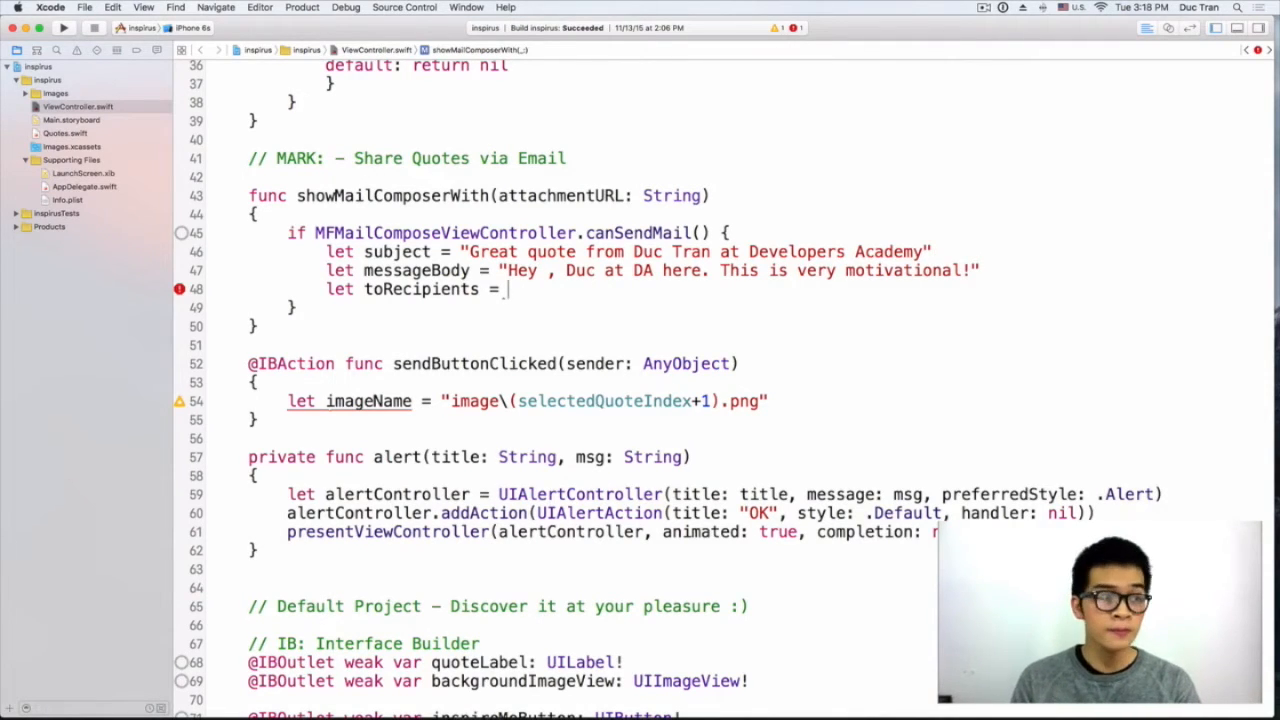
{"action": "type", "text": "[\""}
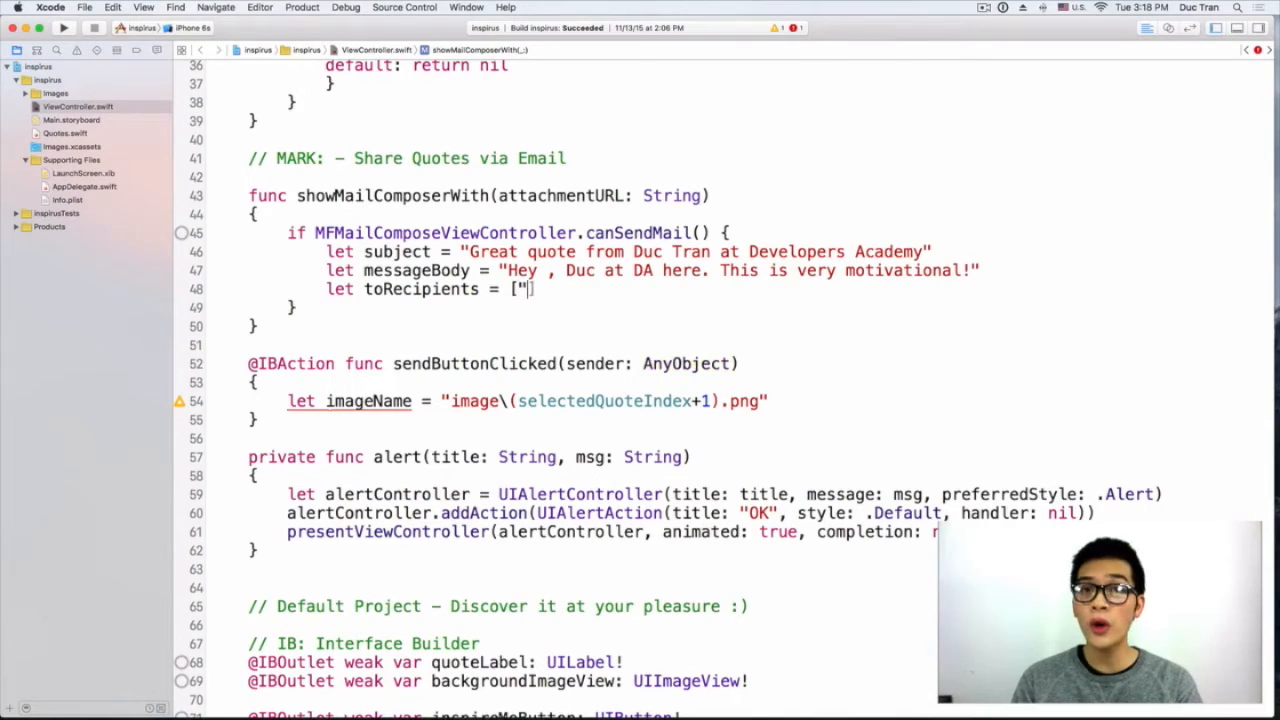
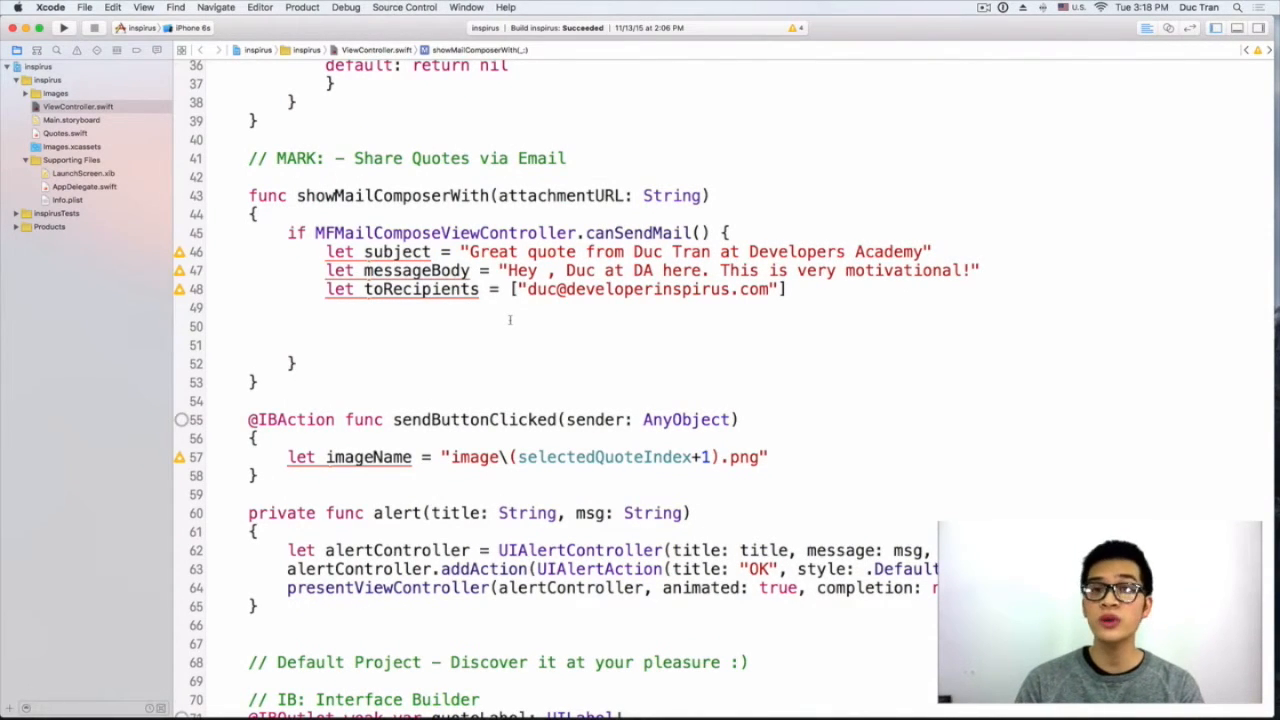
Create mailComposer as an MFMailComposeViewController and set its mailComposeDelegate to self.
{"action": "type", "text": "let mail"}
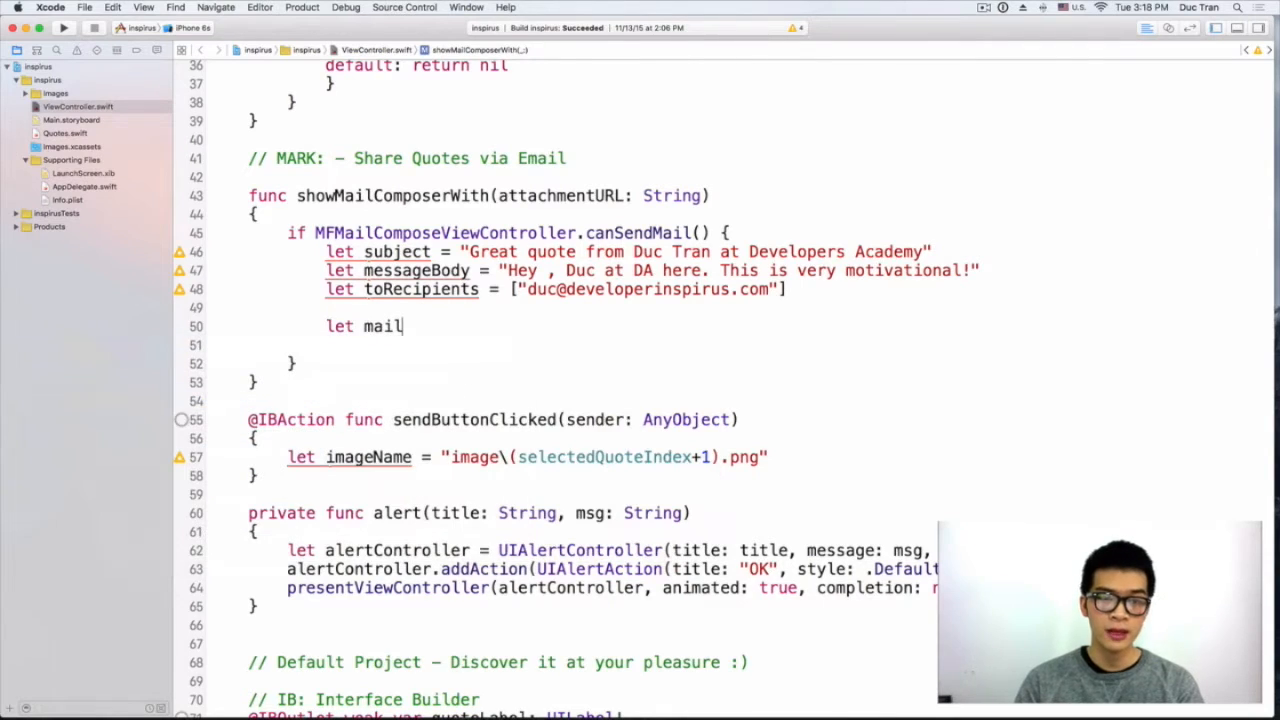
{"action": "type", "text": "Composer = MFMailComposeViewController("}
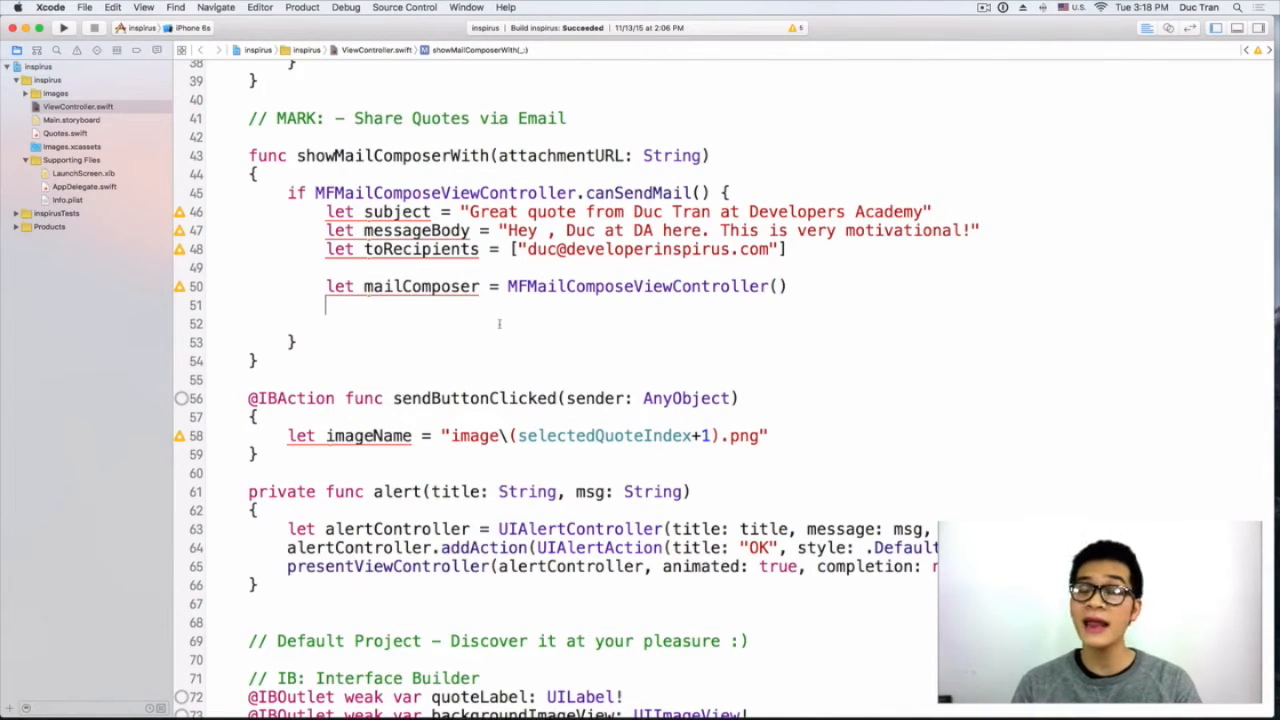
{"action": "type", "text": "mailComposer.mailComposeDelegate ="}
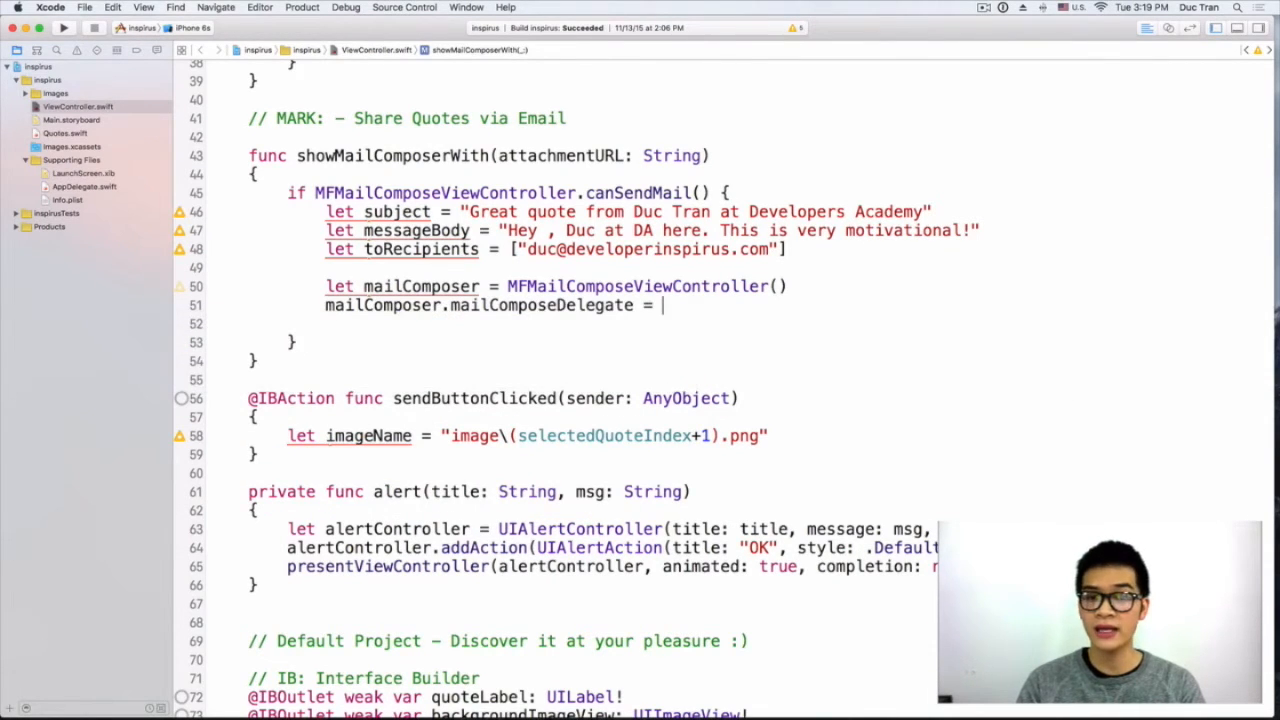
{"action": "type", "text": "self"}
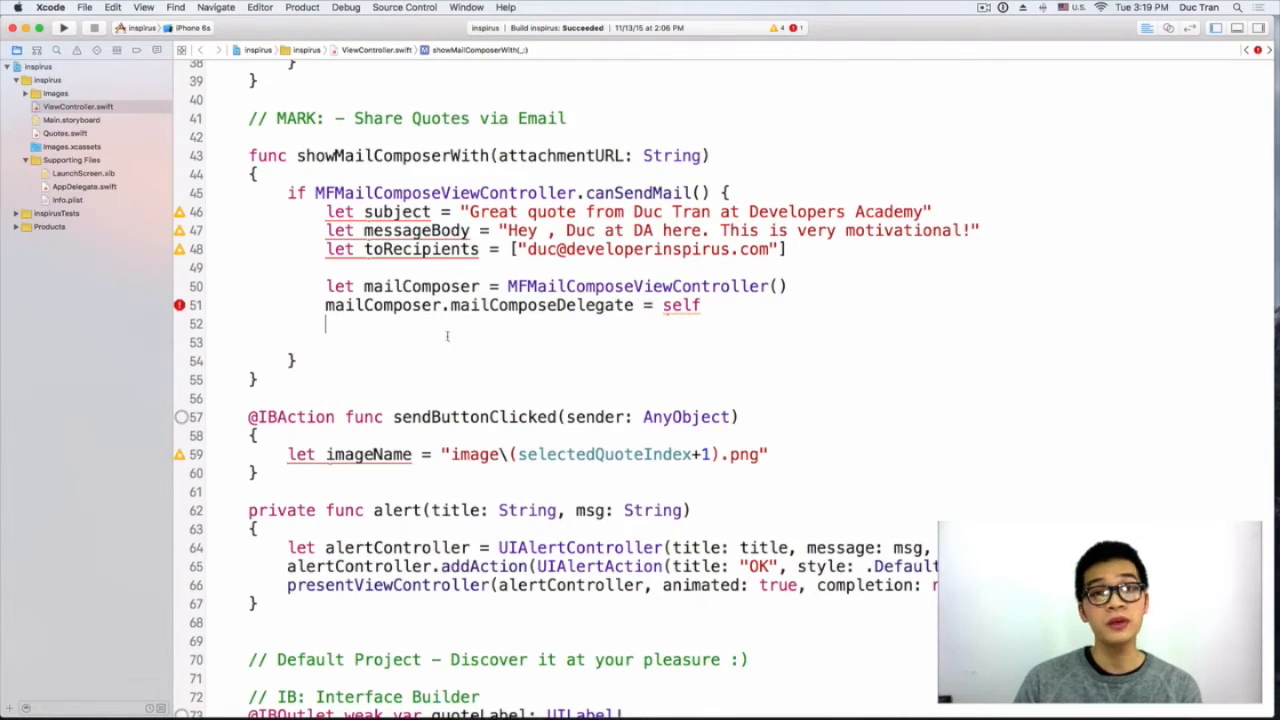
{"action": "scroll", "scroll_direction": "down", "scroll_amount": 3}
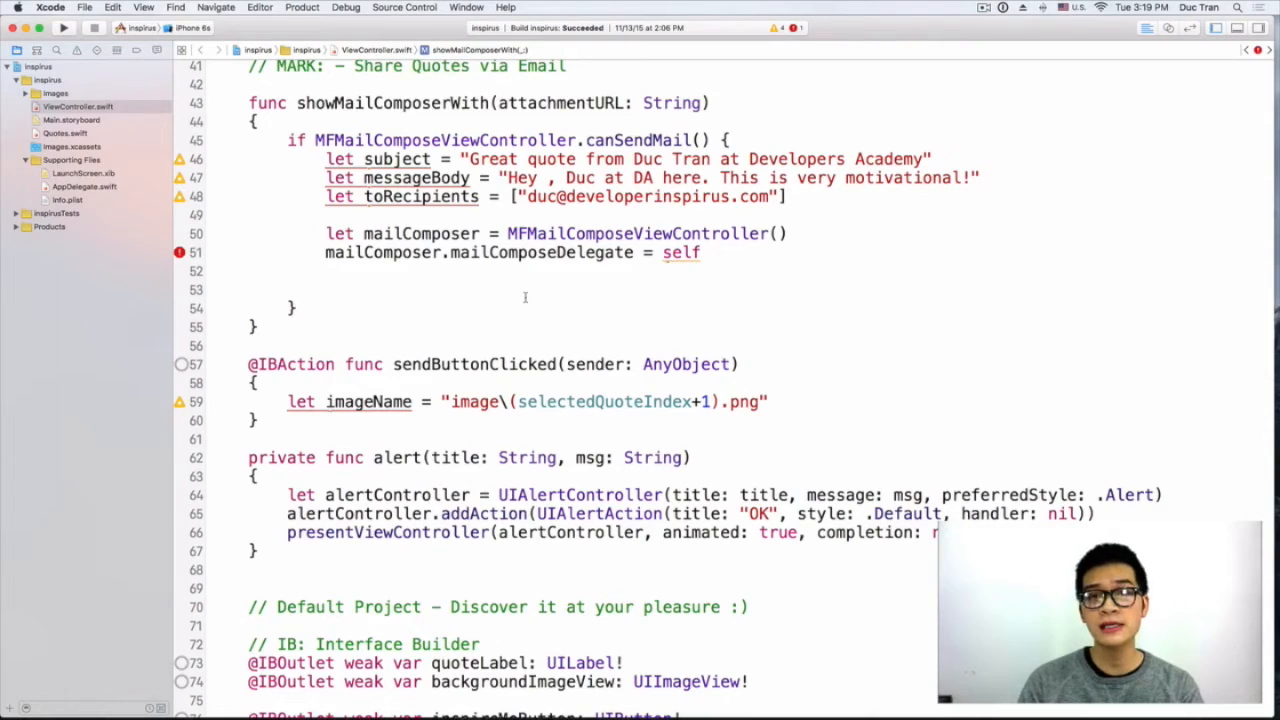
Set mailComposer's subject to subject and its message body to messageBody with isHTML false.
{"action": "type", "text": "mailComposer.setSubject("}
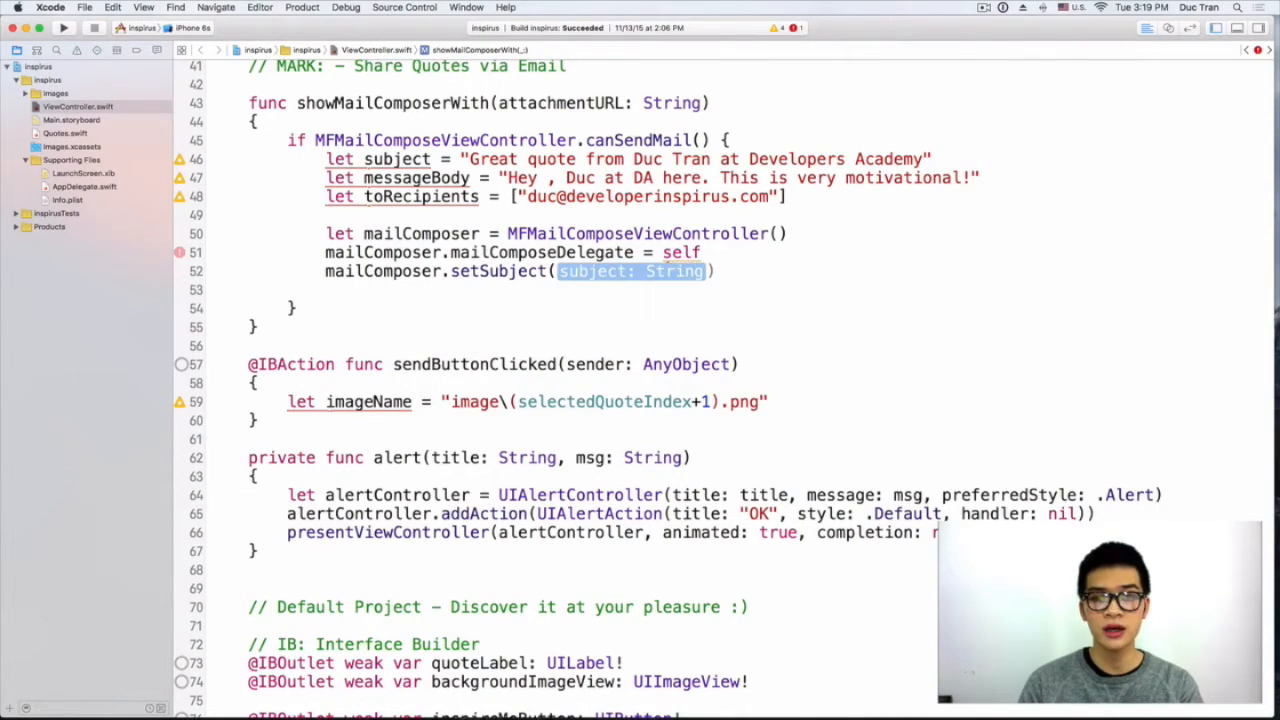
{"action": "type", "text": "subject"}
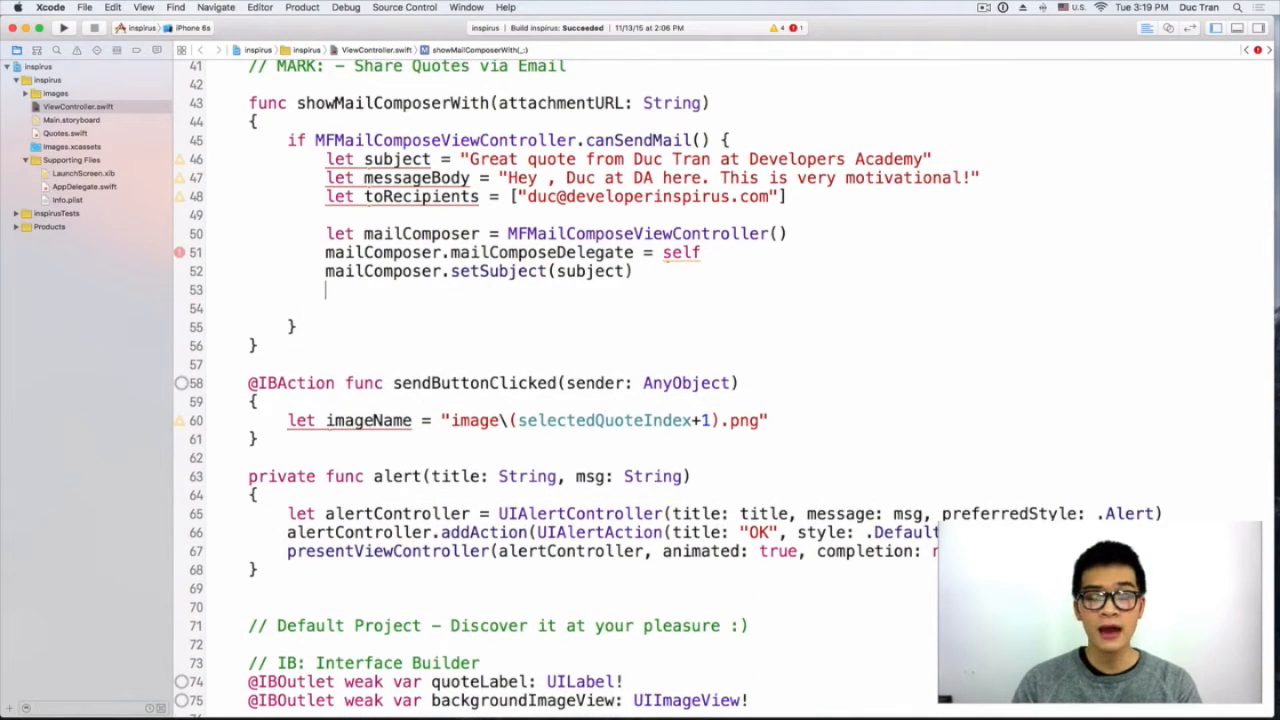
{"action": "type", "text": "mailComposer.setSubject("}
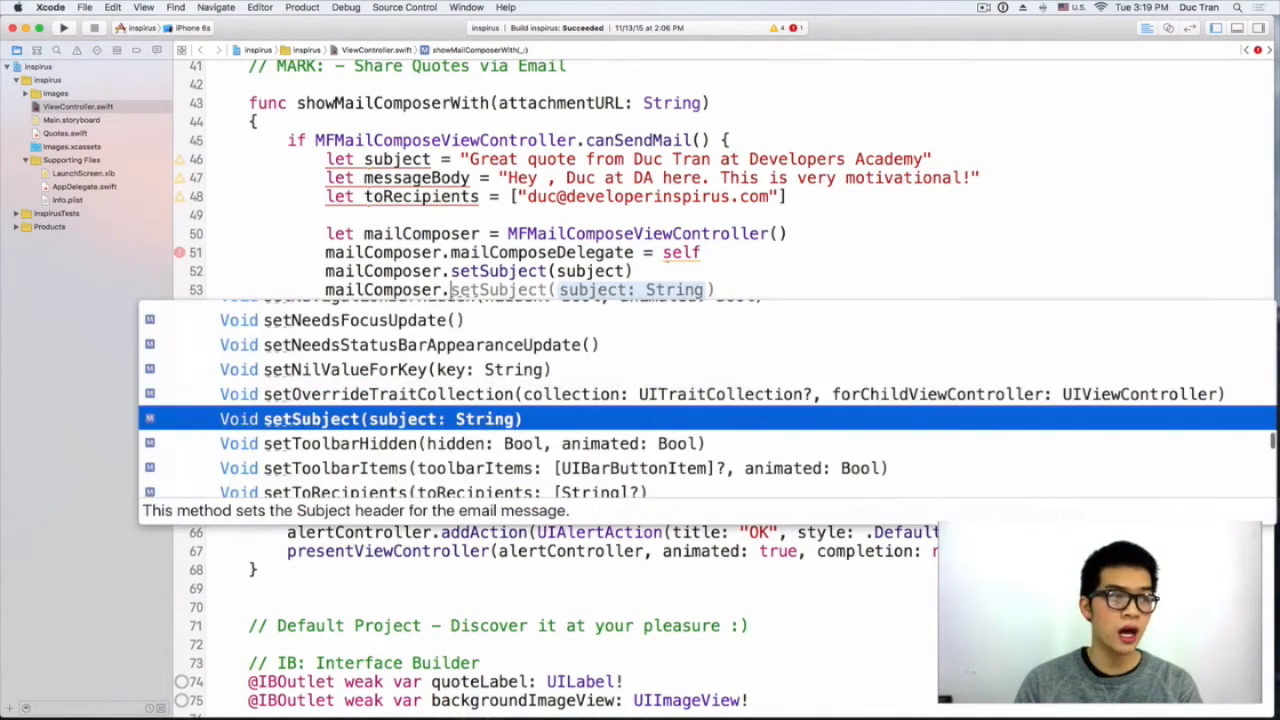
{"action": "type", "text": "setMessageBody(messageBody, isHTML: Bool"}
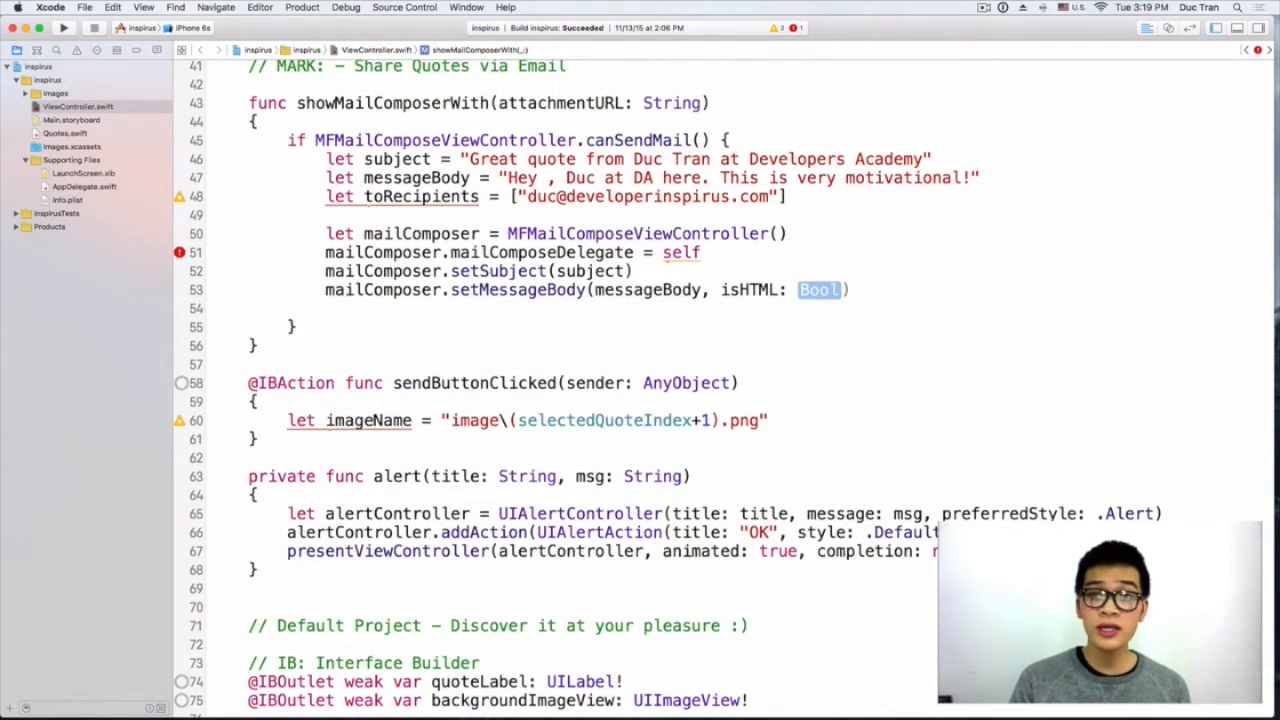
{"action": "type", "text": "f"}
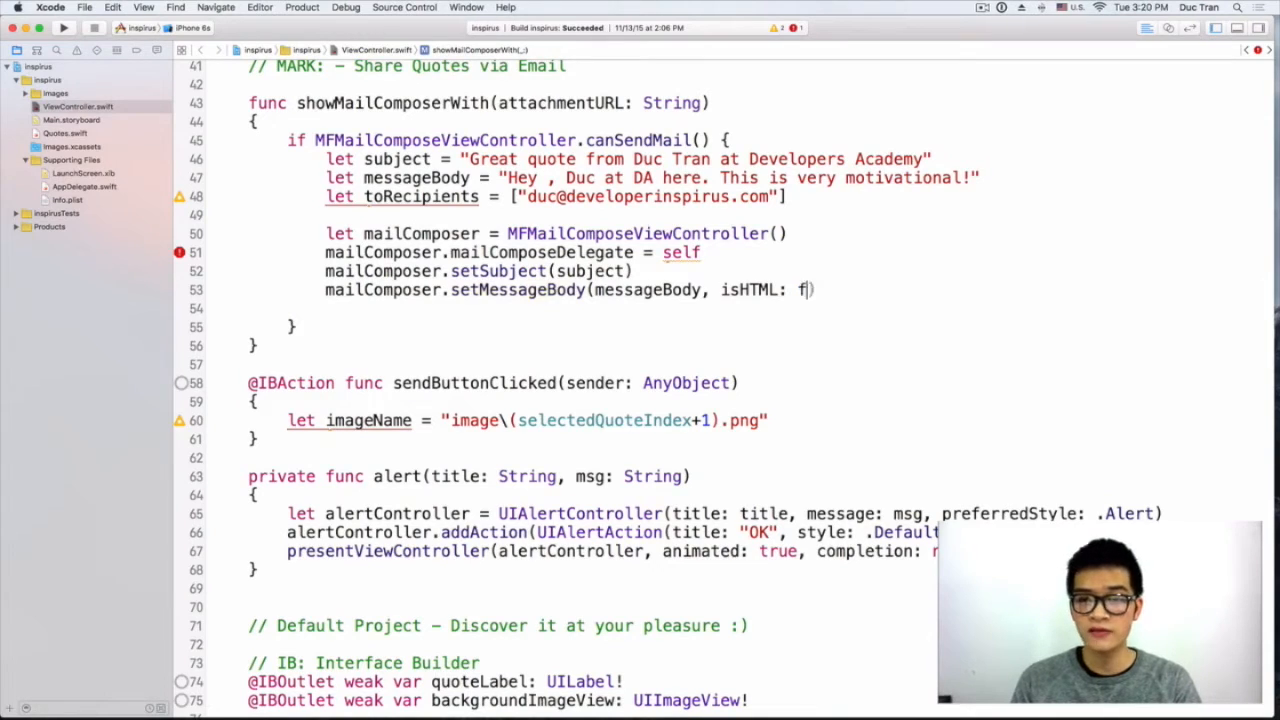
{"action": "type", "text": "alse)"}
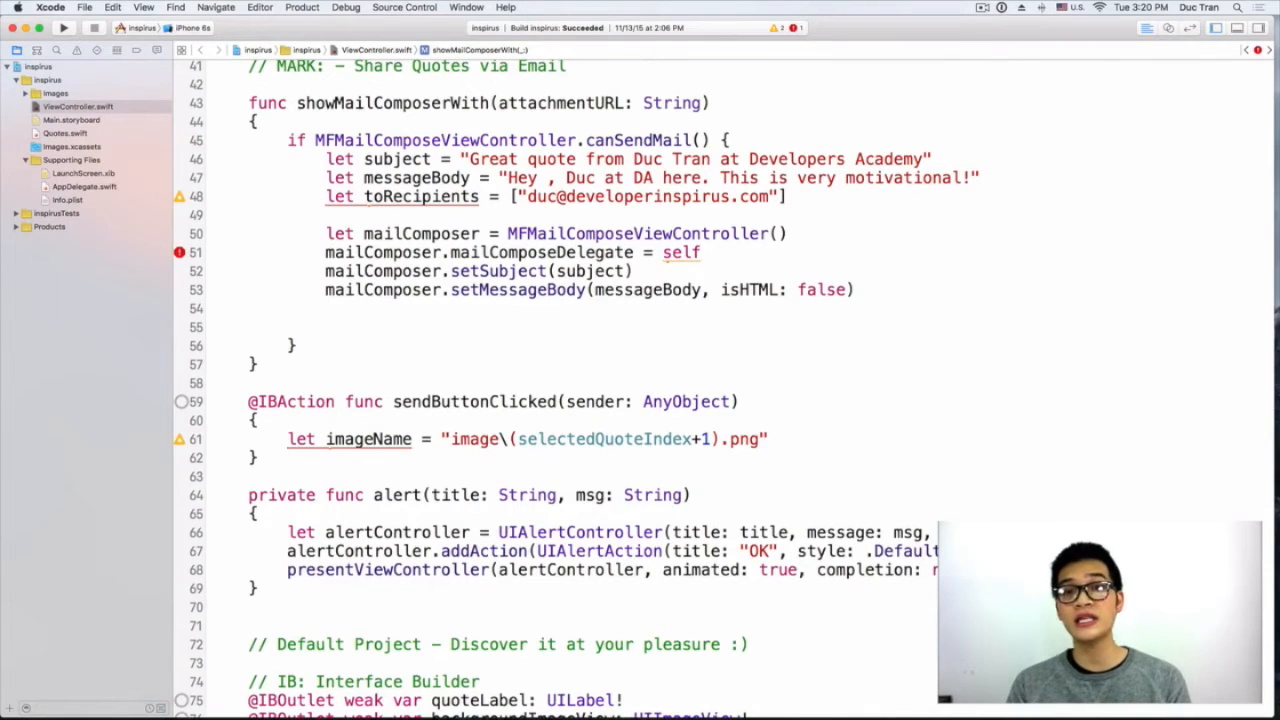
Pass toRecipients to mailComposer through setToRecipients.
{"action": "type", "text": "mailComposer.setToRecipients("}
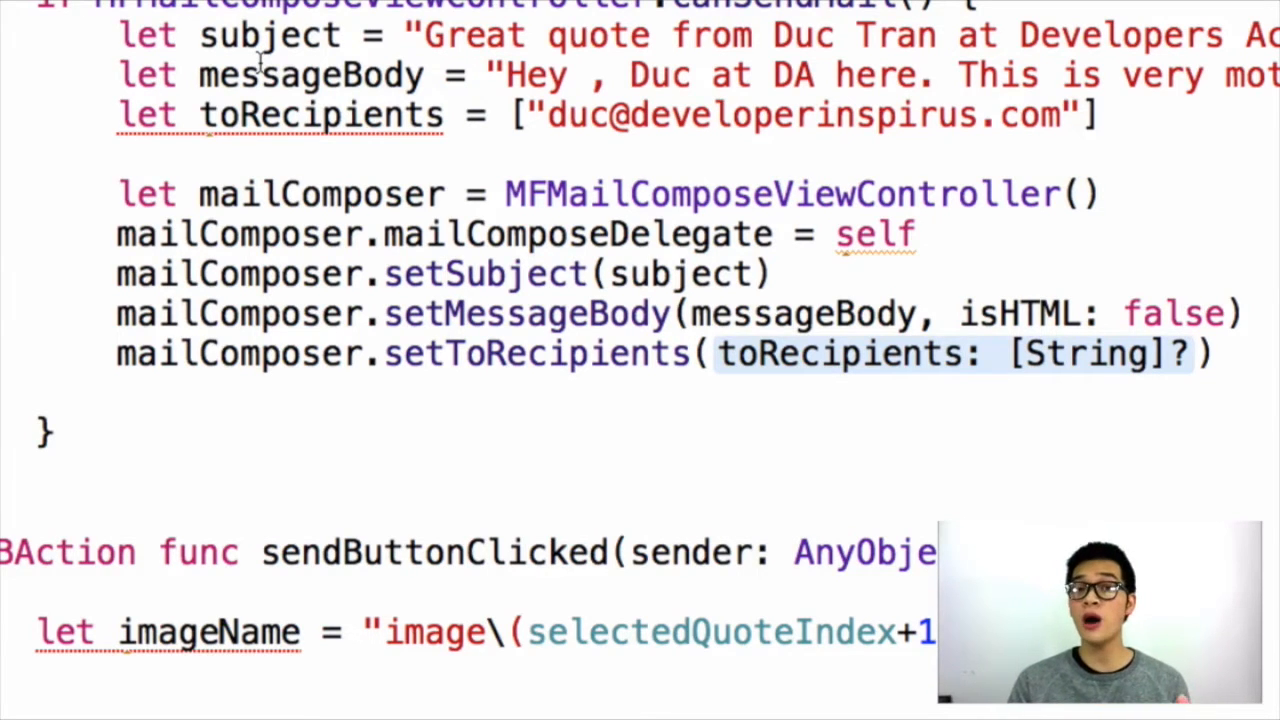
{"action": "double_click", "coordinate": [310, 74]}
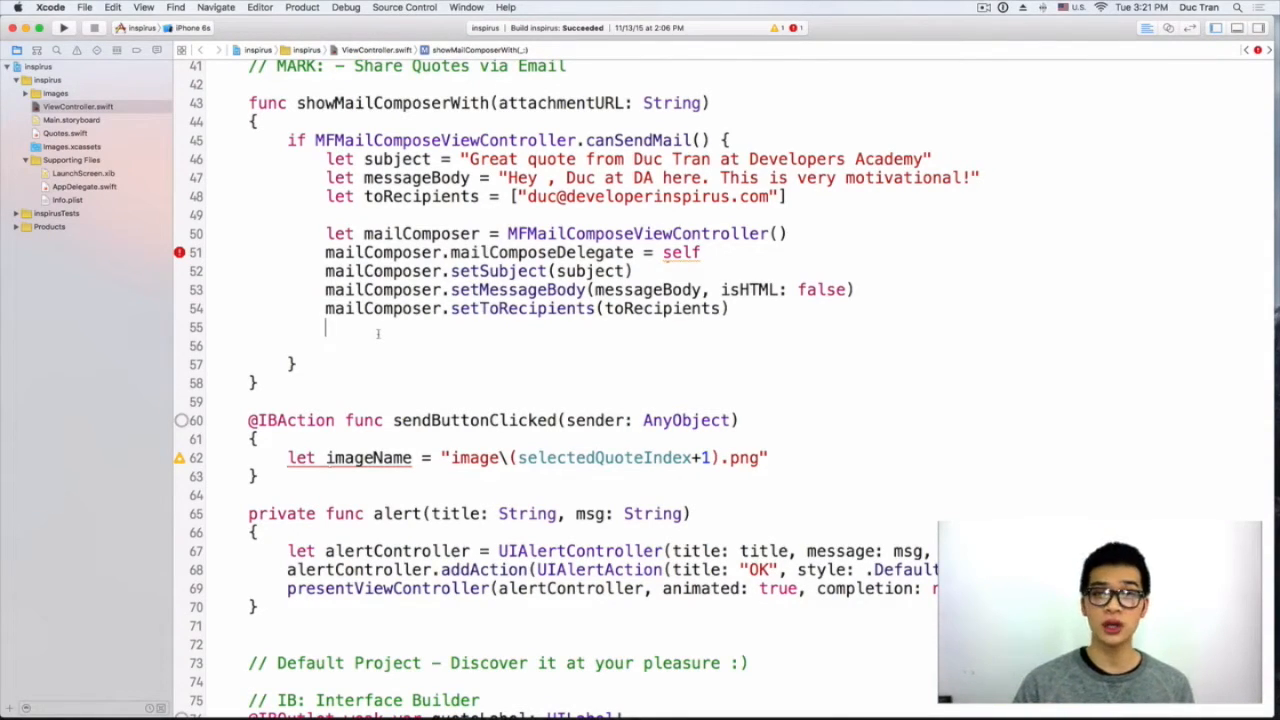
{"action": "scroll", "scroll_direction": "down", "scroll_amount": 3}
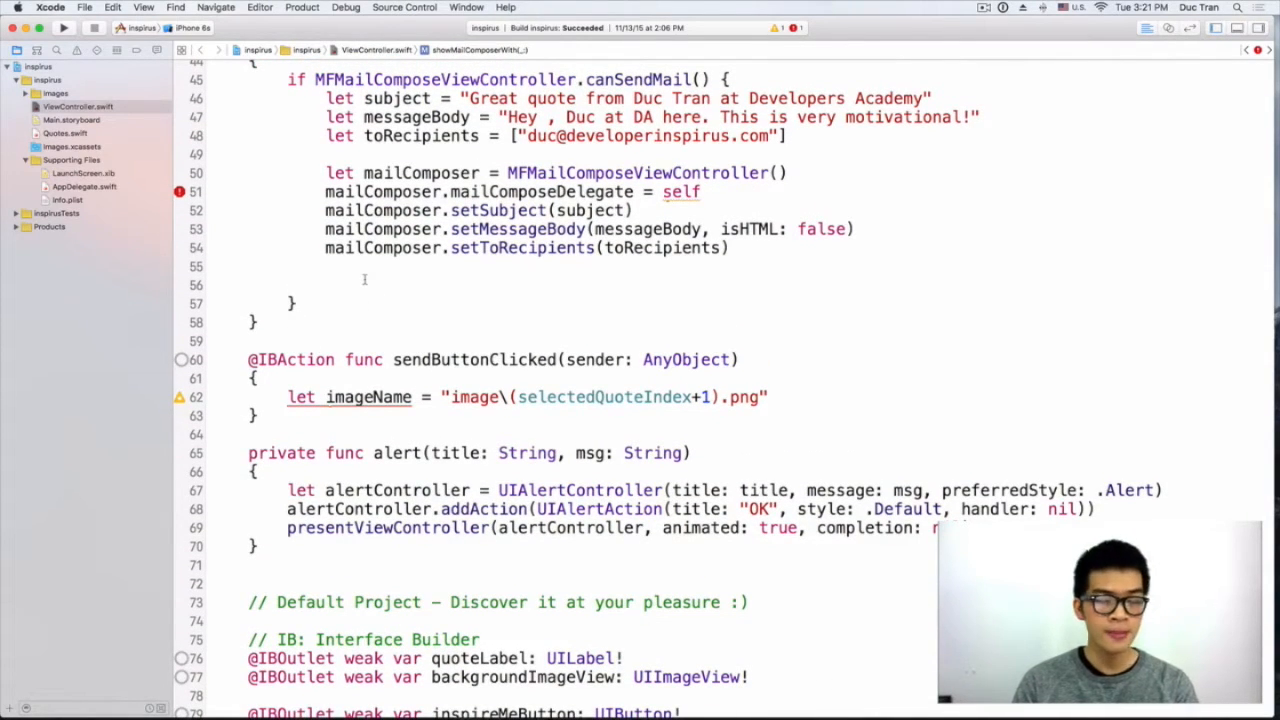
{"action": "type", "text": "let filePar"}
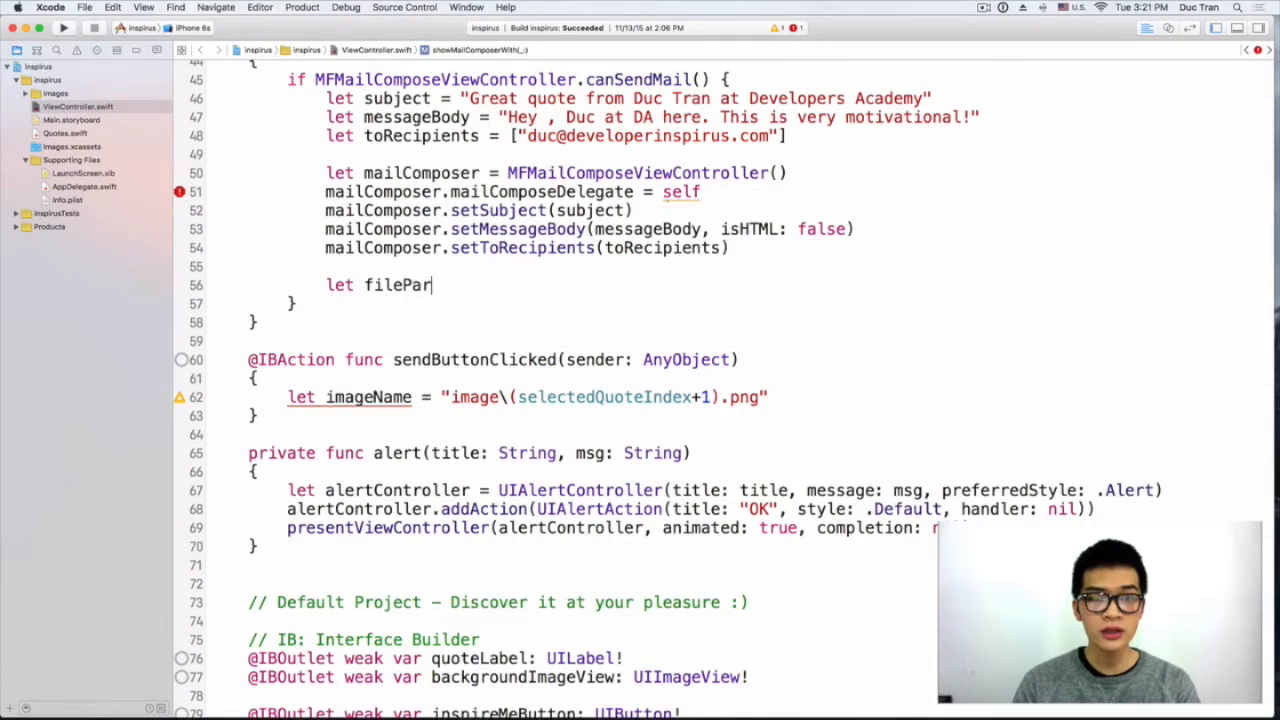
{"action": "type", "text": "ts = attachmentURL.componentsSeparatedByString(\"."}
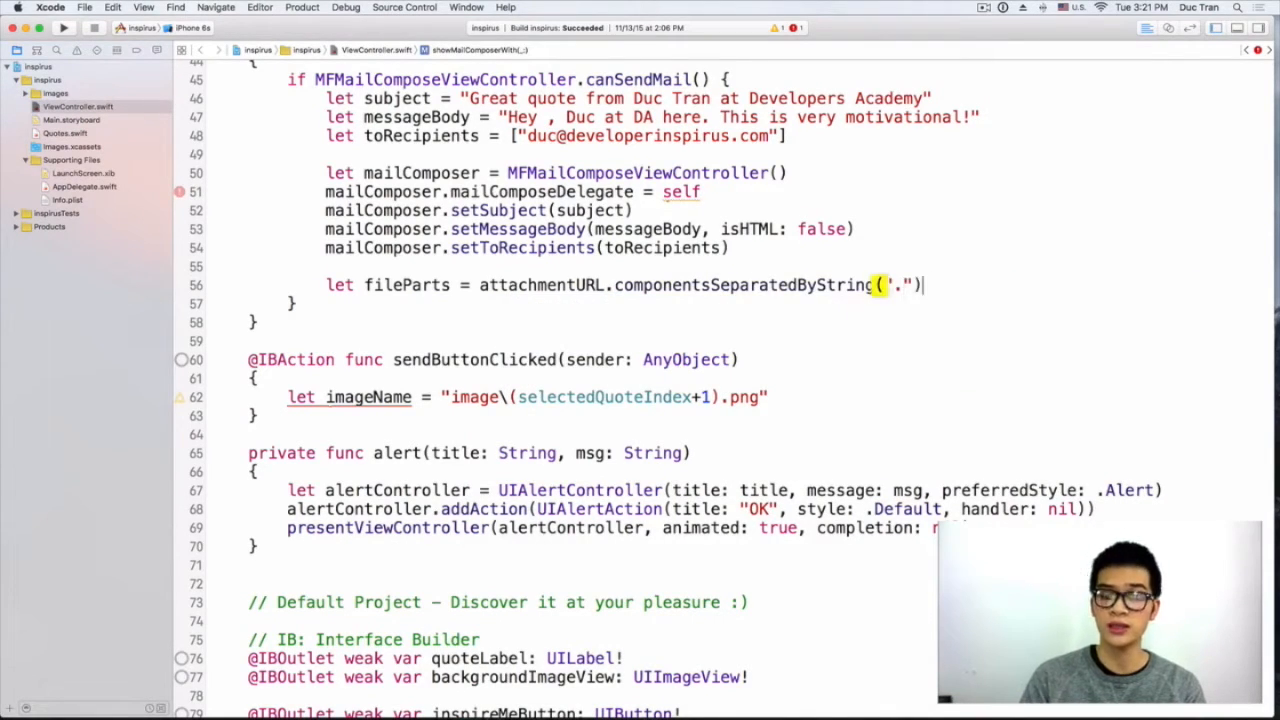
{"action": "key", "text": "return"}
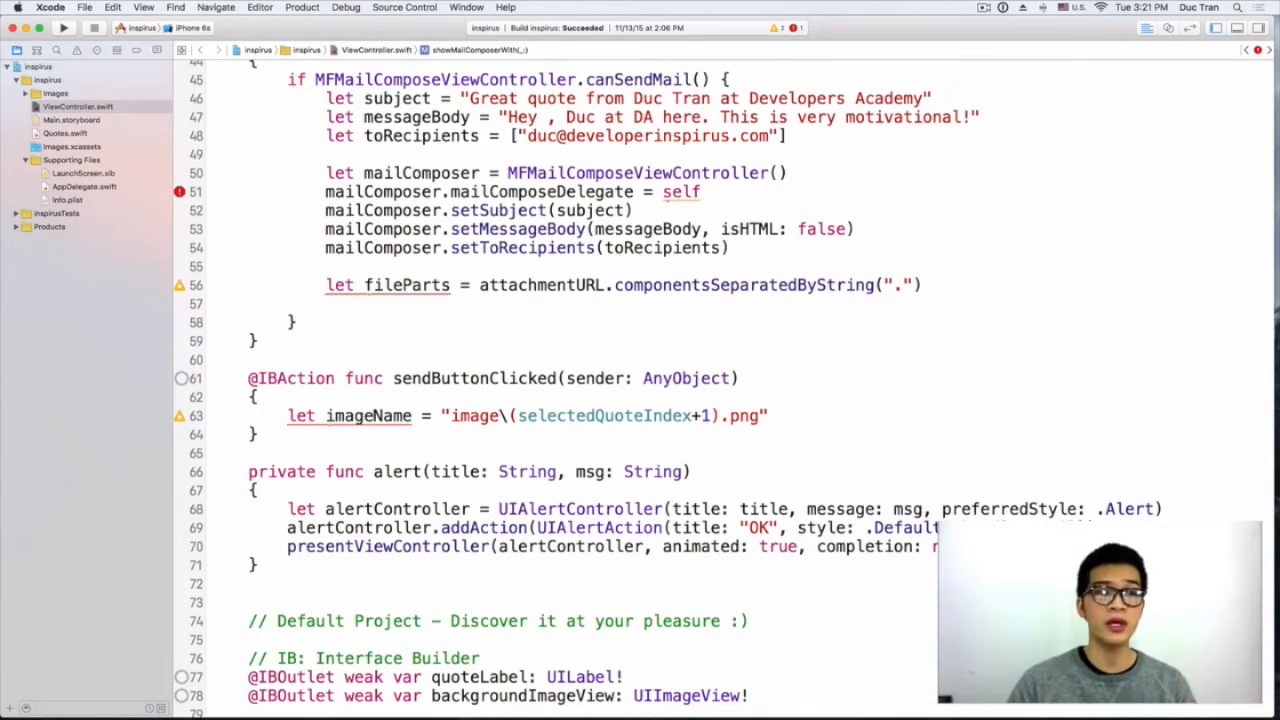
{"action": "left_click", "coordinate": [24, 94]}
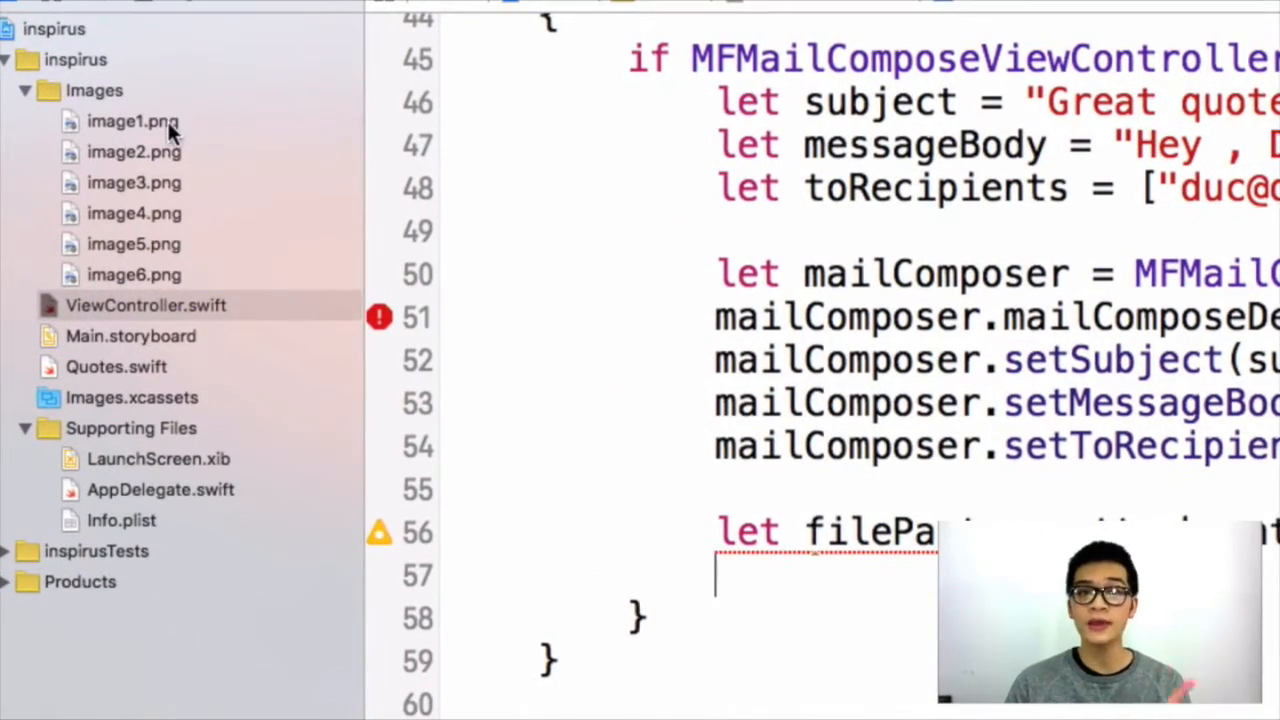
{"action": "mouse_move", "coordinate": [964, 440]}
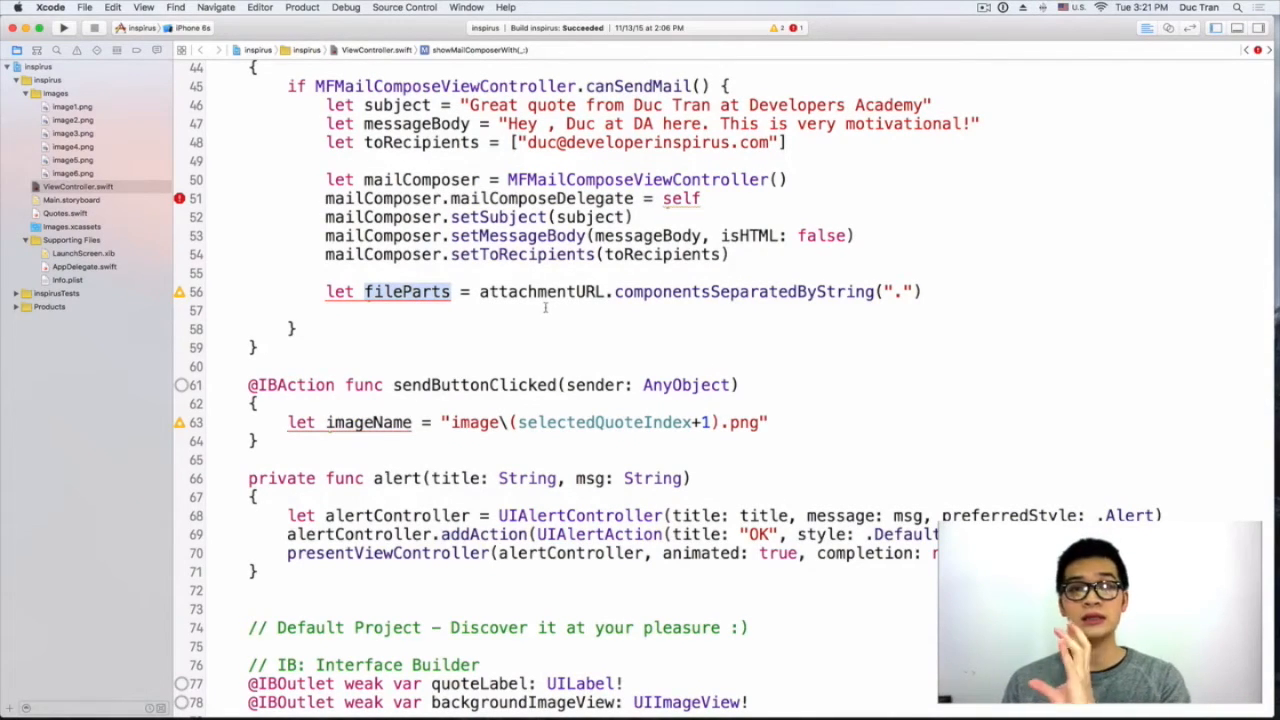
{"action": "left_click", "coordinate": [920, 292]}
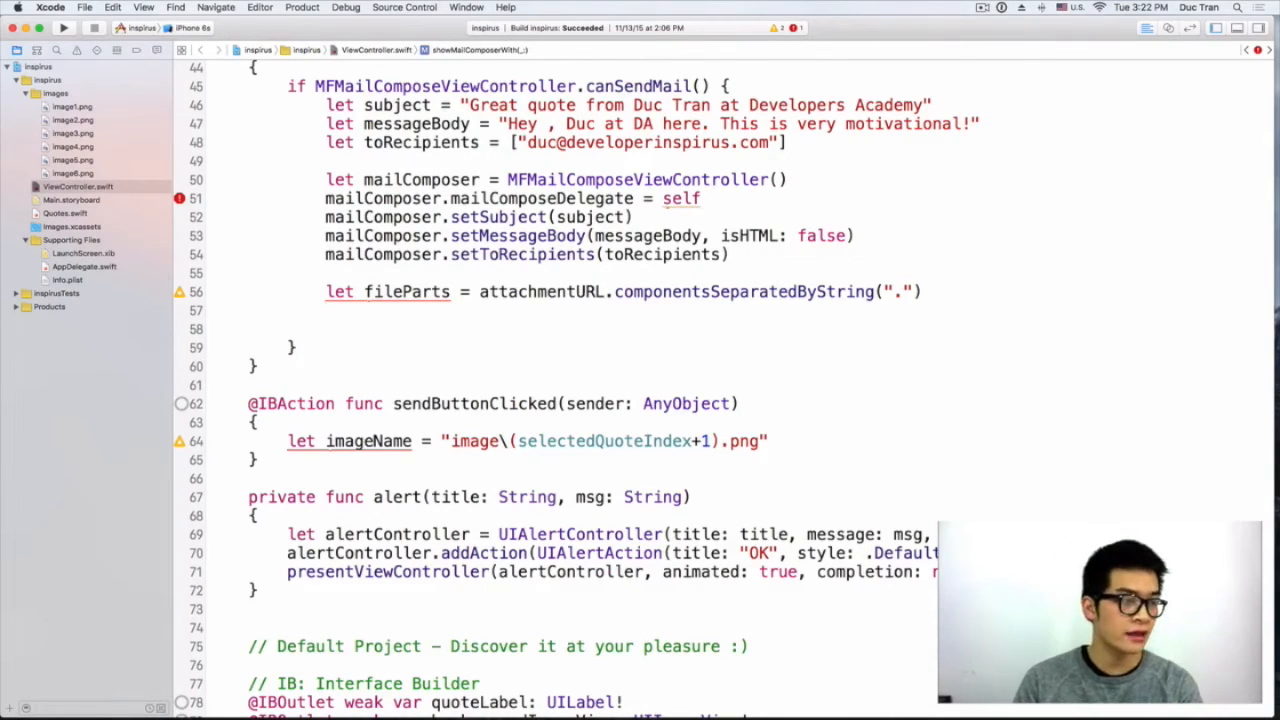
Declare fileName = fileParts[0] and fileExtension = fileParts[1], then begin an if let statement.
{"action": "type", "text": "let"}
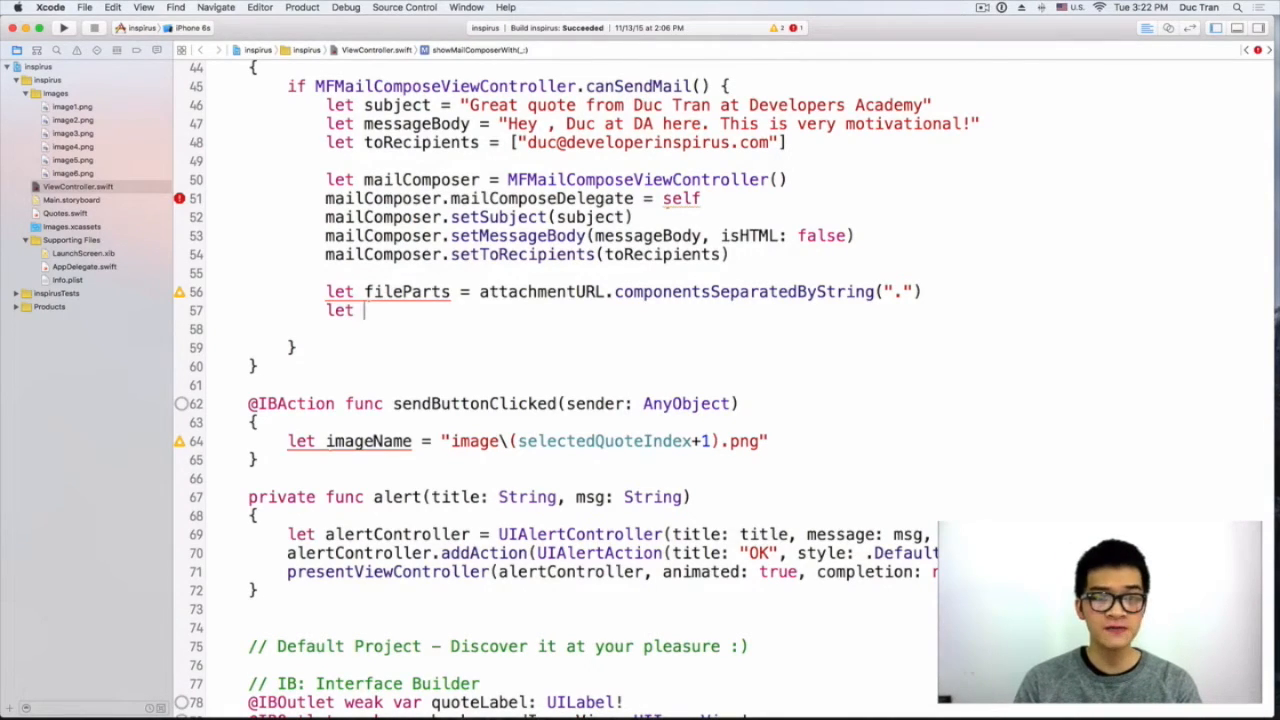
{"action": "type", "text": "fileName"}
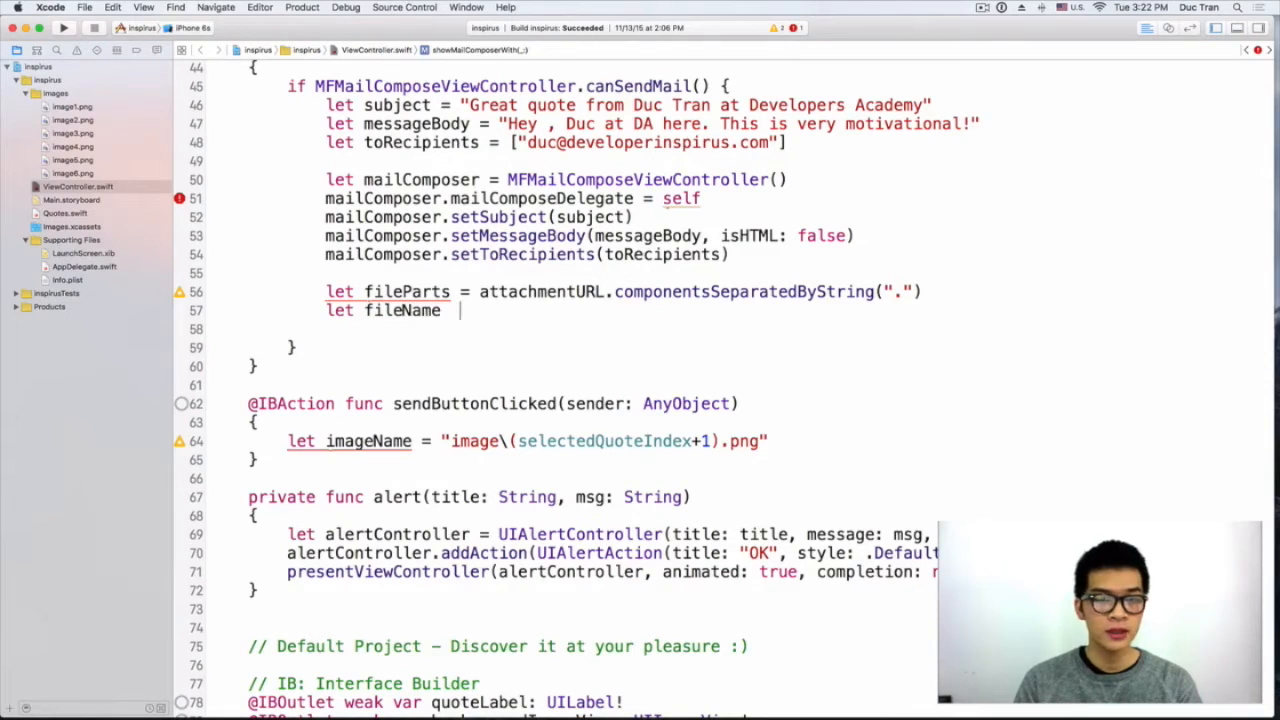
{"action": "type", "text": "= fileParts"}
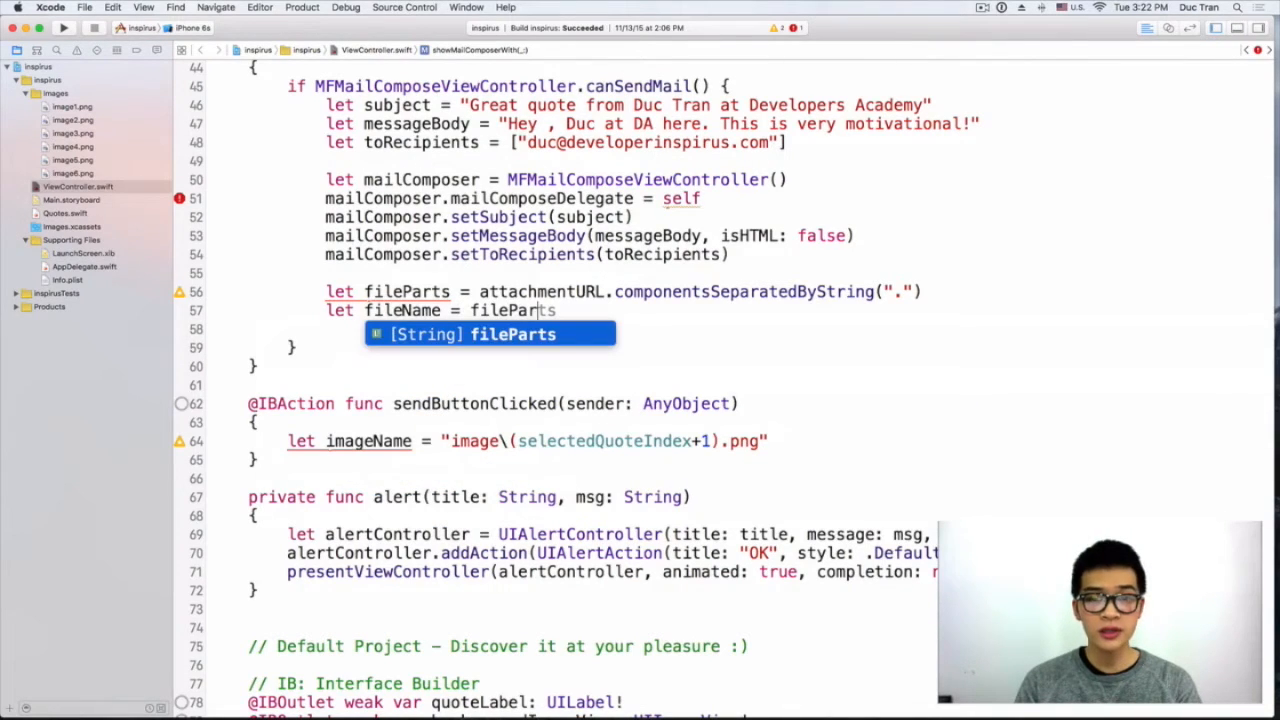
{"action": "type", "text": "[0]"}
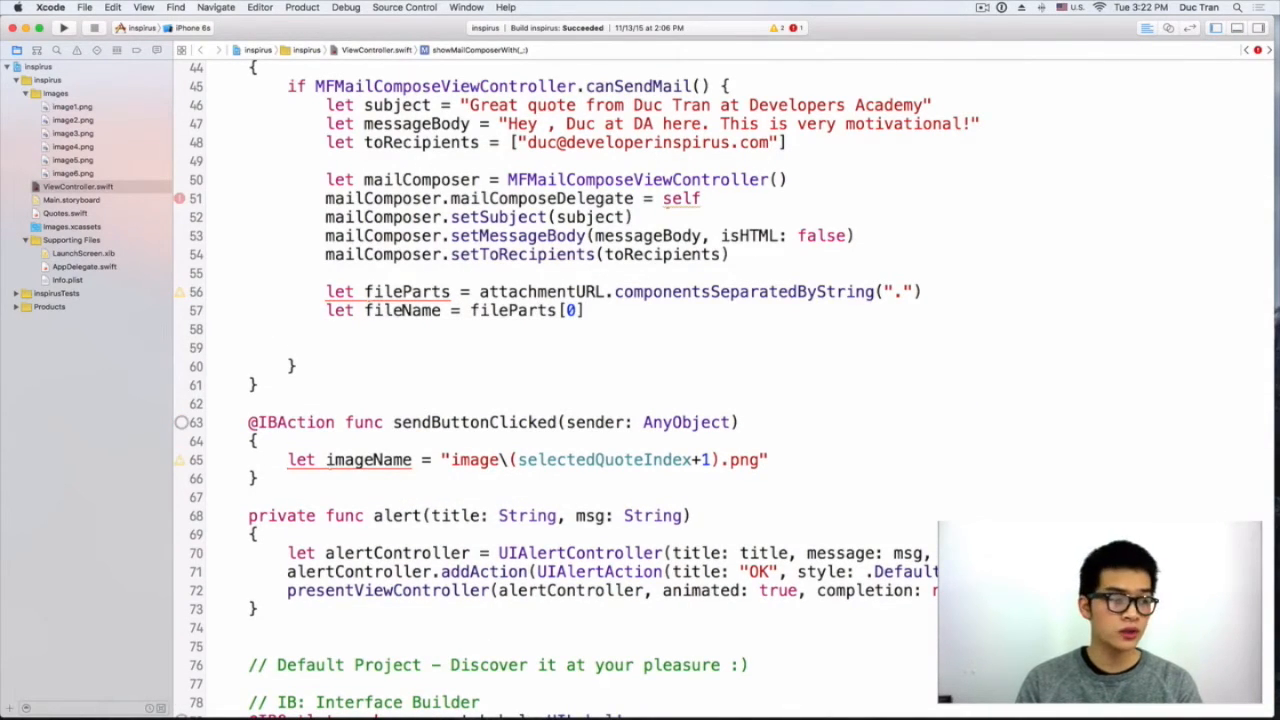
{"action": "type", "text": "let fileExtension"}
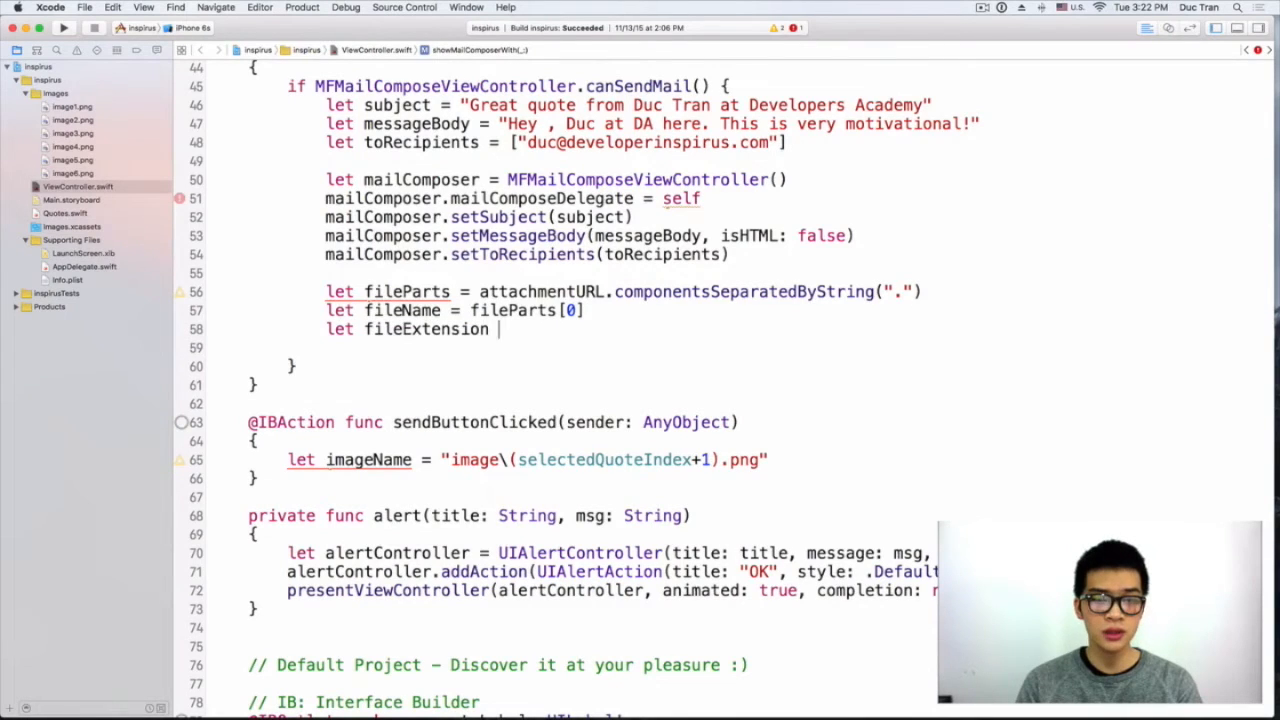
{"action": "type", "text": "= fileParts[1"}
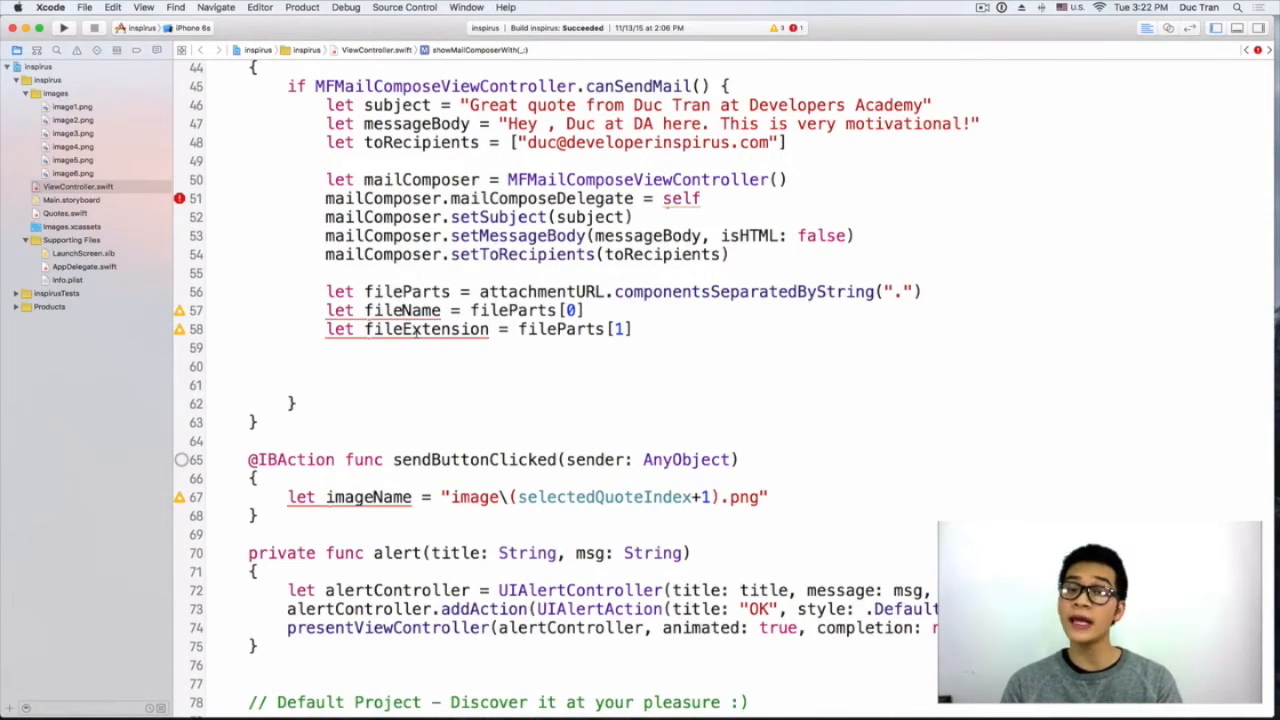
{"action": "type", "text": "if let"}
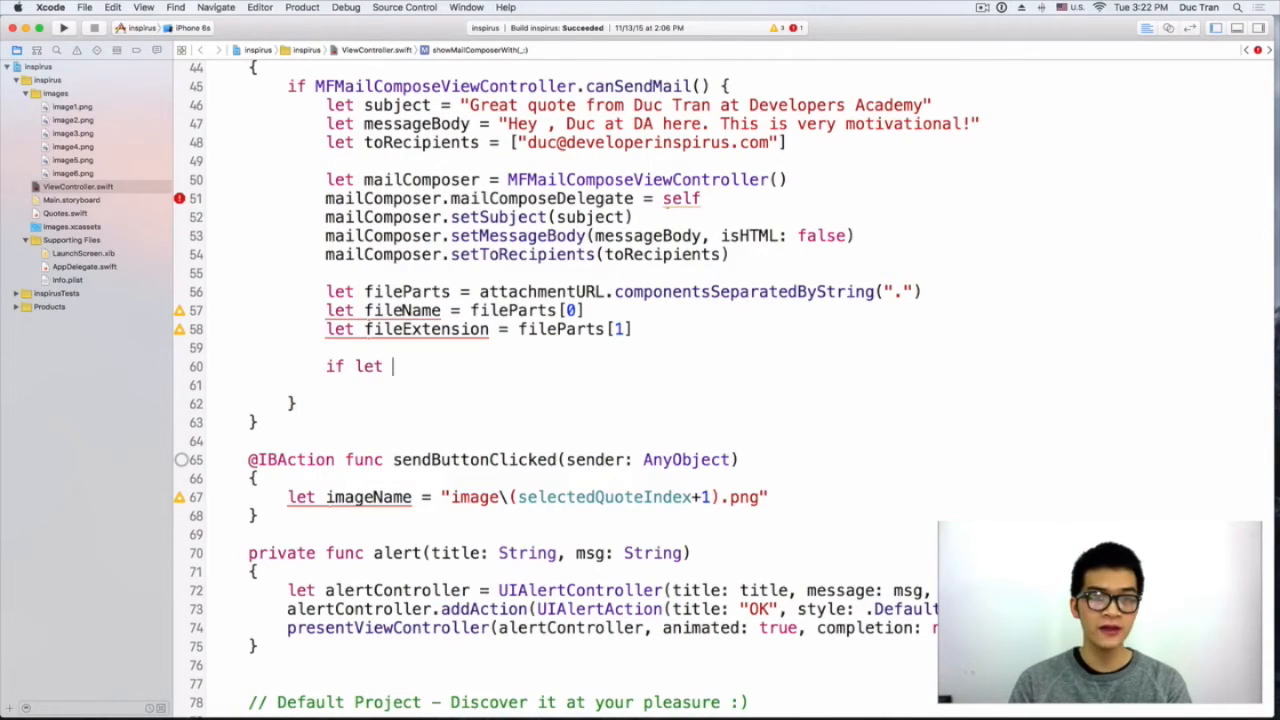
Write 'if let filePath = NSBundle.mainBundle().pathForResource(fileName, ofType: fileExtension) {'.
{"action": "type", "text": "filePath ="}
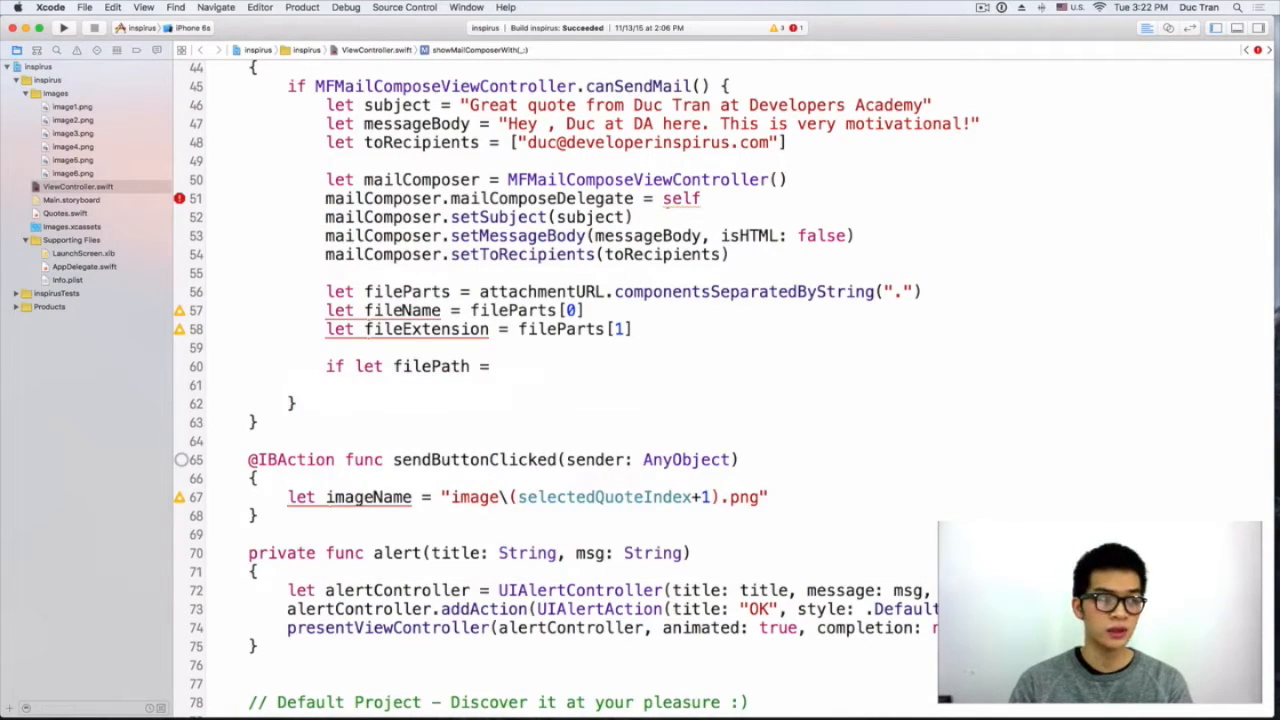
{"action": "type", "text": "NSBundle."}
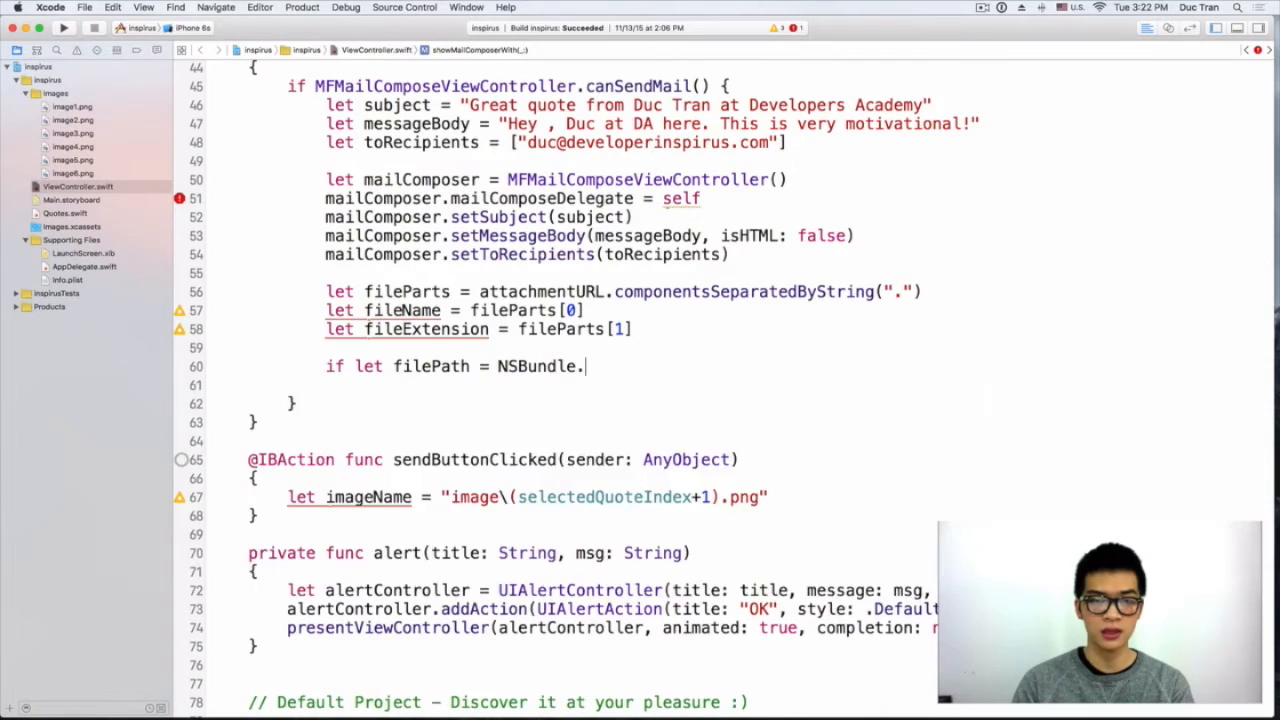
{"action": "type", "text": "mainBundle().pathForResource"}
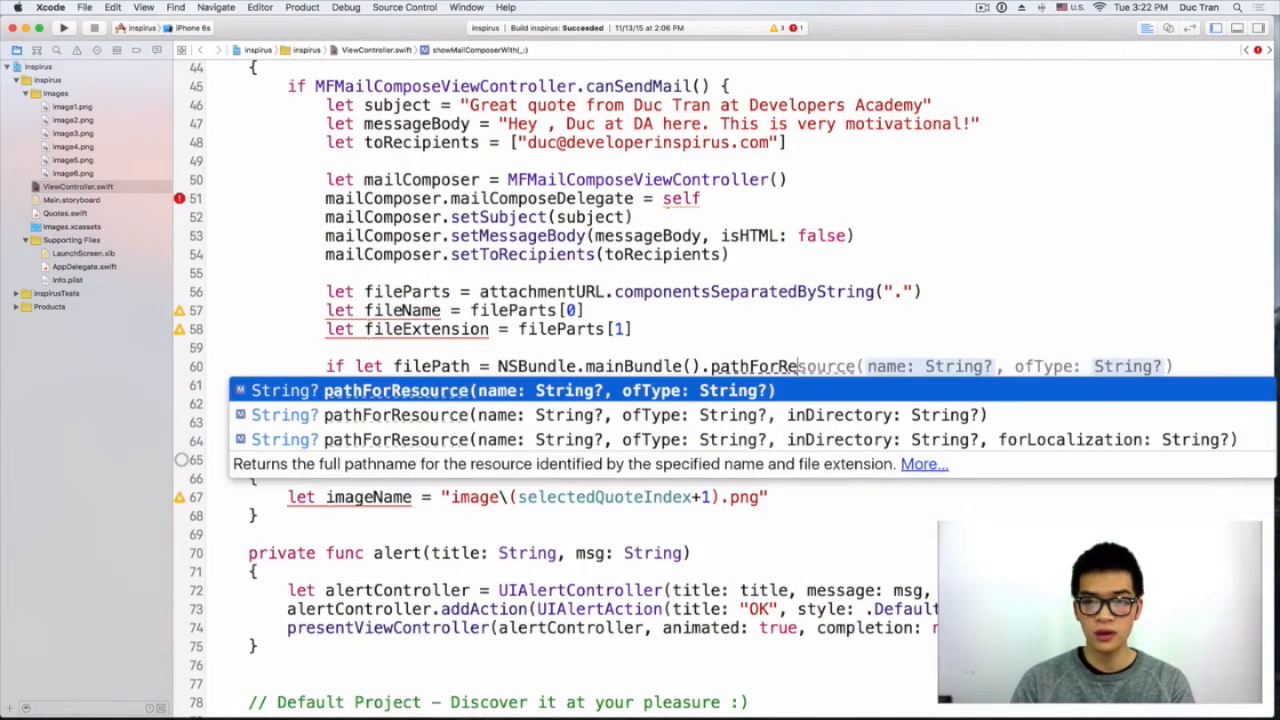
{"action": "key", "text": "Tab"}
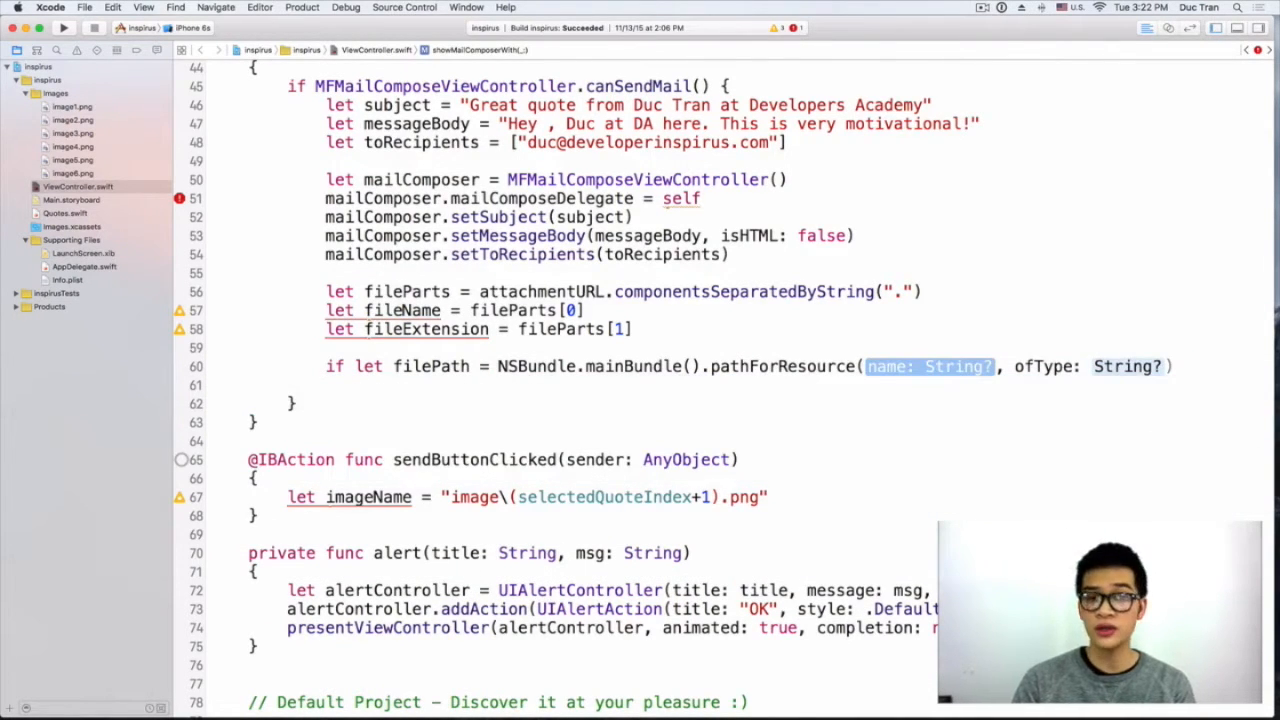
{"action": "type", "text": "fileName"}
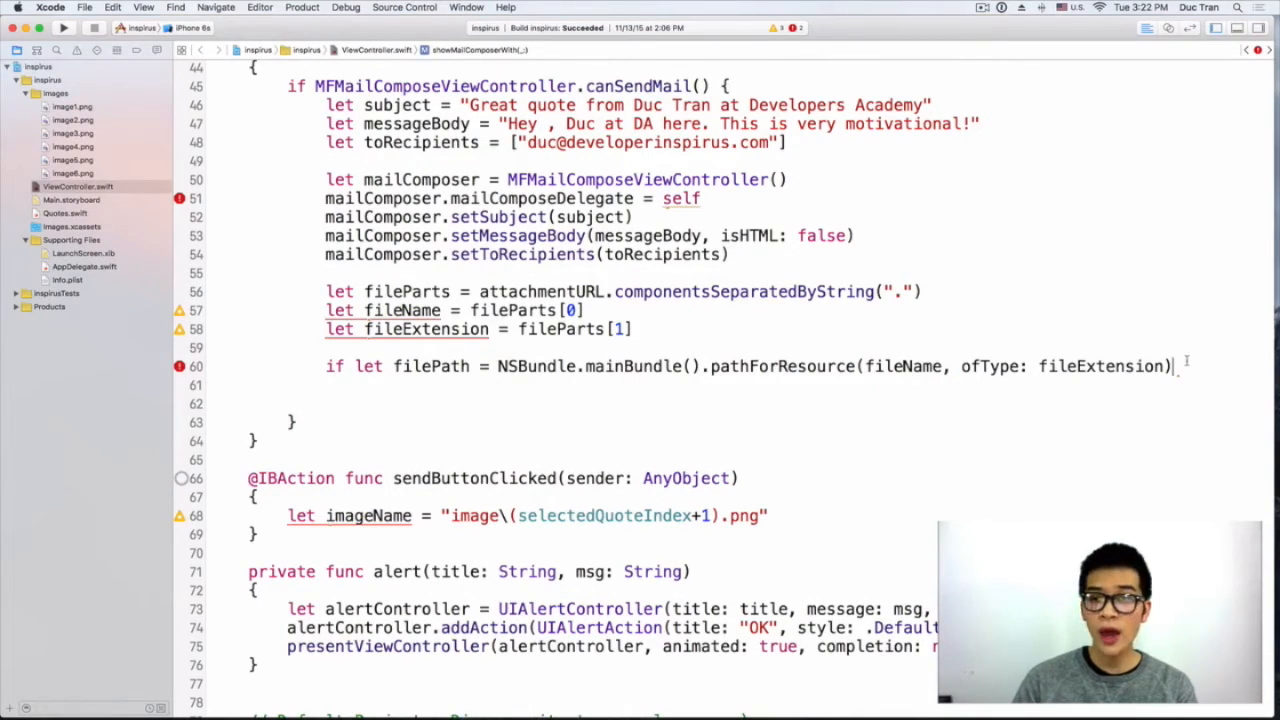
{"action": "type", "text": "{"}
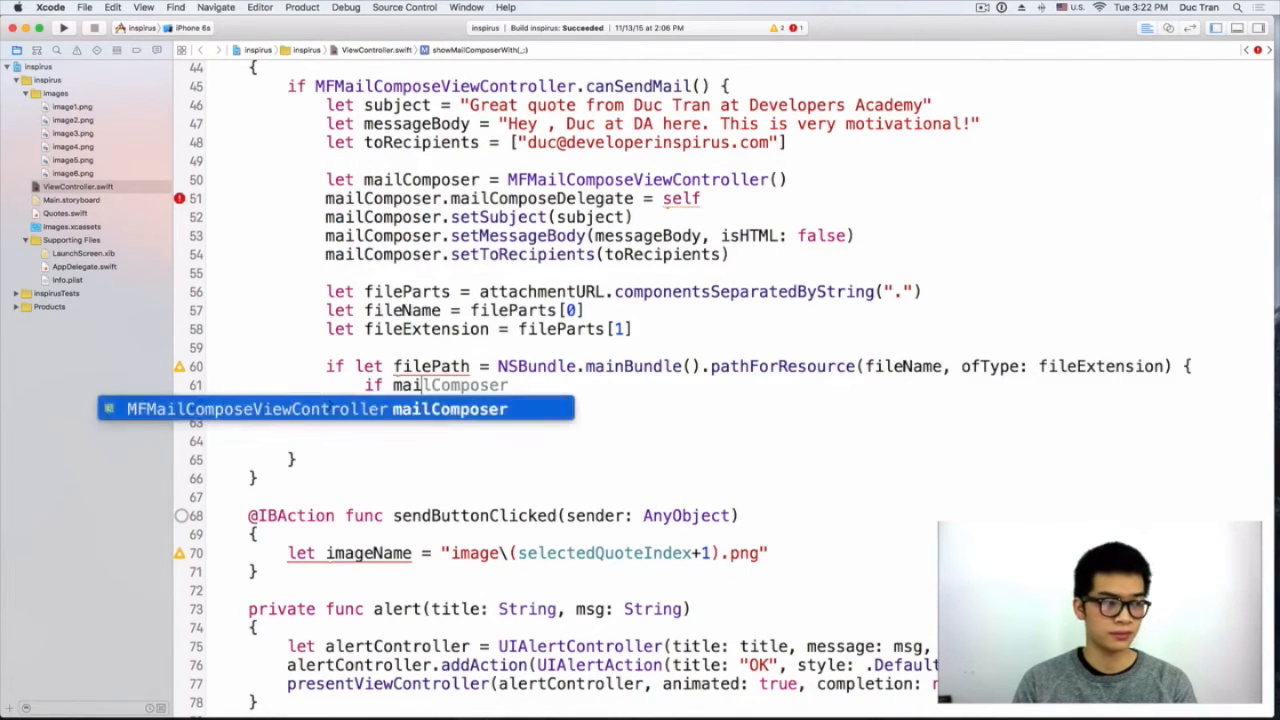
{"action": "type", "text": "fileExtension"}
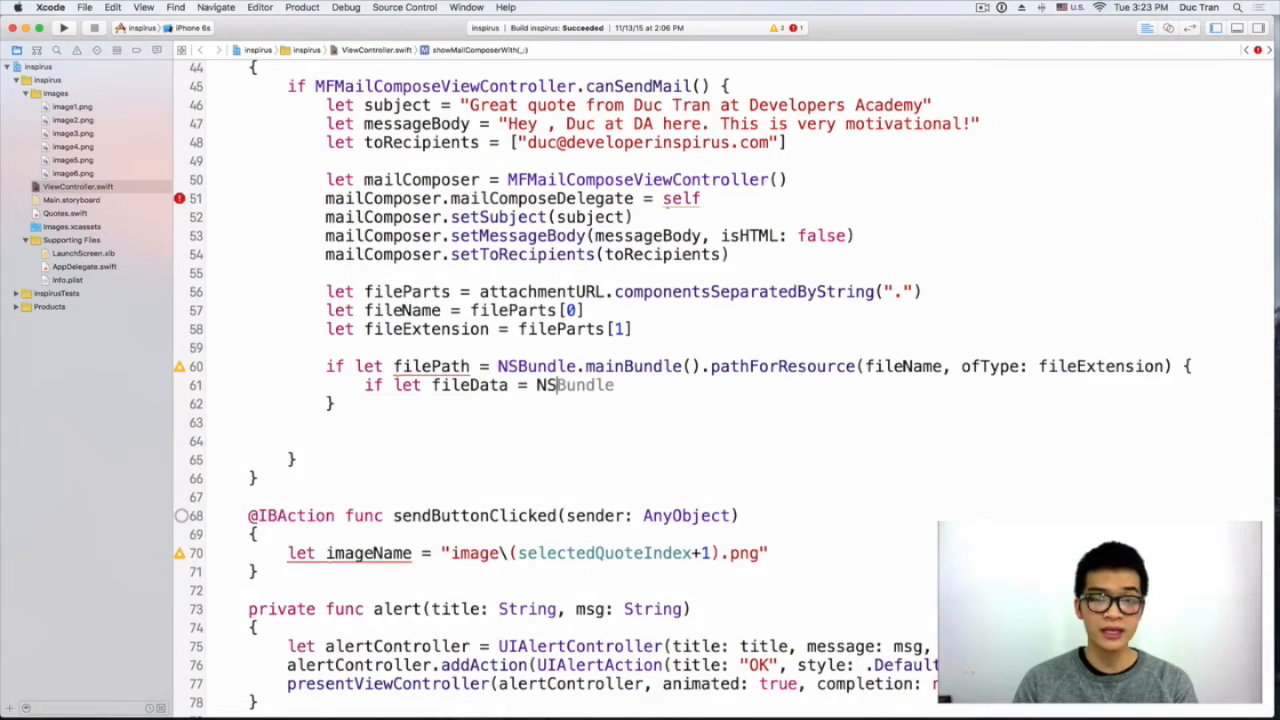
Nest 'if let fileData = NSData(contentsOfFile: filePath), mimeType = MIMEType(type: fileExtension)' inside it.
{"action": "type", "text": "DA"}
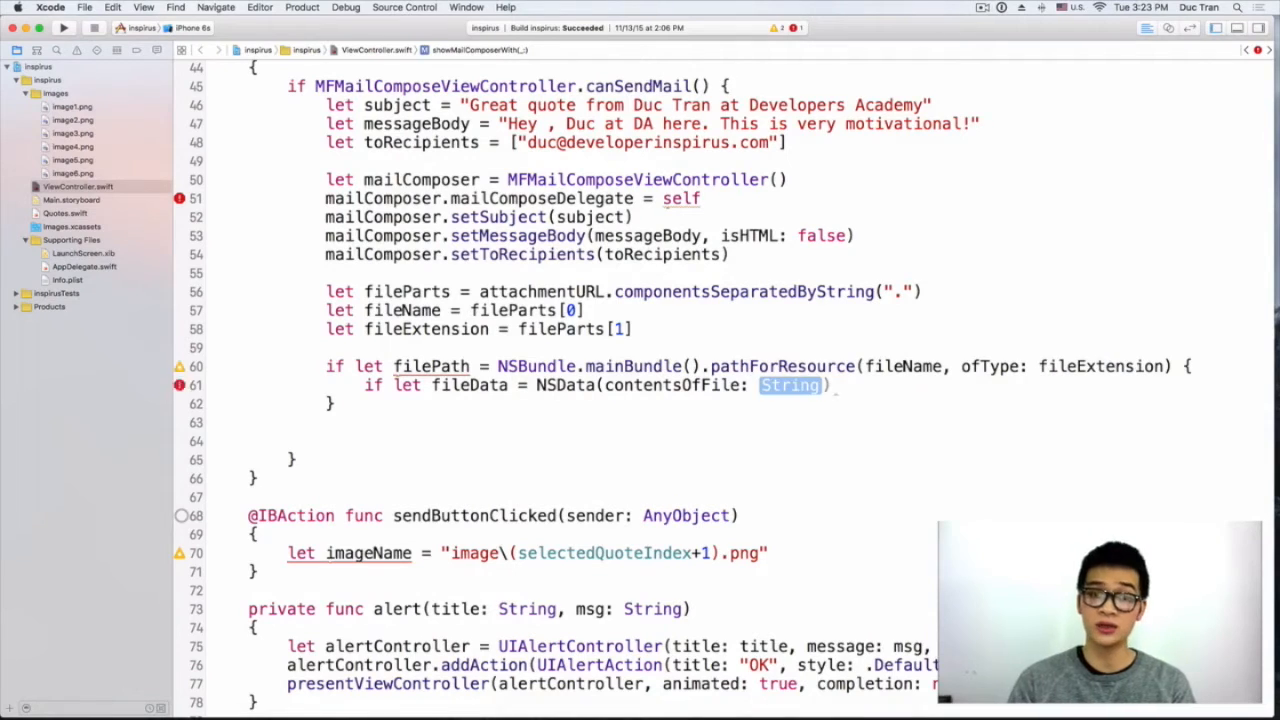
{"action": "type", "text": "filePath"}
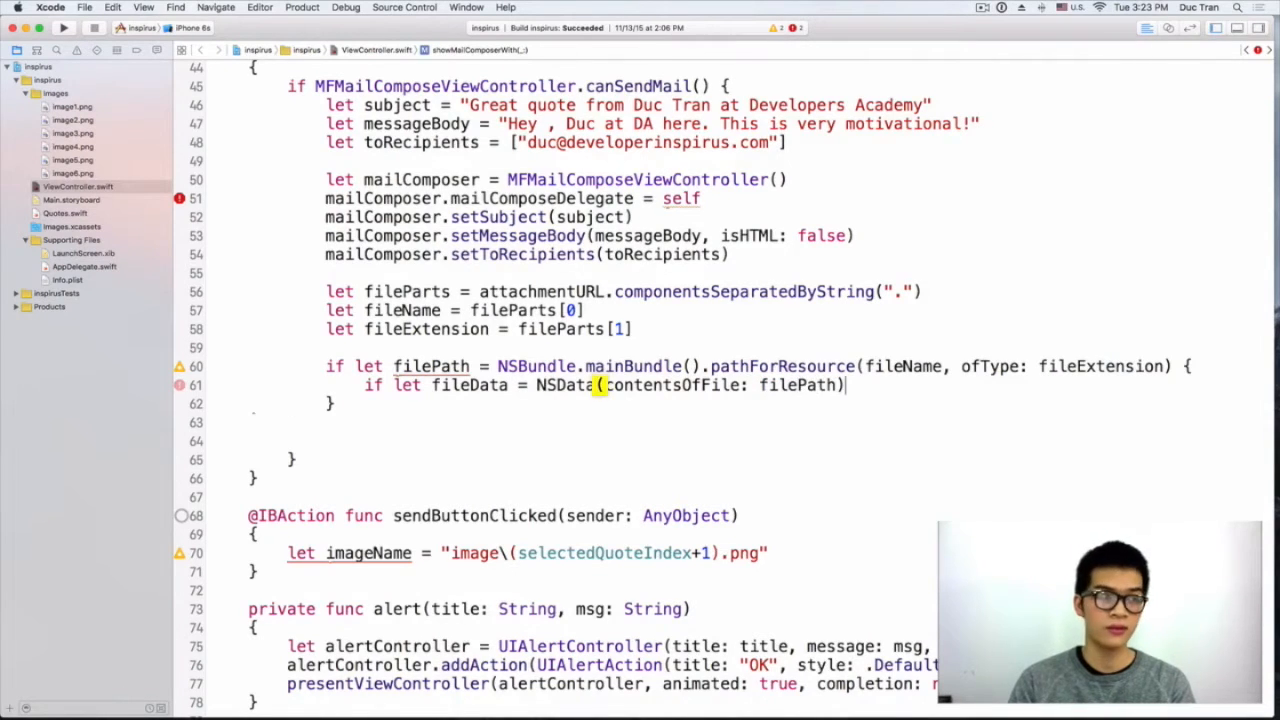
{"action": "type", "text": ", MIMEType"}
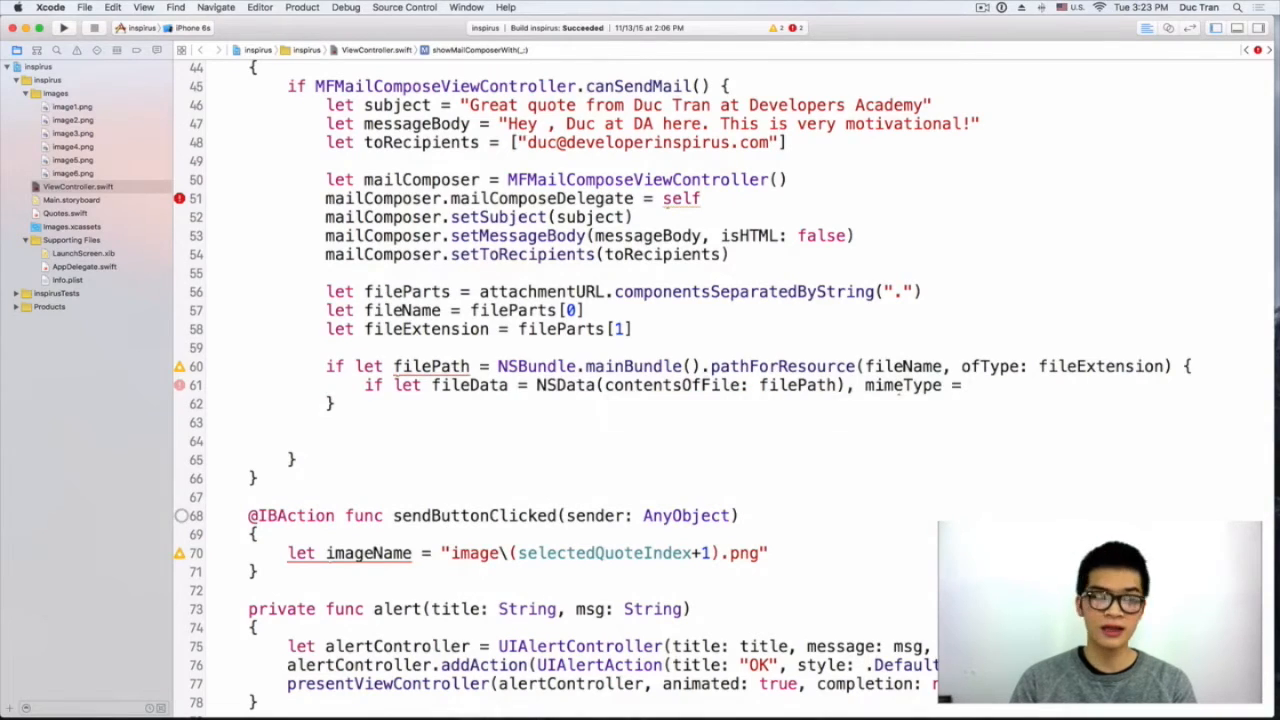
{"action": "type", "text": "MIMEType(type: String"}
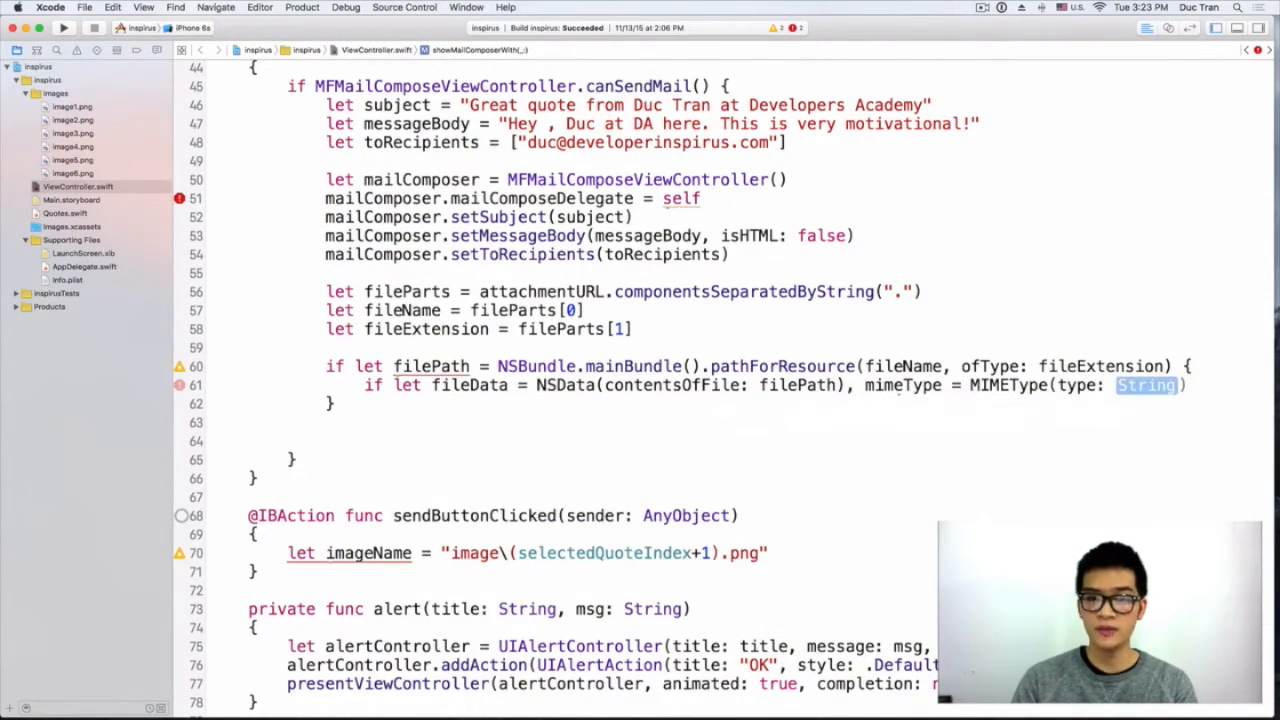
{"action": "type", "text": "fileTyp"}
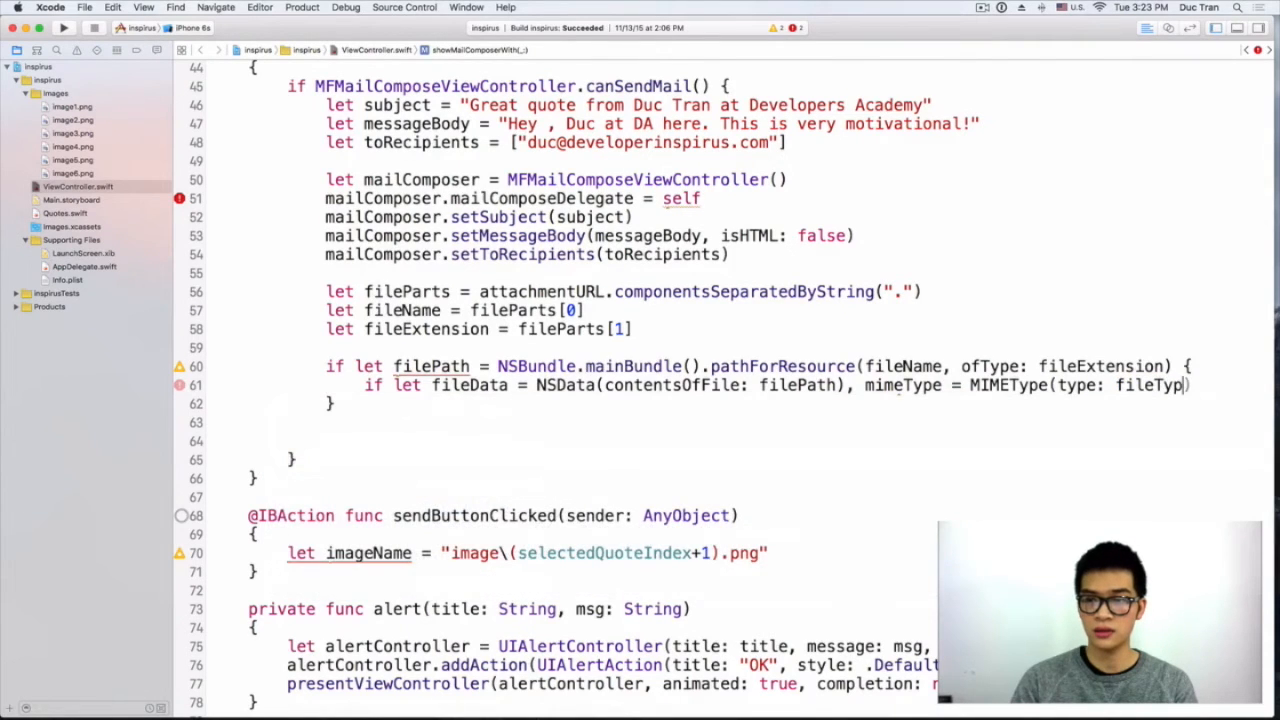
{"action": "type", "text": "fileExtension"}
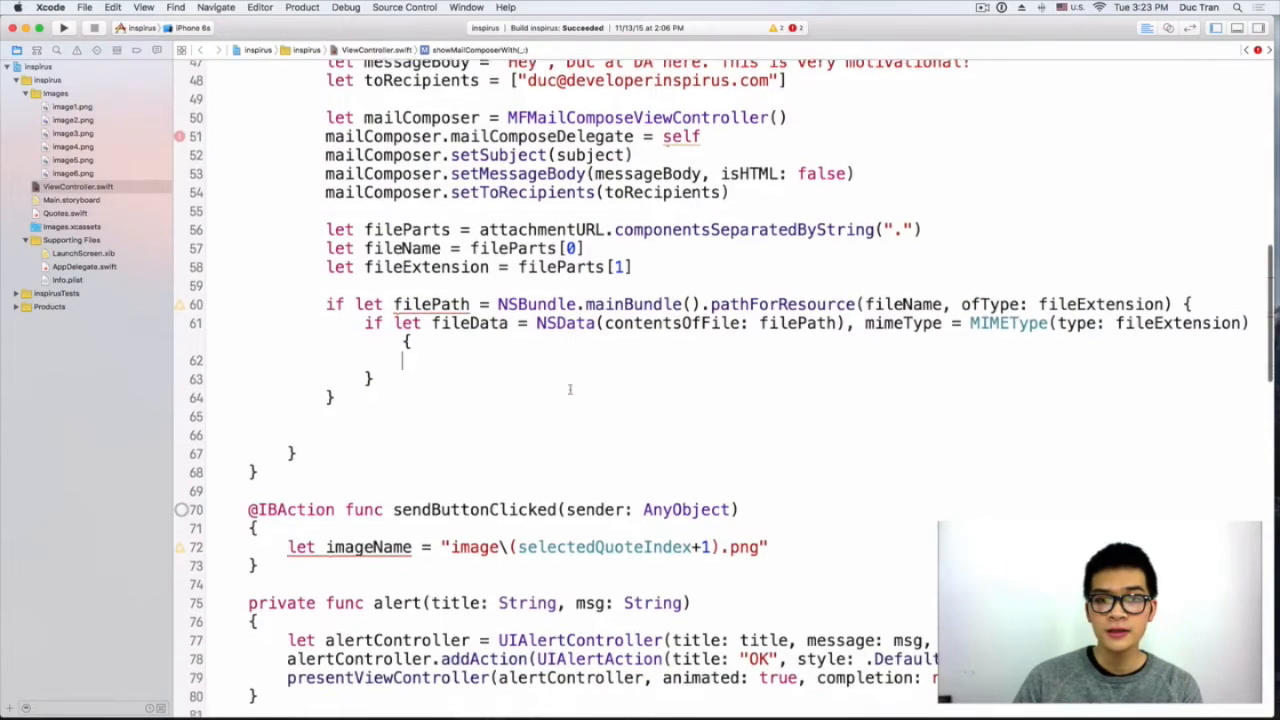
Add mailComposer.addAttachmentData passing fileData and mimeType, starting the fileName argument.
{"action": "scroll", "scroll_direction": "down", "scroll_amount": 3}
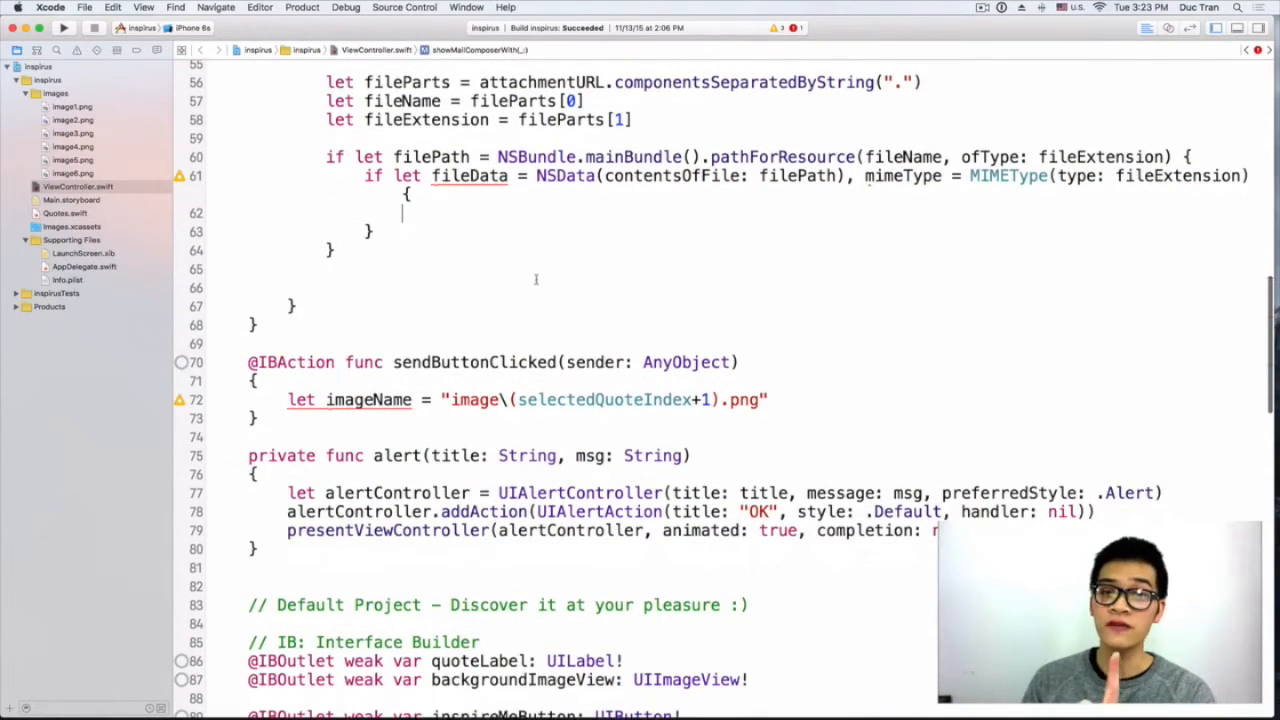
{"action": "scroll", "scroll_direction": "down", "scroll_amount": 3}
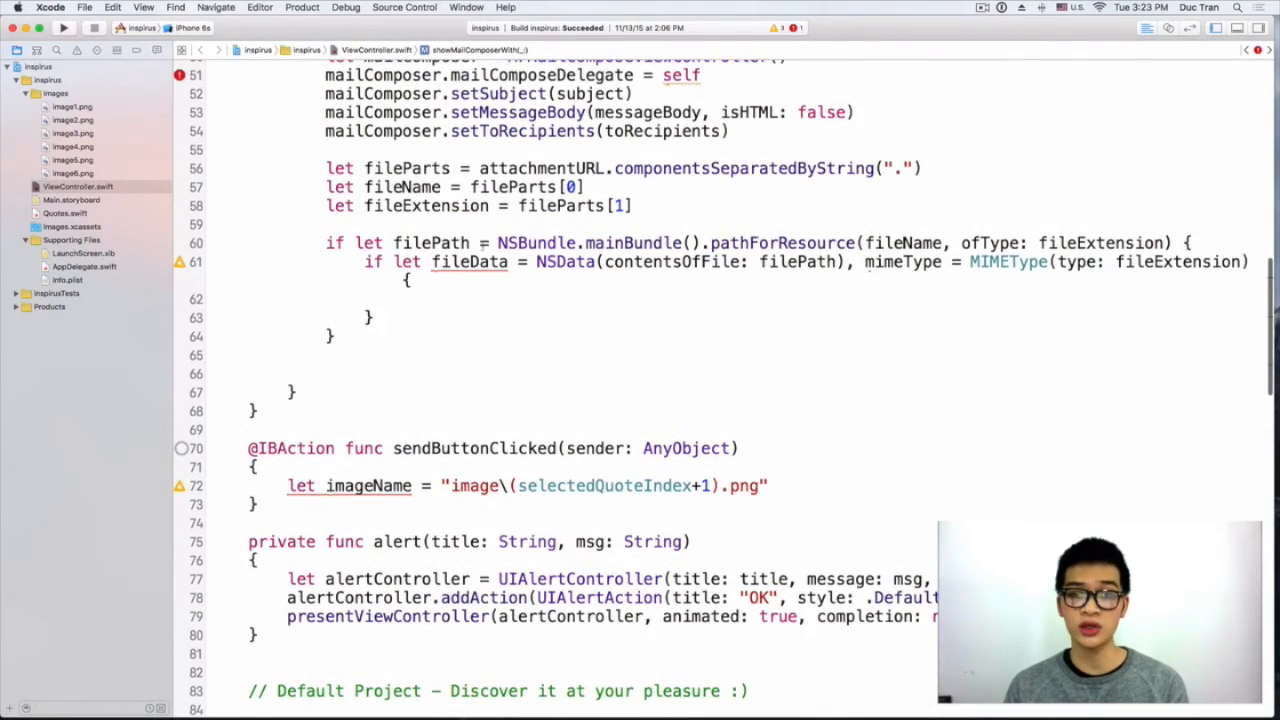
{"action": "double_click", "coordinate": [468, 260]}
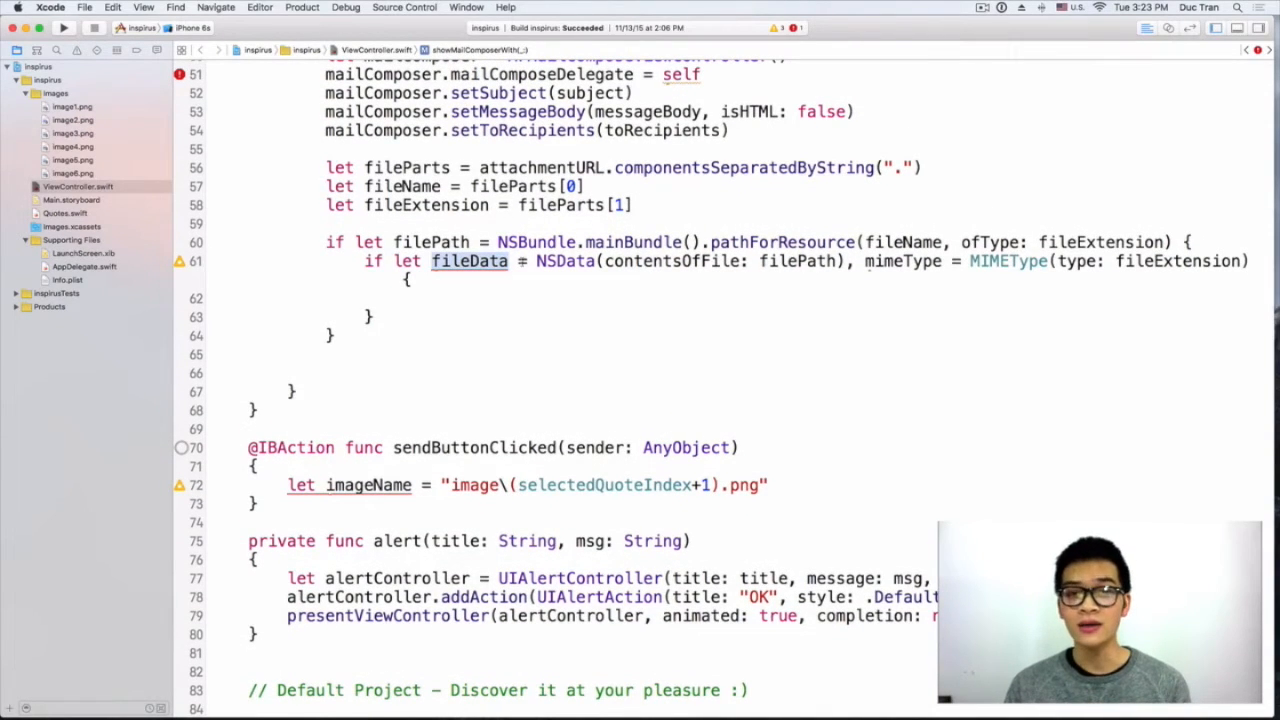
{"action": "left_click", "coordinate": [404, 296]}
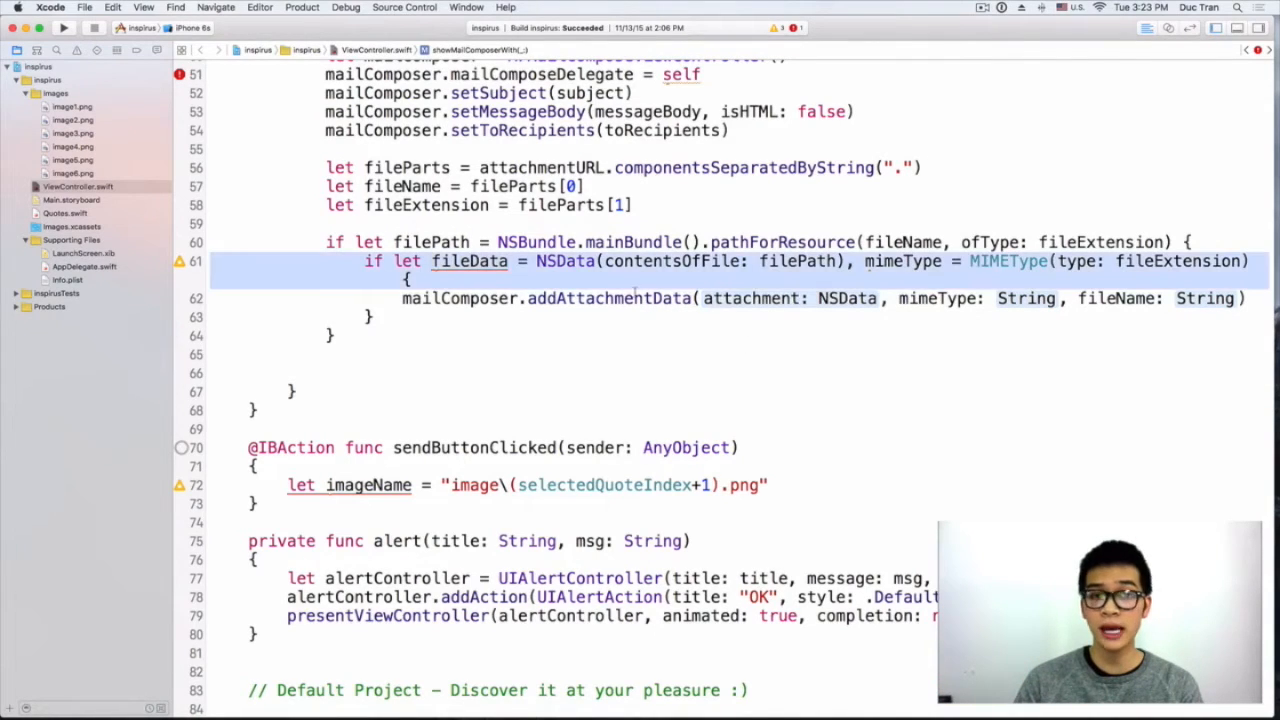
{"action": "double_click", "coordinate": [750, 298]}
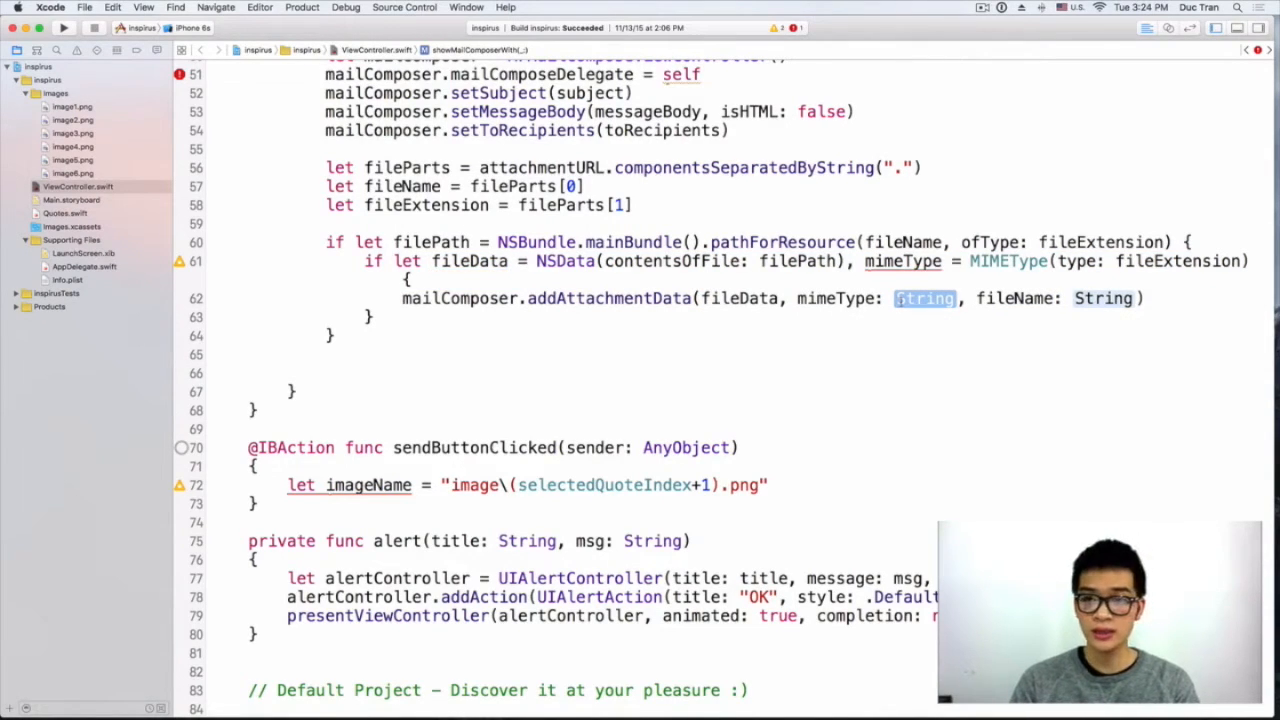
{"action": "type", "text": "mimeType"}
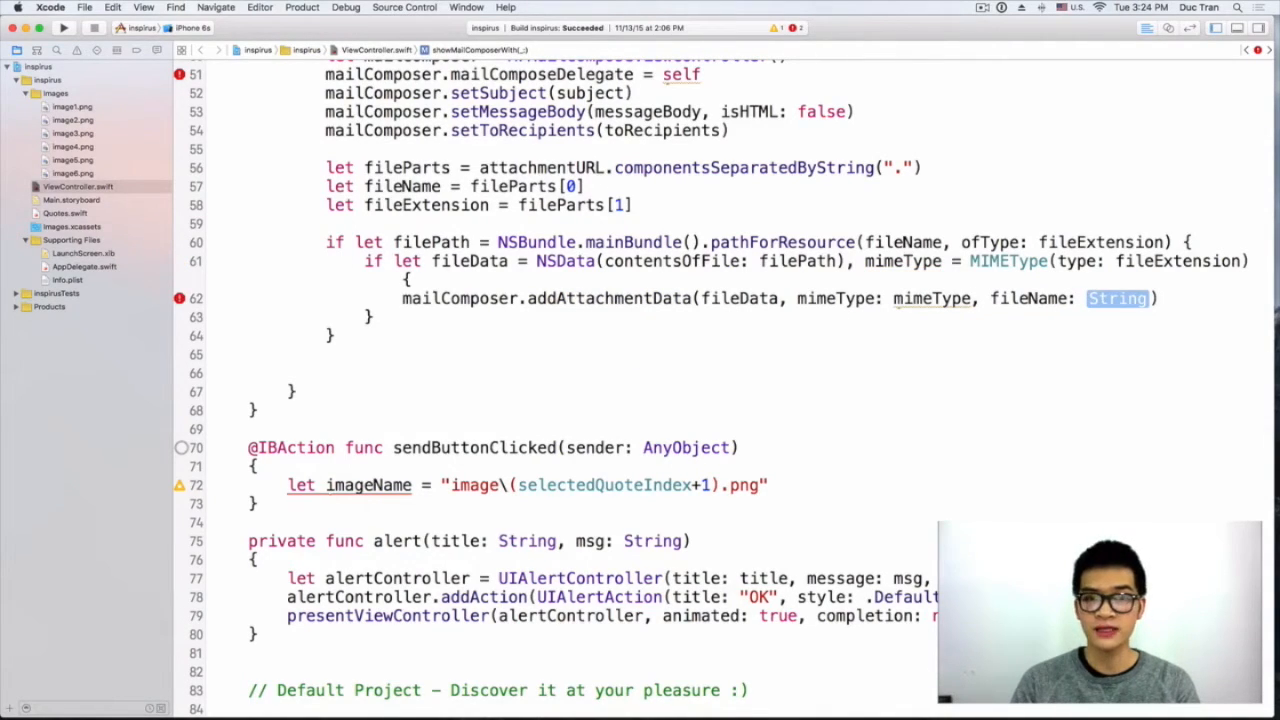
{"action": "type", "text": "fileNm"}
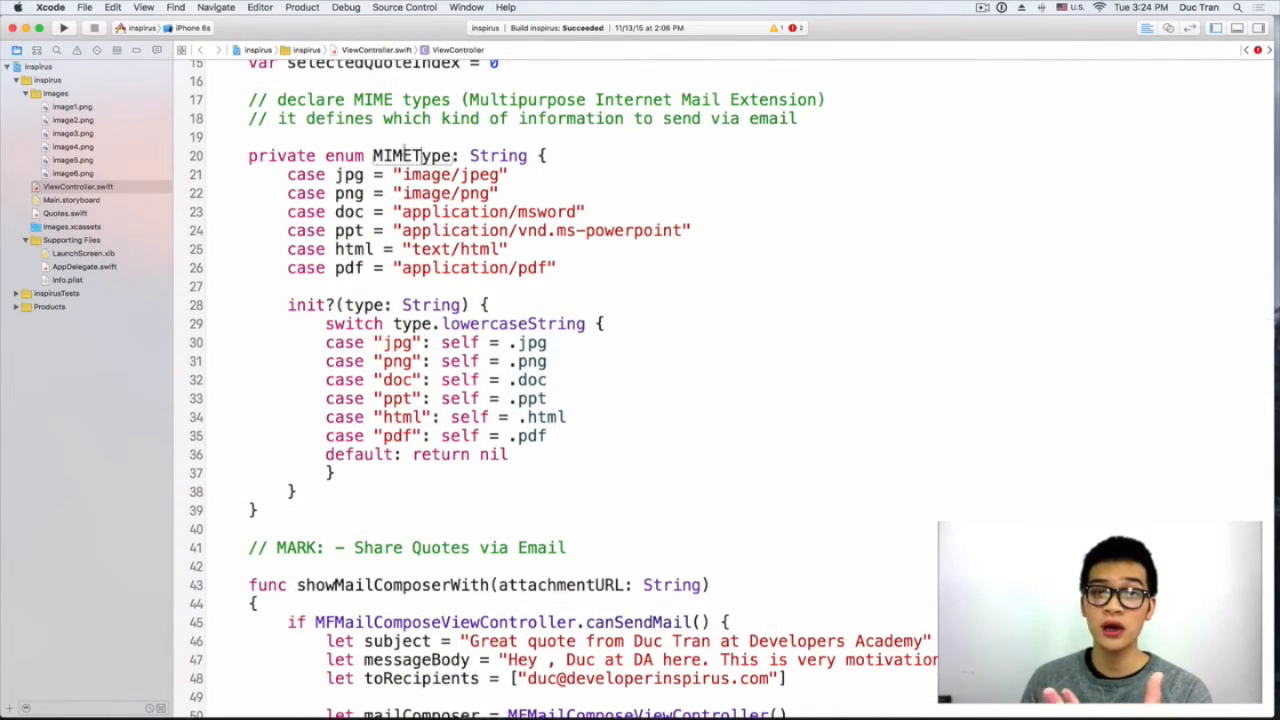
Pass mimeType.rawValue in the addAttachmentData call to clear the type error.
{"action": "double_click", "coordinate": [410, 156]}
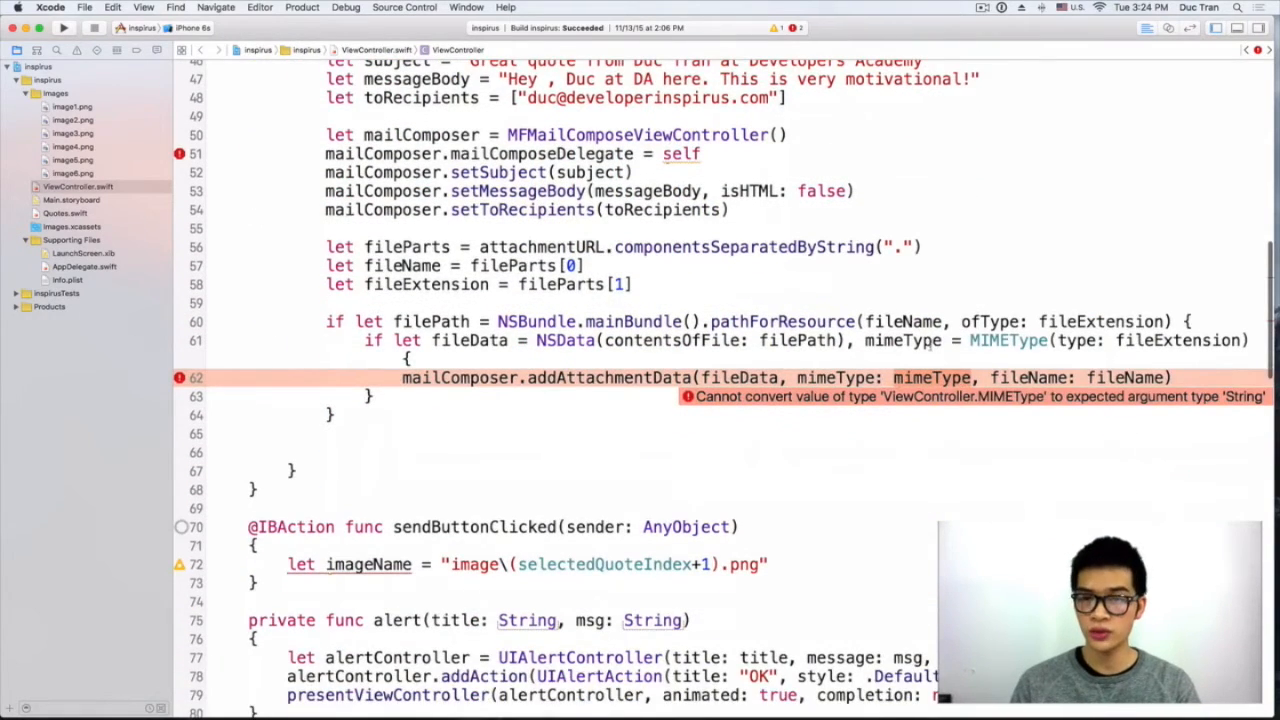
{"action": "type", "text": ".rawValue"}
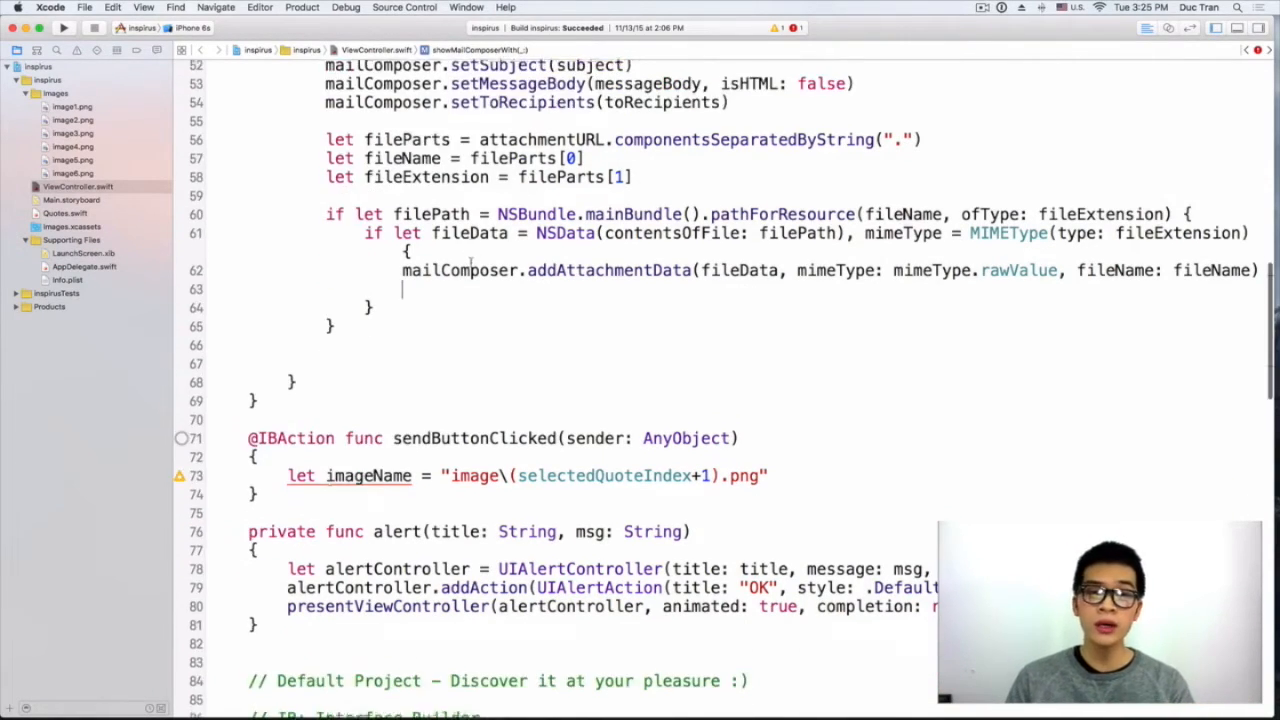
Begin presentViewController(mailComposer, animated: true, completion: nil) after the attachment line.
{"action": "type", "text": "pre"}
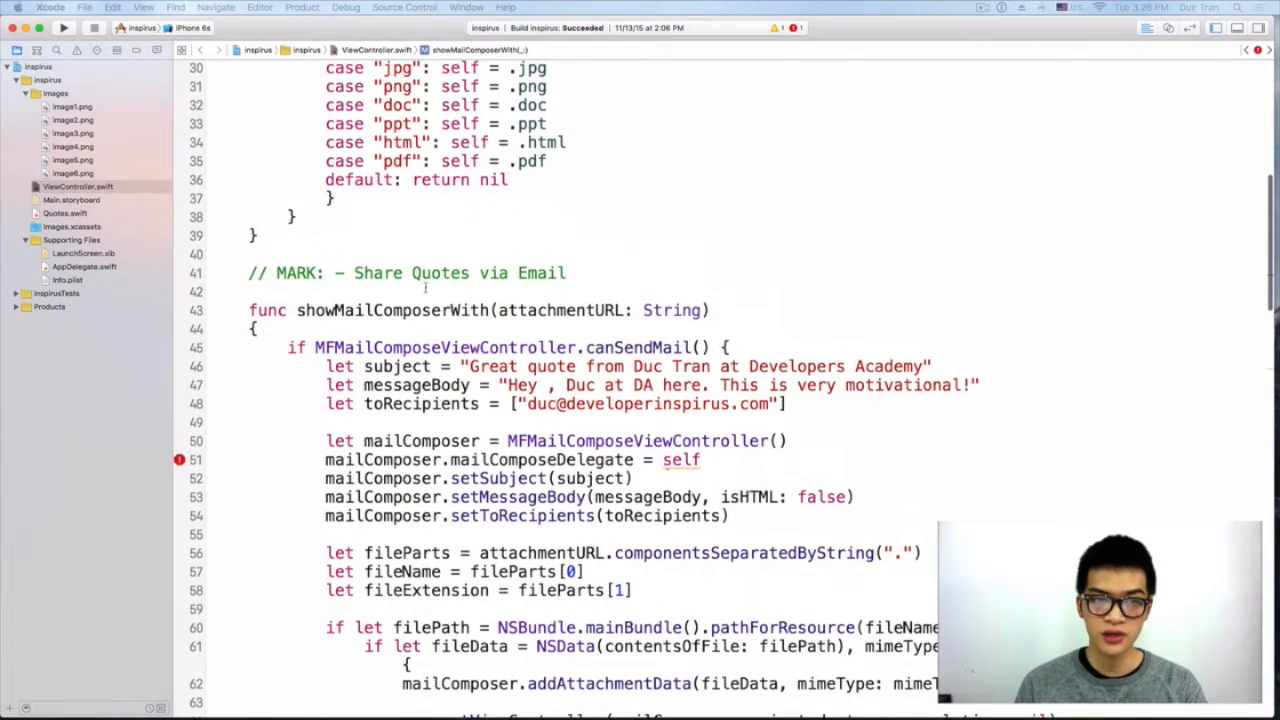
Scroll down to sendButtonClicked to call showMailComposerWith(imageName) there.
{"action": "scroll", "scroll_direction": "down", "scroll_amount": 3}
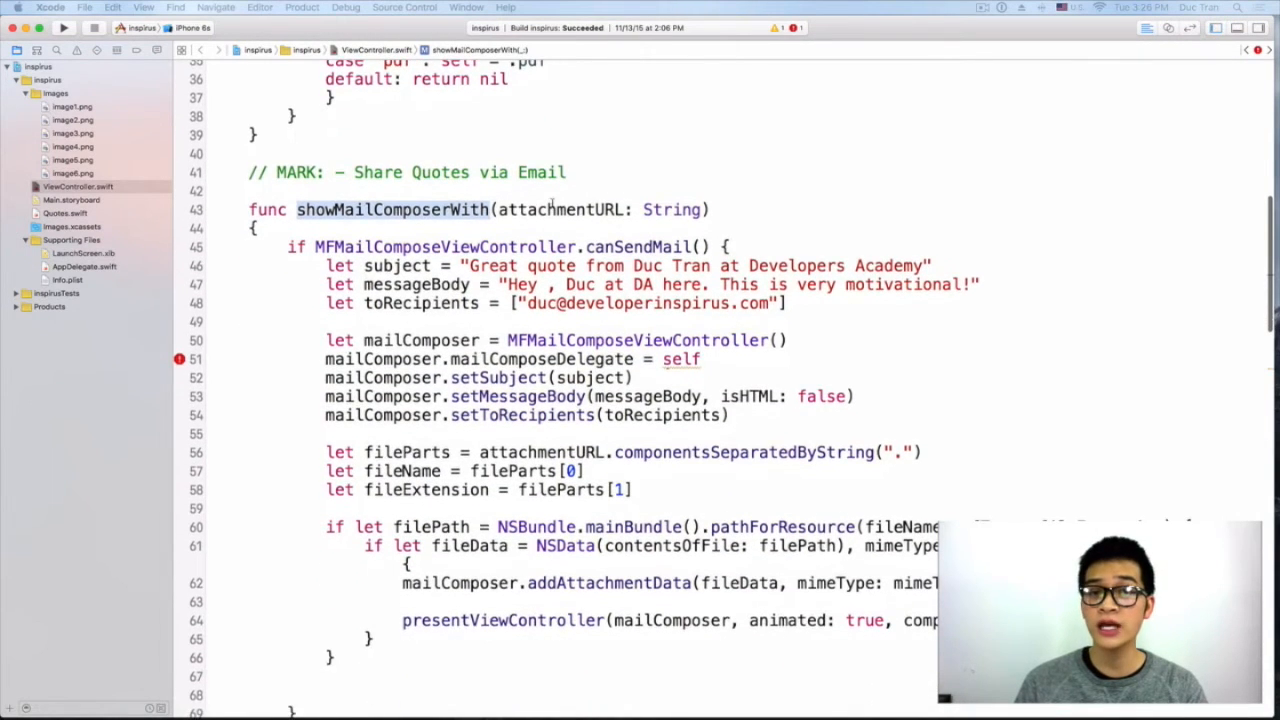
{"action": "scroll", "scroll_direction": "down", "scroll_amount": 3}
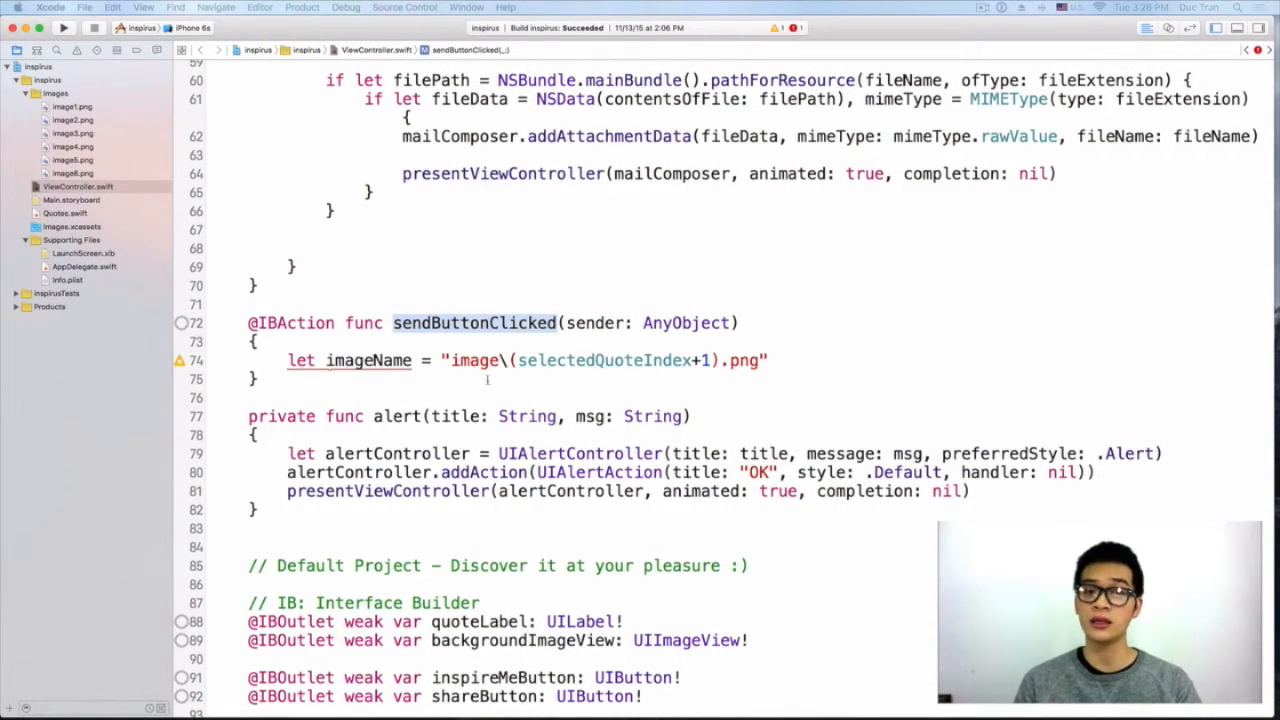
{"action": "scroll", "scroll_direction": "down", "scroll_amount": 3}
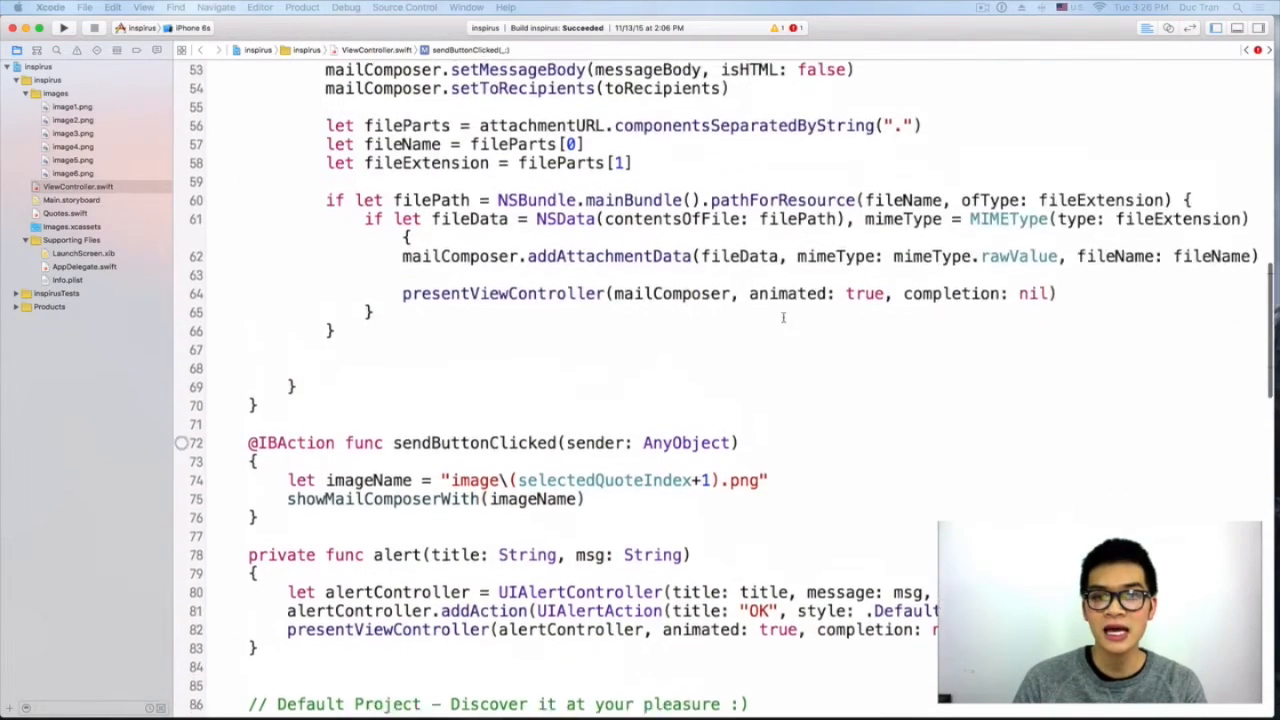
{"action": "scroll", "scroll_direction": "down", "scroll_amount": 3}
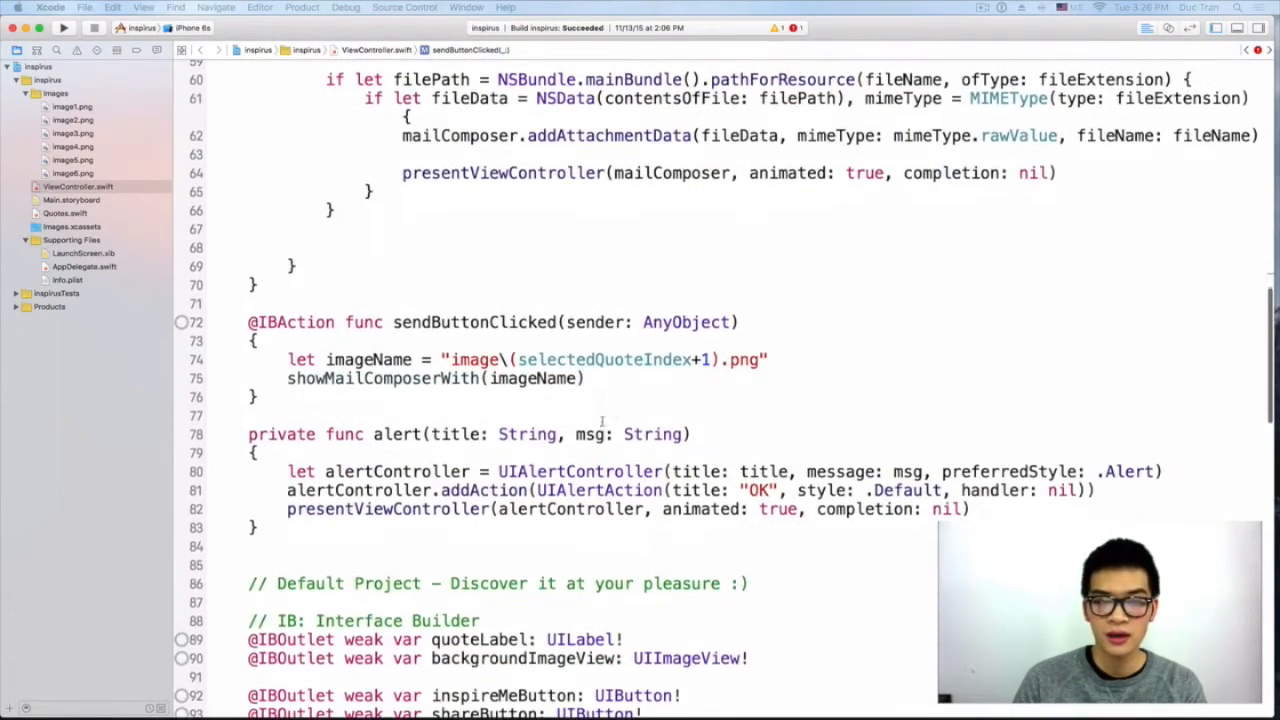
Rename the attachmentURL parameter to imageName in the signature and the componentsSeparatedByString line.
{"action": "double_click", "coordinate": [532, 378]}
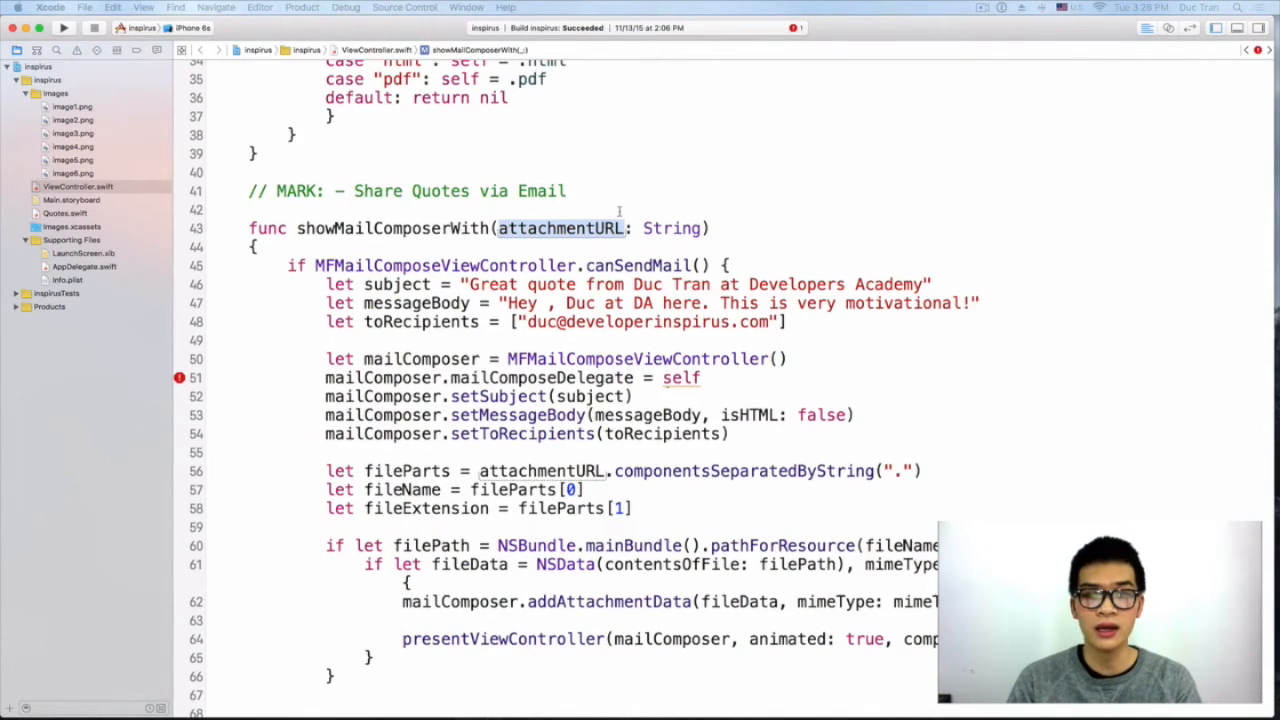
{"action": "type", "text": "imageName"}
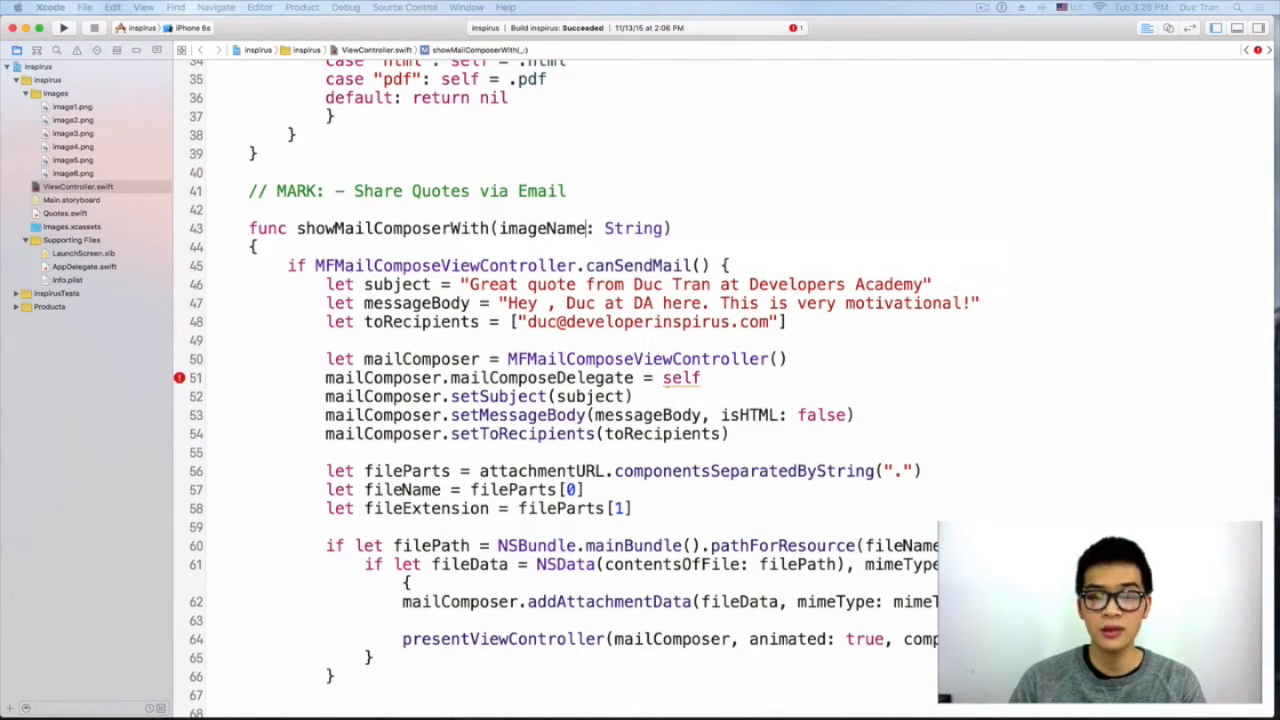
{"action": "double_click", "coordinate": [544, 228]}
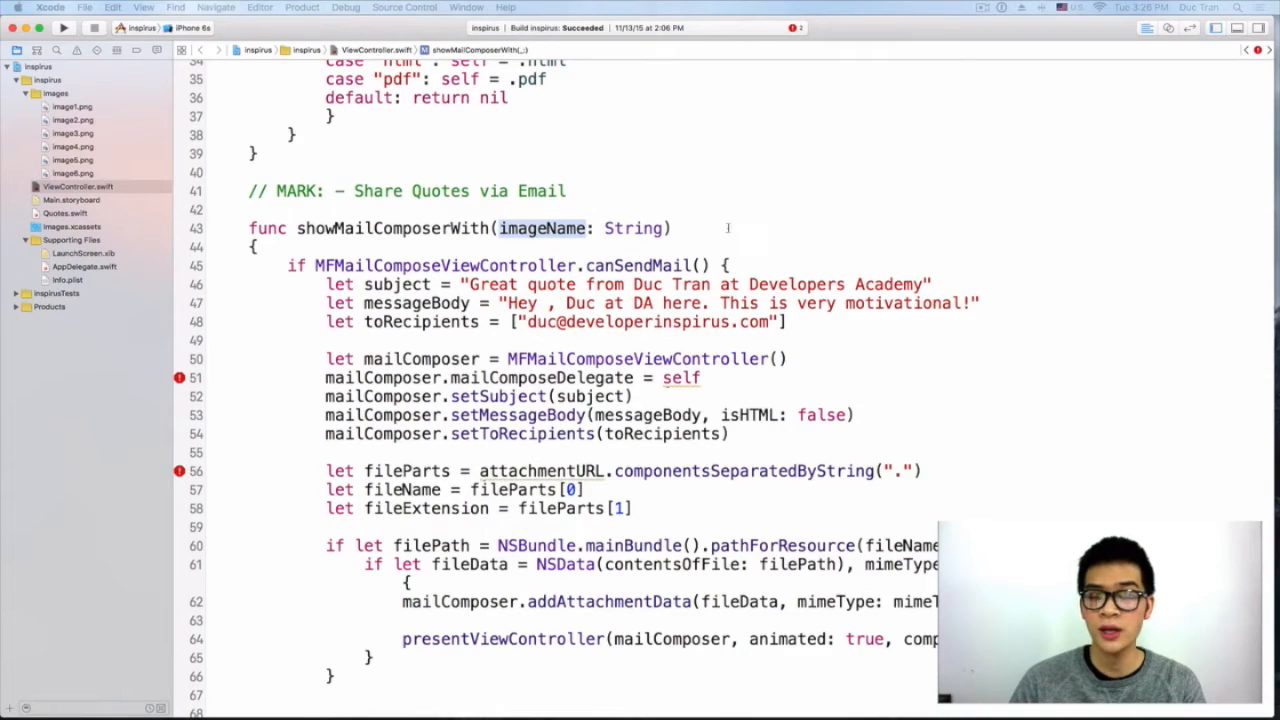
{"action": "scroll", "scroll_direction": "down", "scroll_amount": 3}
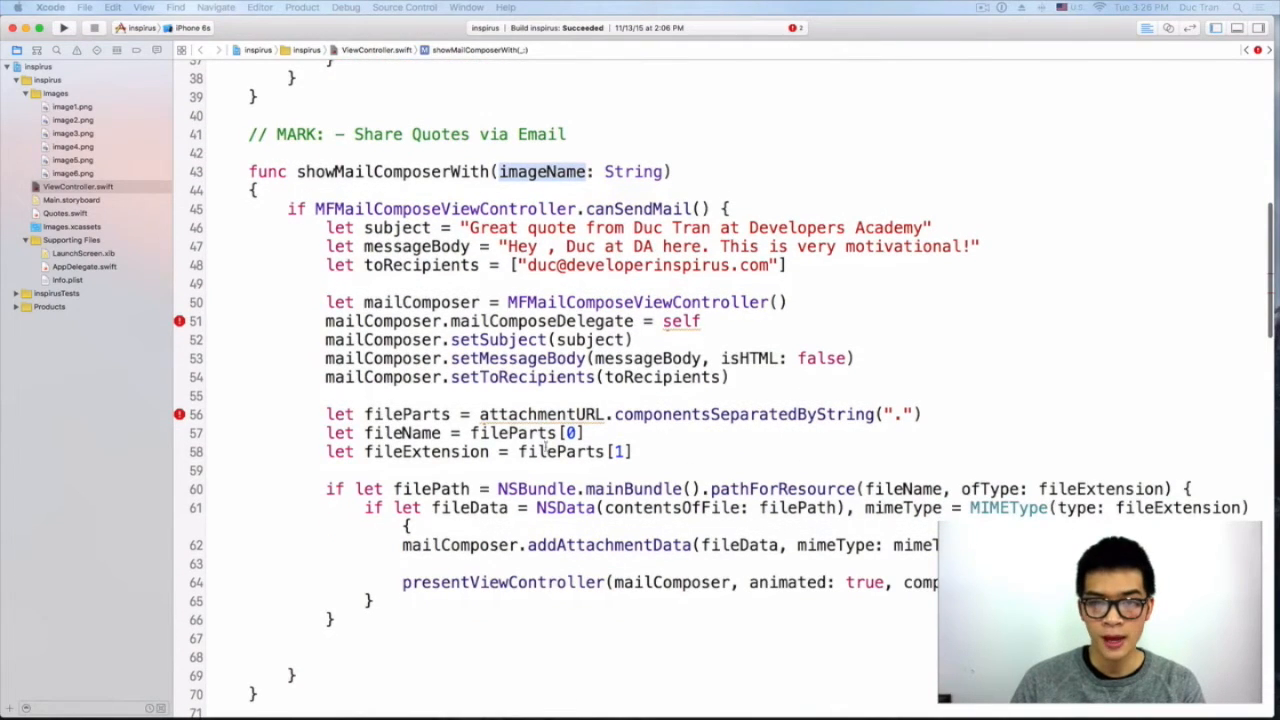
{"action": "type", "text": "imageName"}
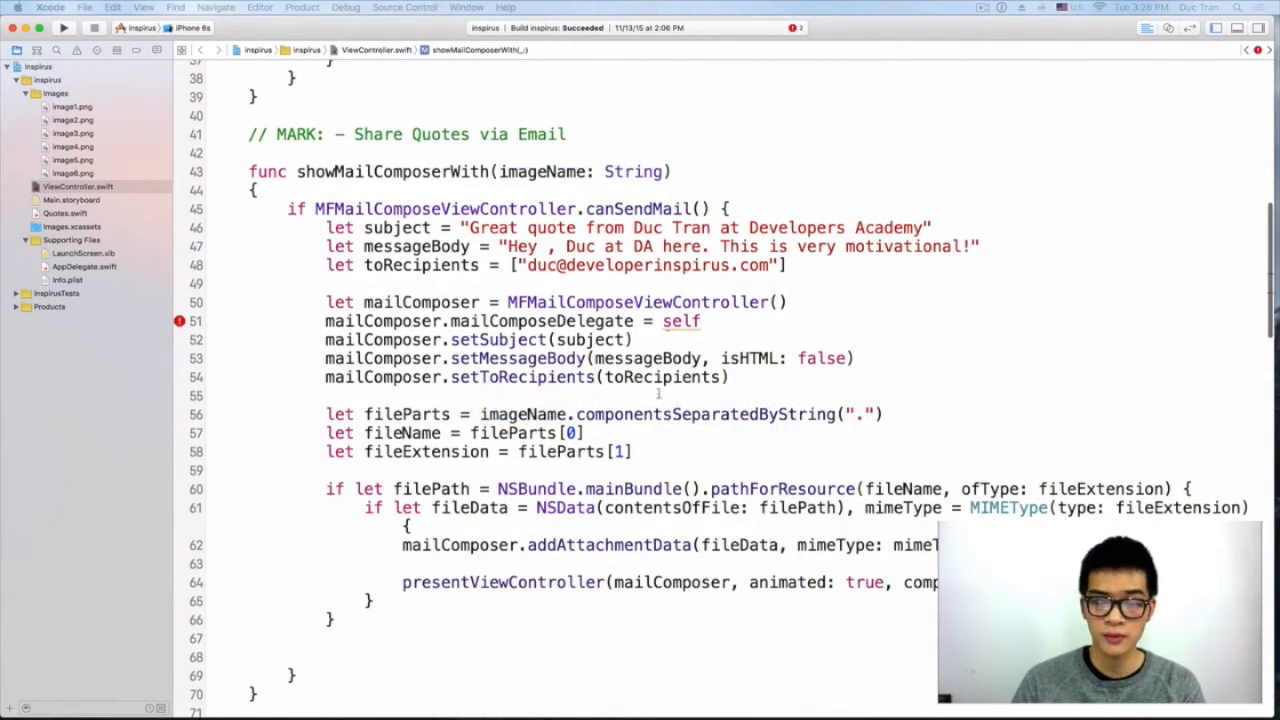
Rename the parameter again to attachmentName for the fileParts split.
{"action": "double_click", "coordinate": [702, 414]}
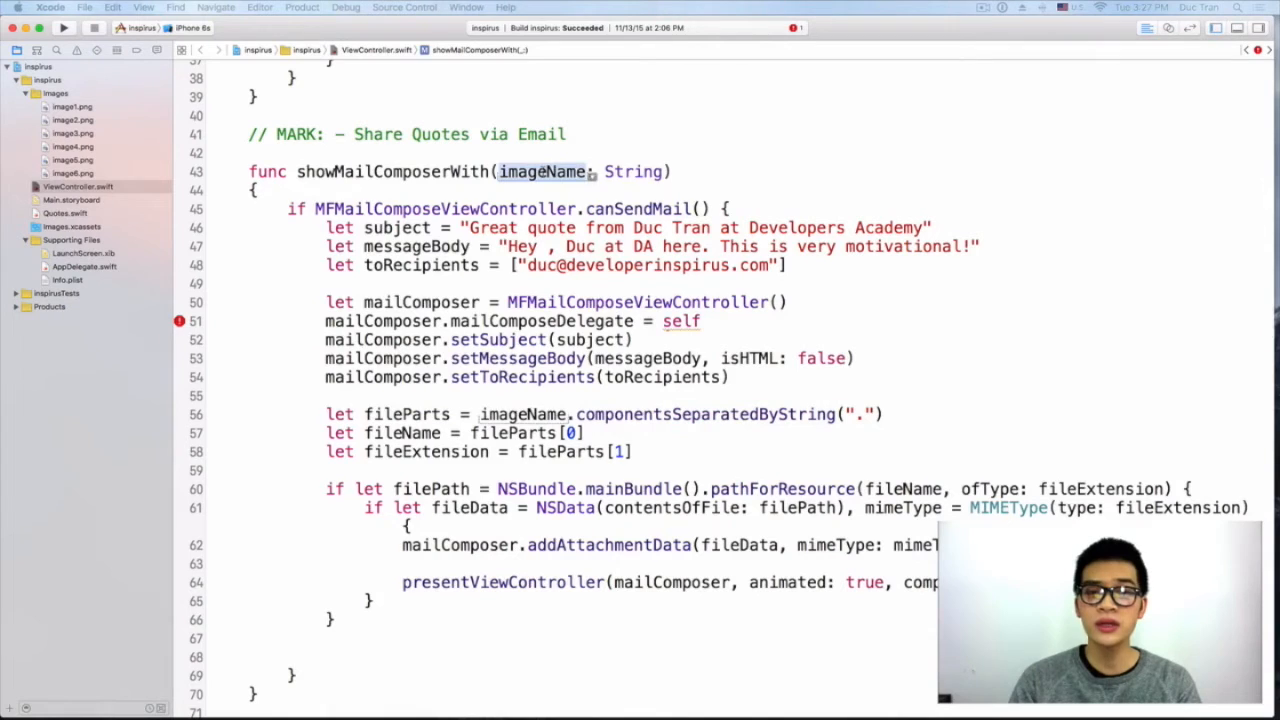
{"action": "type", "text": "attachment"}
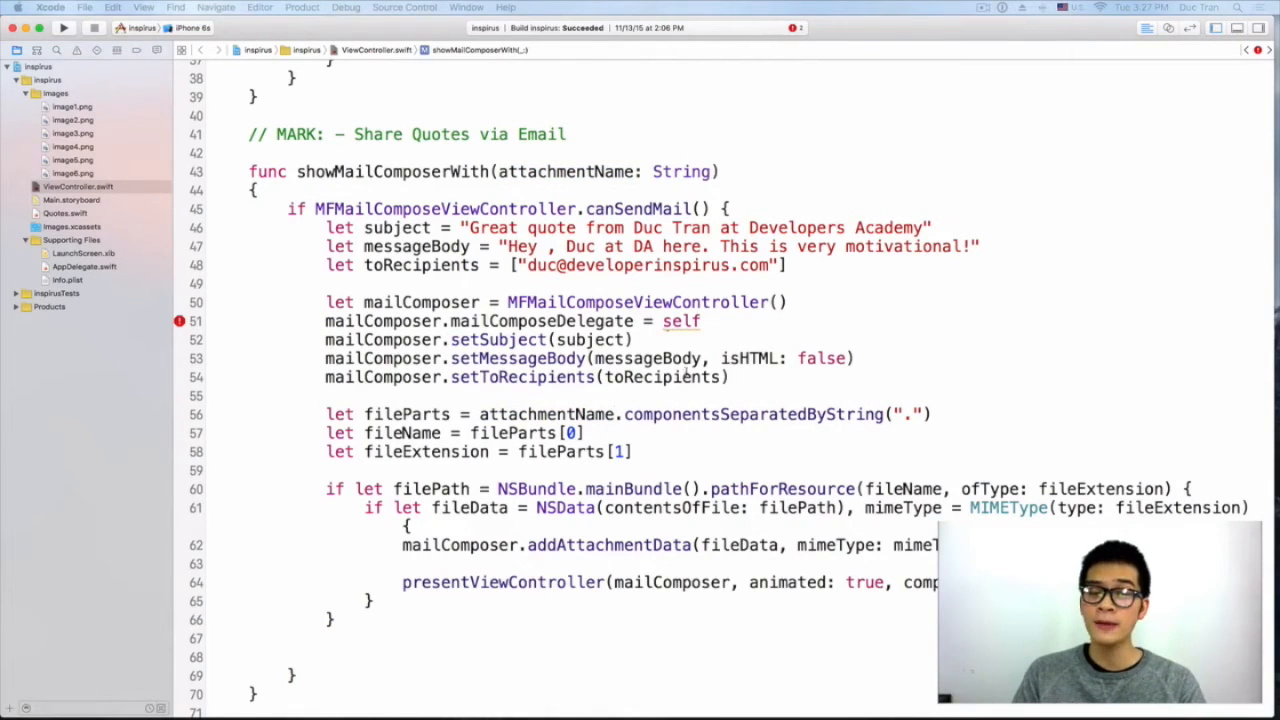
{"action": "left_click", "coordinate": [616, 414]}
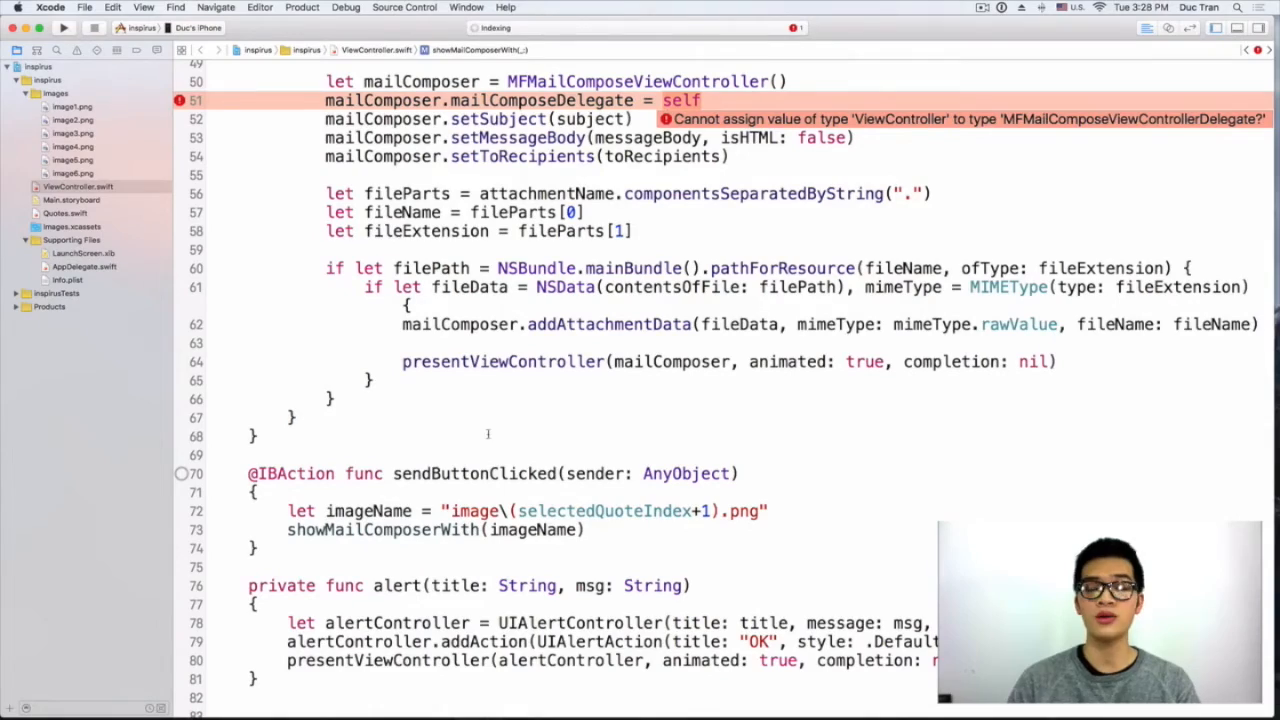
Open blank lines between showMailComposerWith and sendButtonClicked for a new method.
{"action": "scroll", "scroll_direction": "down", "scroll_amount": 3}
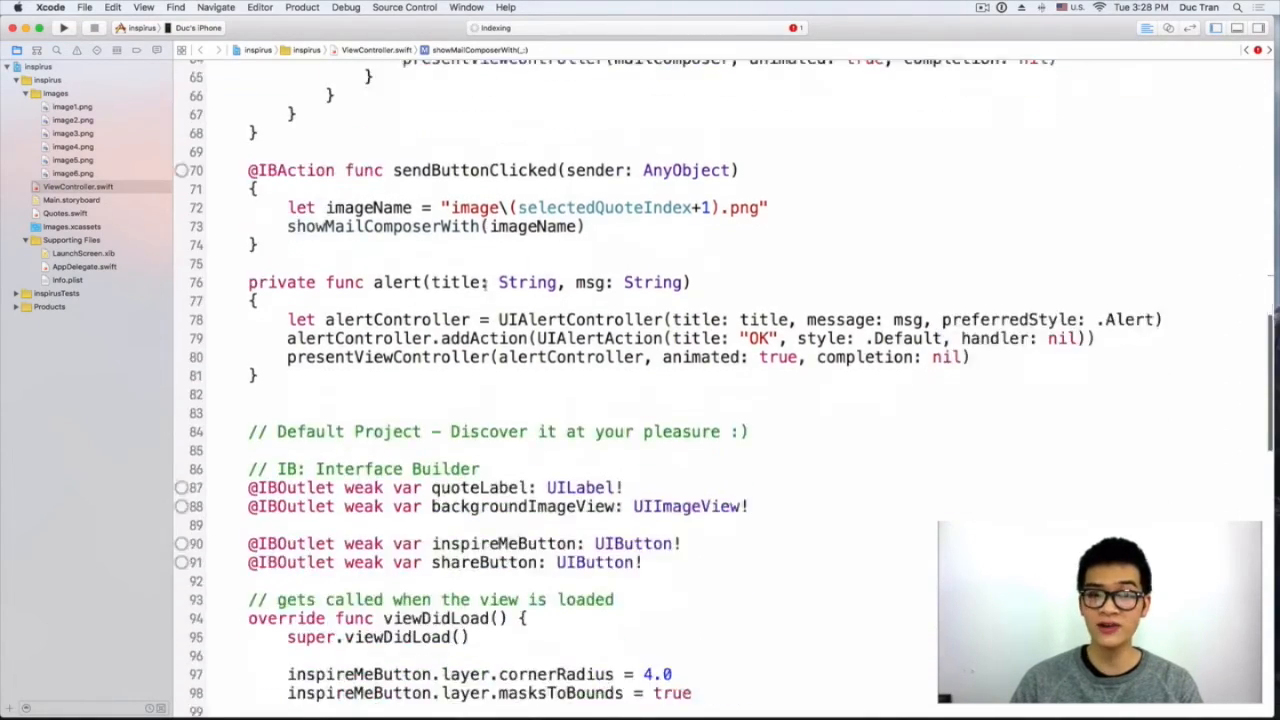
{"action": "scroll", "scroll_direction": "down", "scroll_amount": 3}
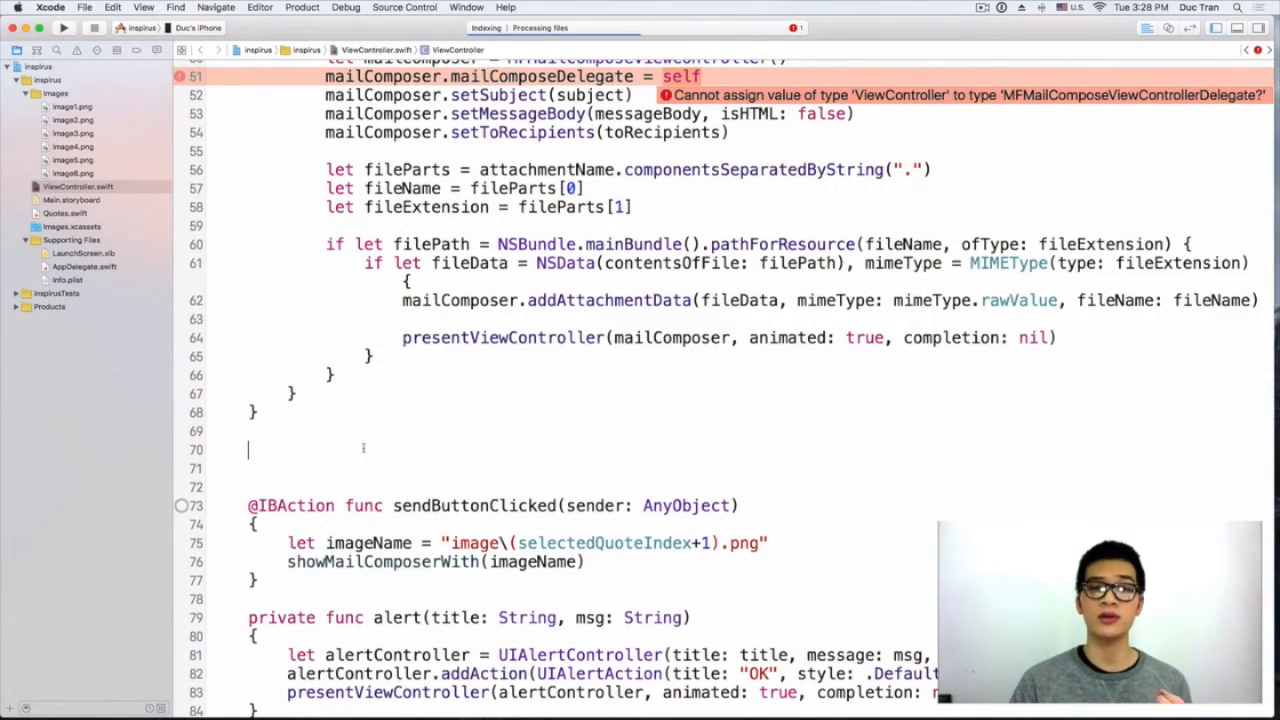
{"action": "scroll", "scroll_direction": "down", "scroll_amount": 3}
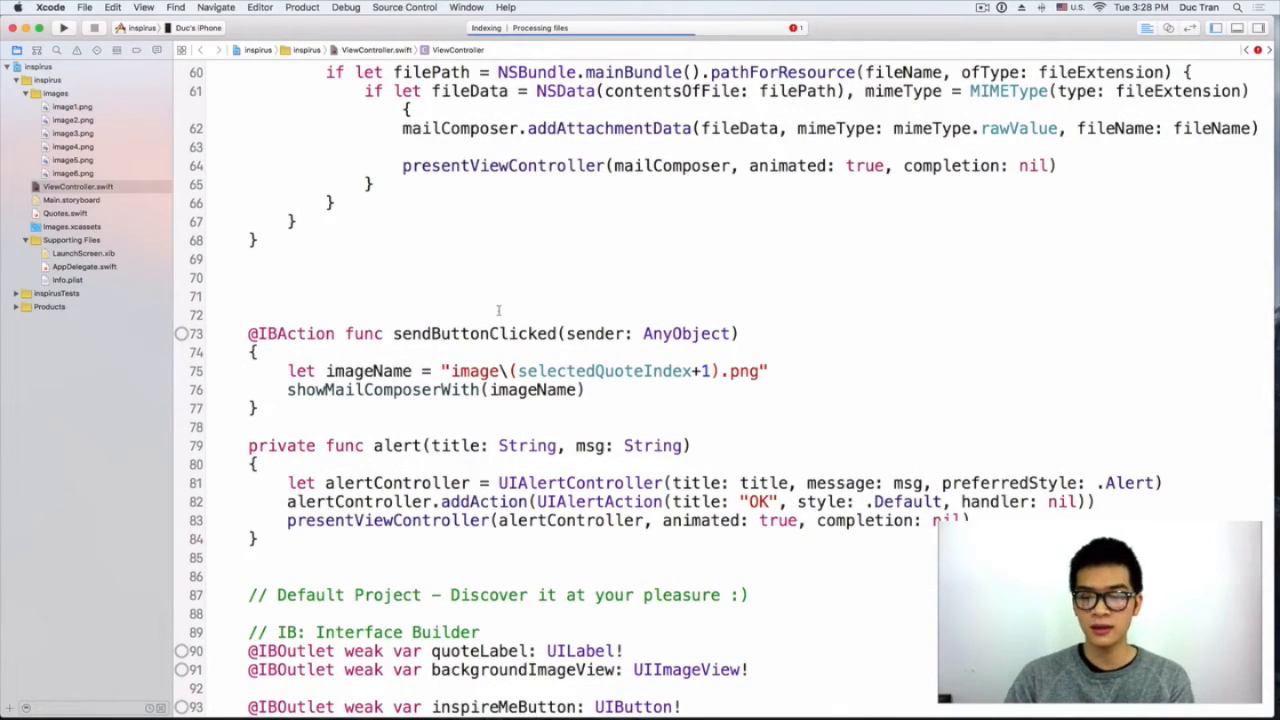
{"action": "left_click", "coordinate": [250, 278]}
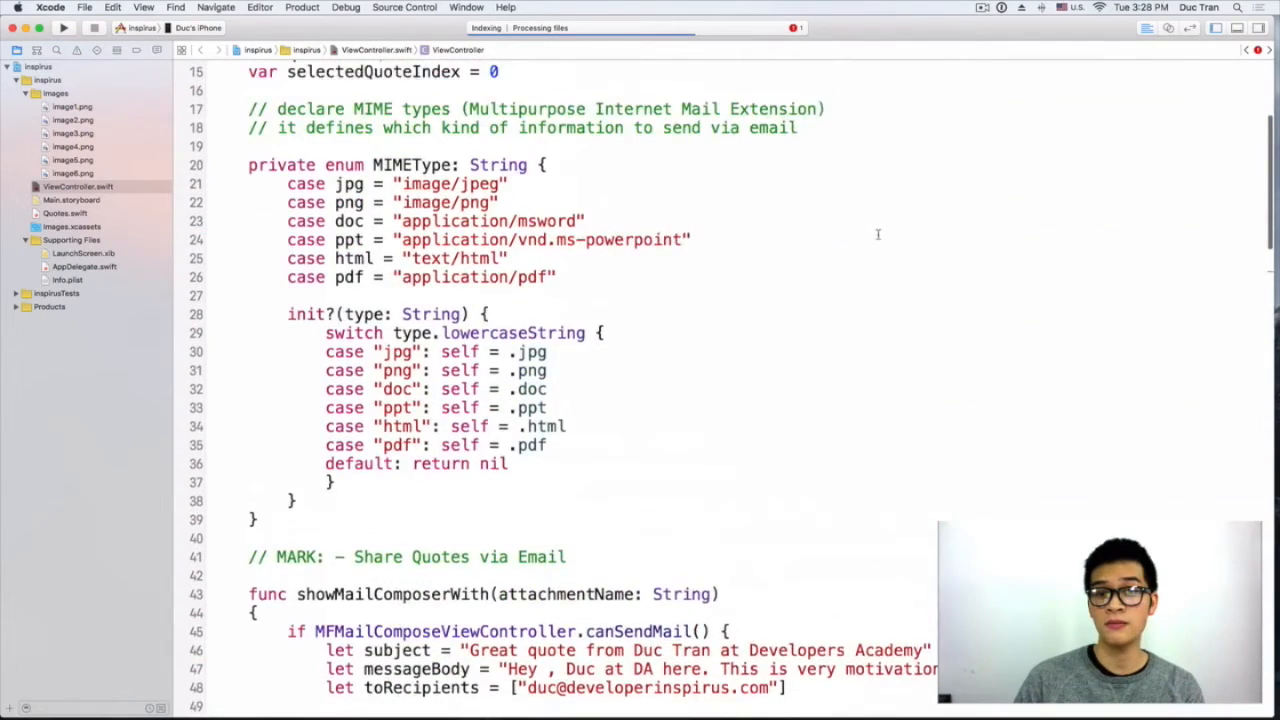
Make ViewController adopt MFMailComposeViewControllerDelegate after UIViewController.
{"action": "scroll", "scroll_direction": "up", "scroll_amount": 3}
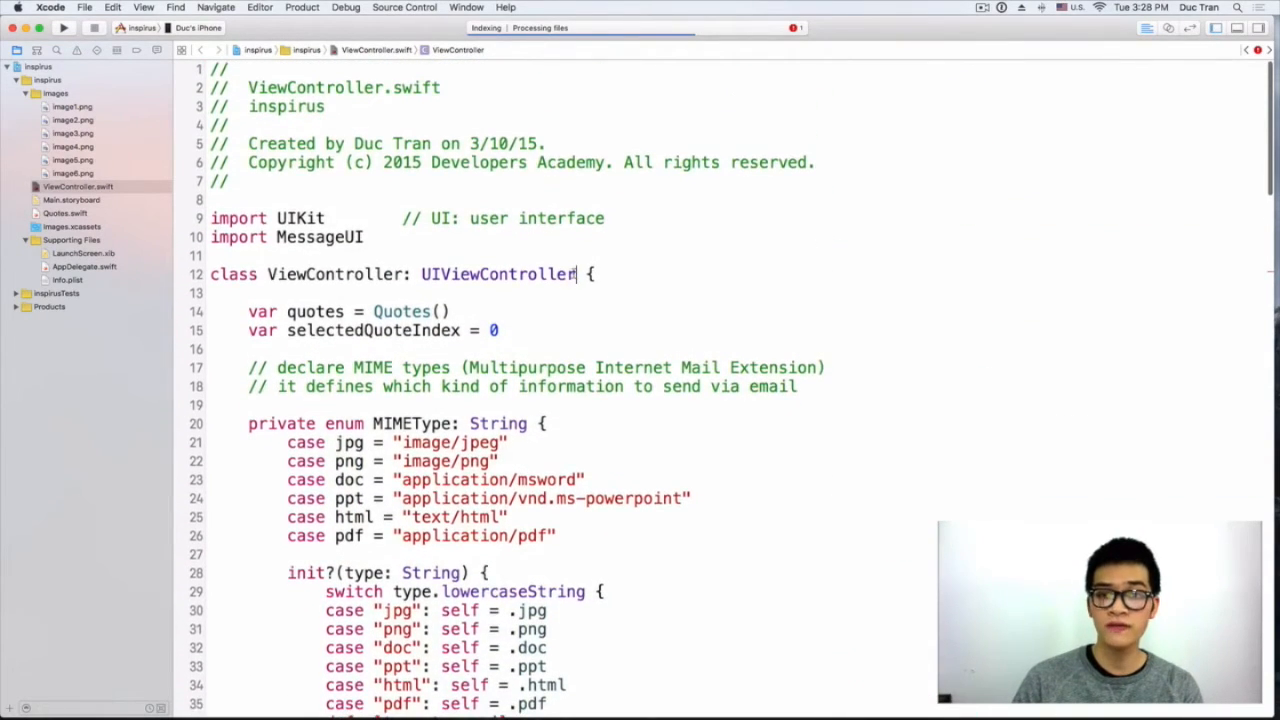
{"action": "type", "text": ", M"}
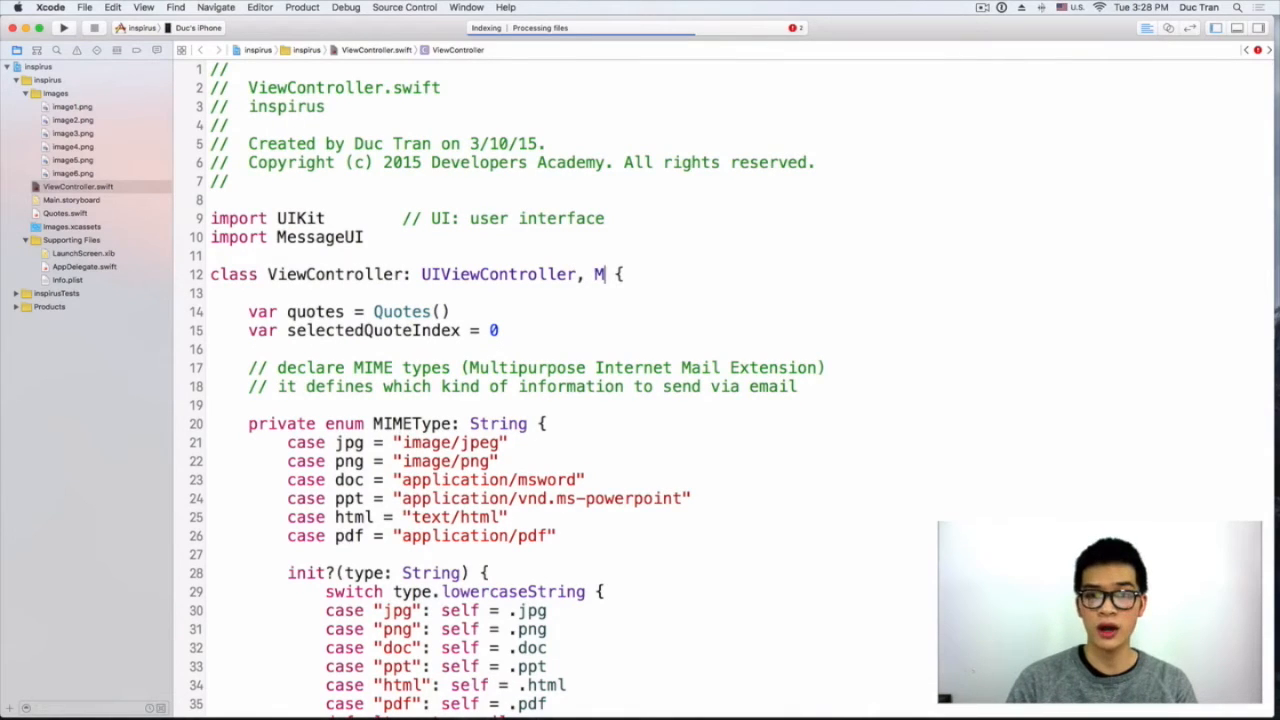
{"action": "type", "text": "FMailComposeViewControllerDelegate"}
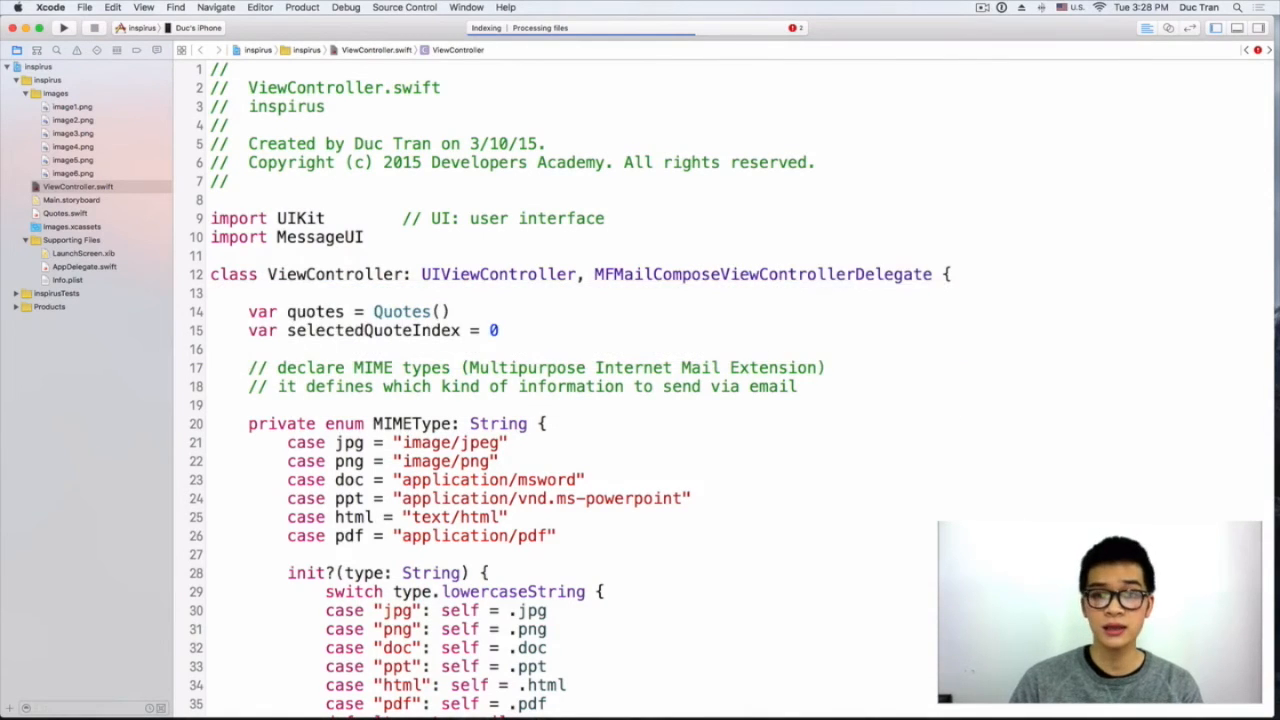
Review the protocol's didFinishWithResult callback in the MessageUI header, then return to ViewController.swift.
{"action": "scroll", "scroll_direction": "down", "scroll_amount": 3}
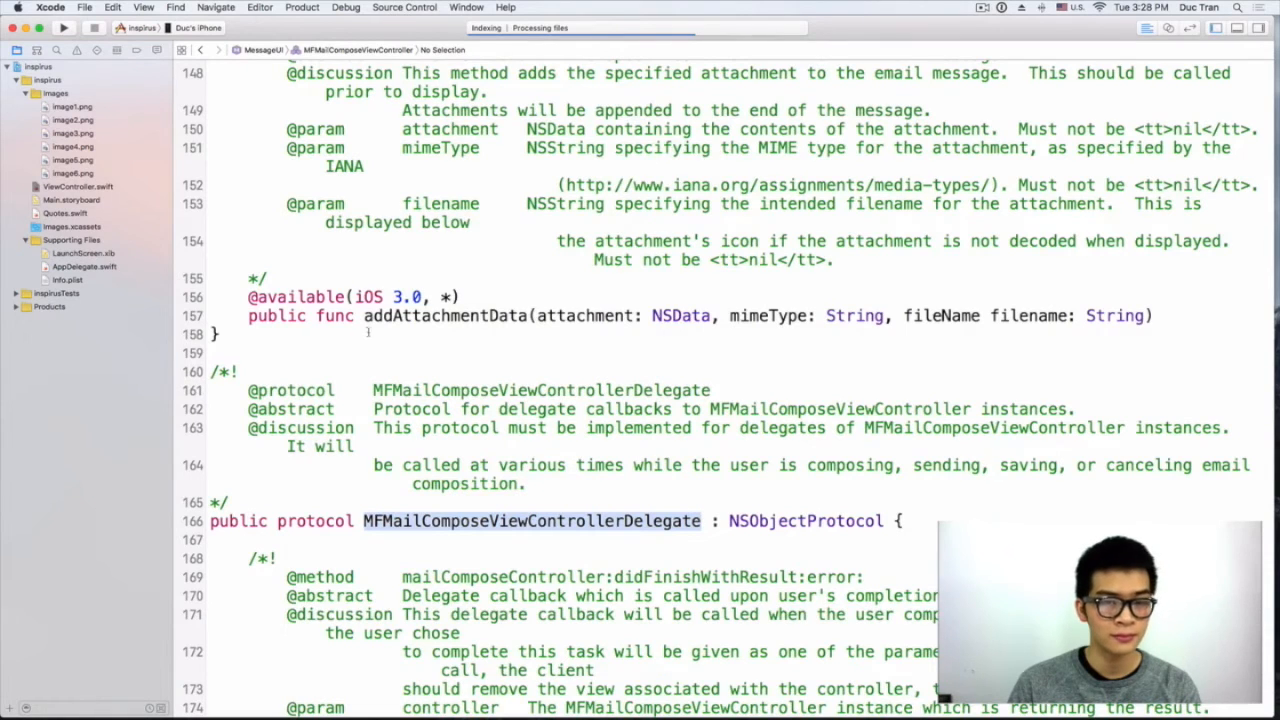
{"action": "scroll", "scroll_direction": "down", "scroll_amount": 3}
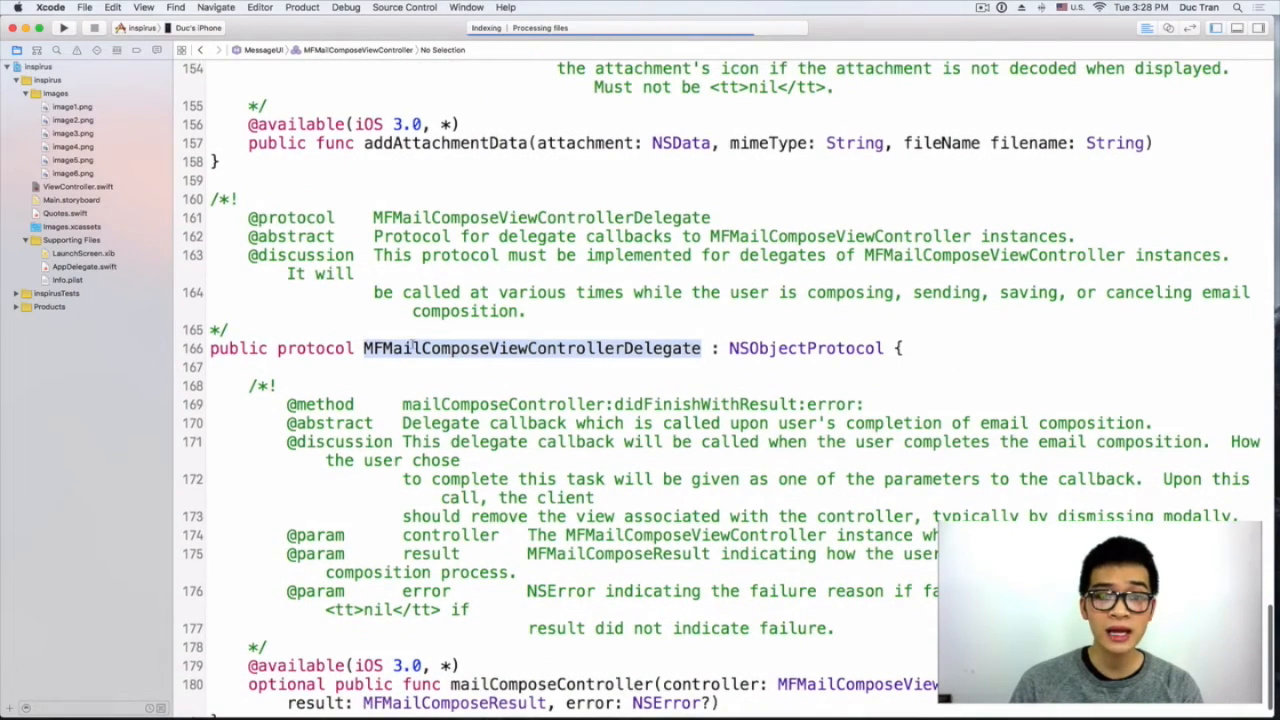
{"action": "scroll", "scroll_direction": "down", "scroll_amount": 3}
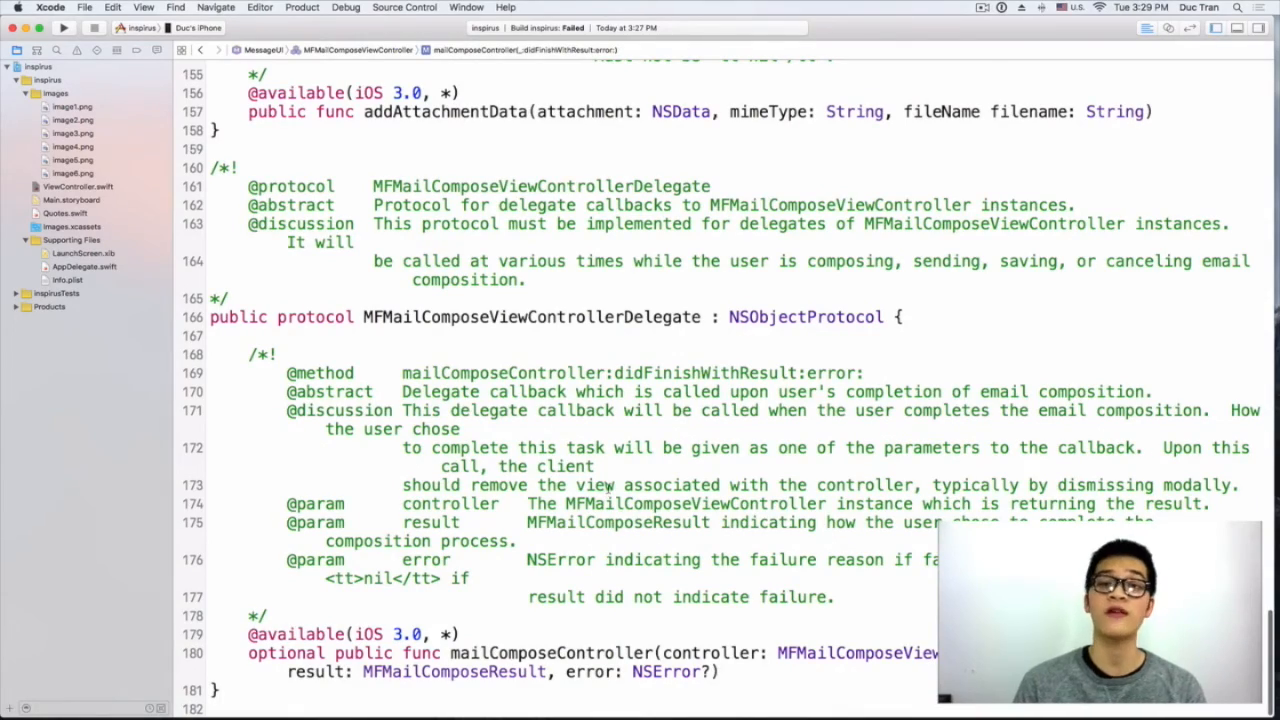
{"action": "left_click", "coordinate": [78, 186]}
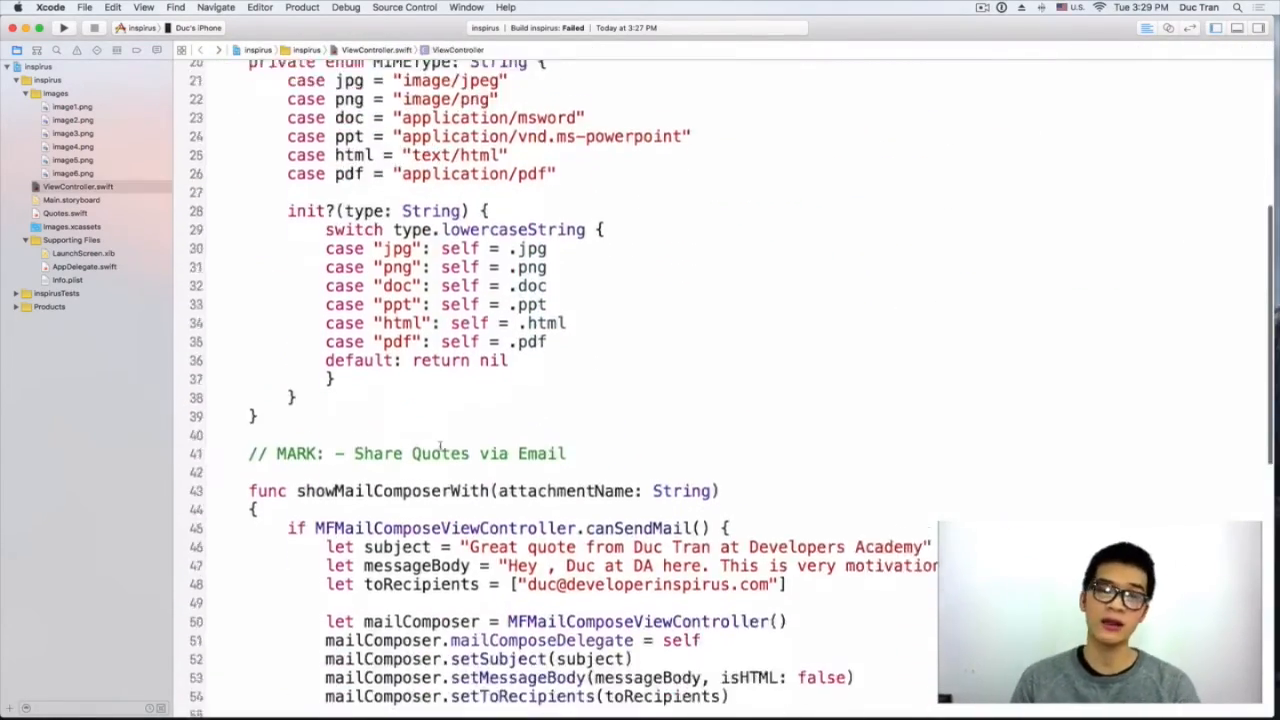
Insert the mailComposeController didFinishWithResult delegate method via func completion.
{"action": "scroll", "scroll_direction": "down", "scroll_amount": 3}
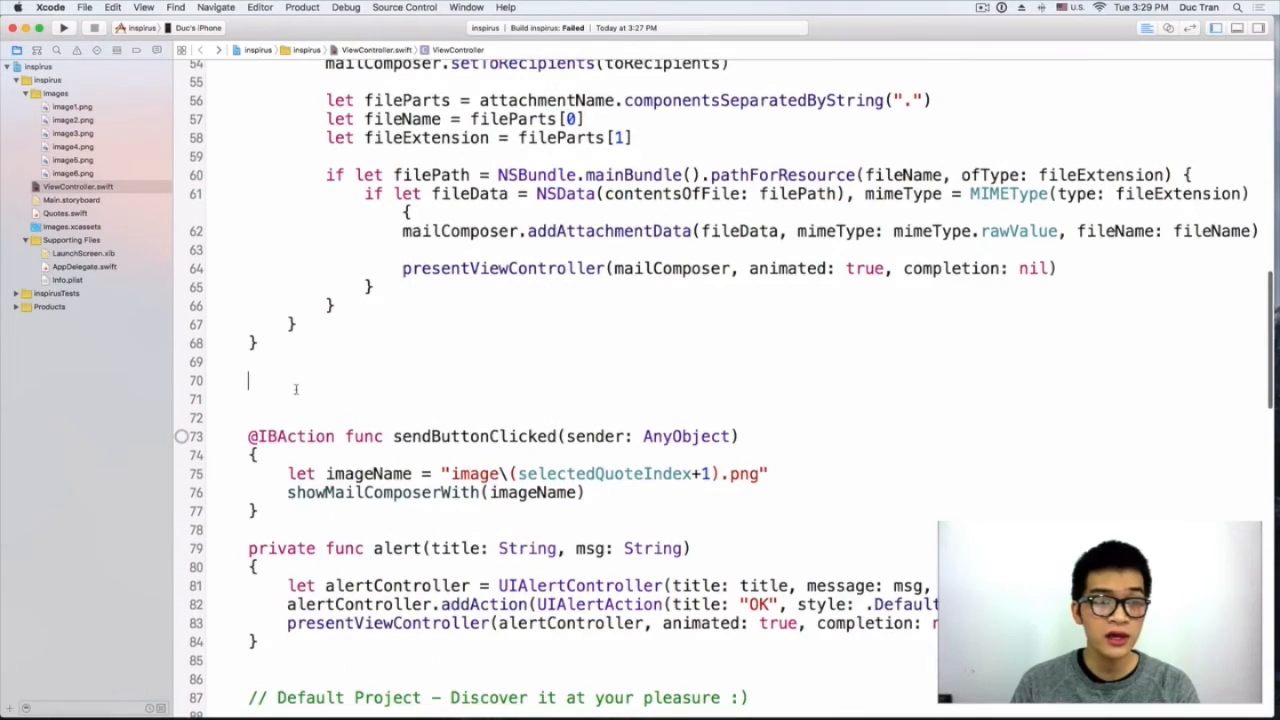
{"action": "type", "text": "fun"}
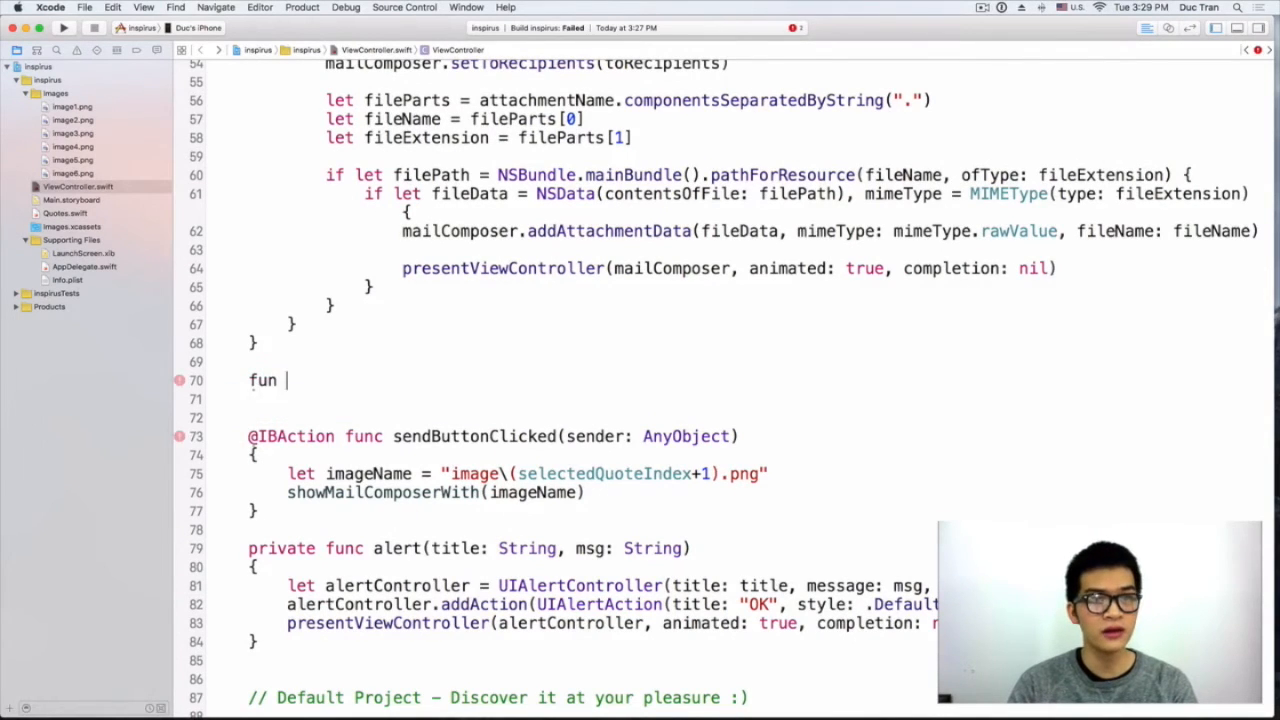
{"action": "type", "text": "c"}
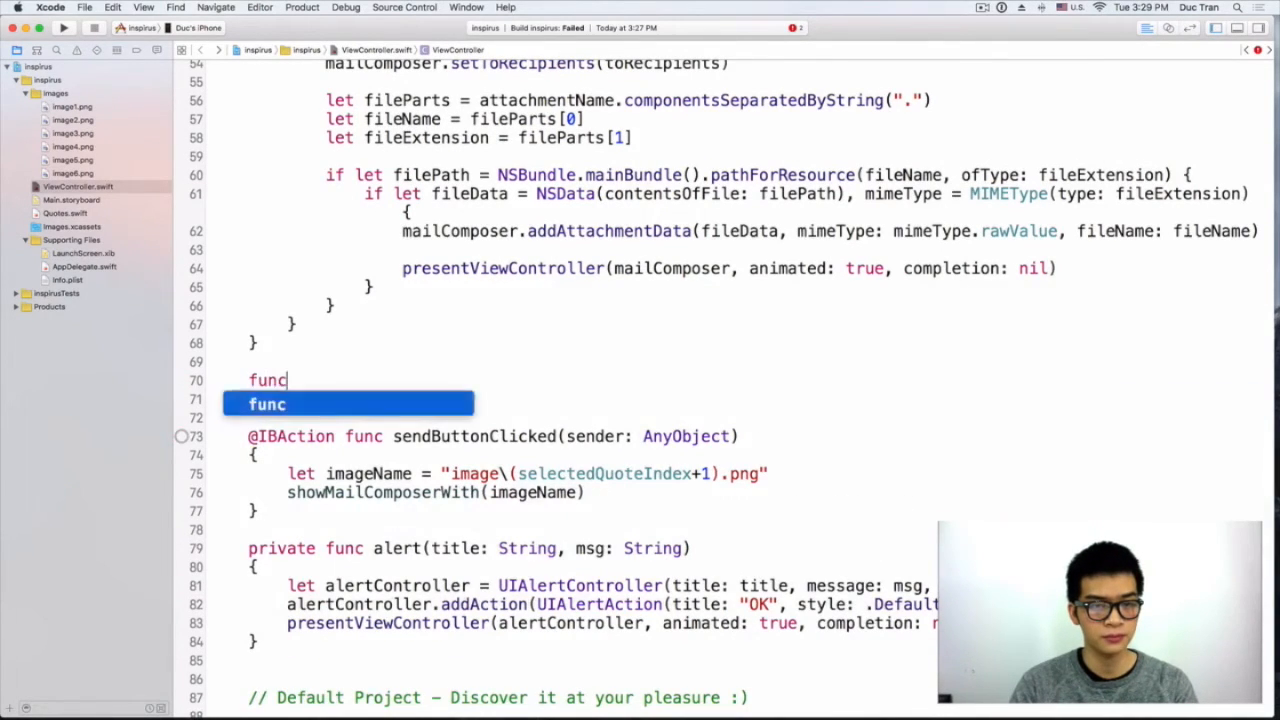
{"action": "key", "text": "Return"}
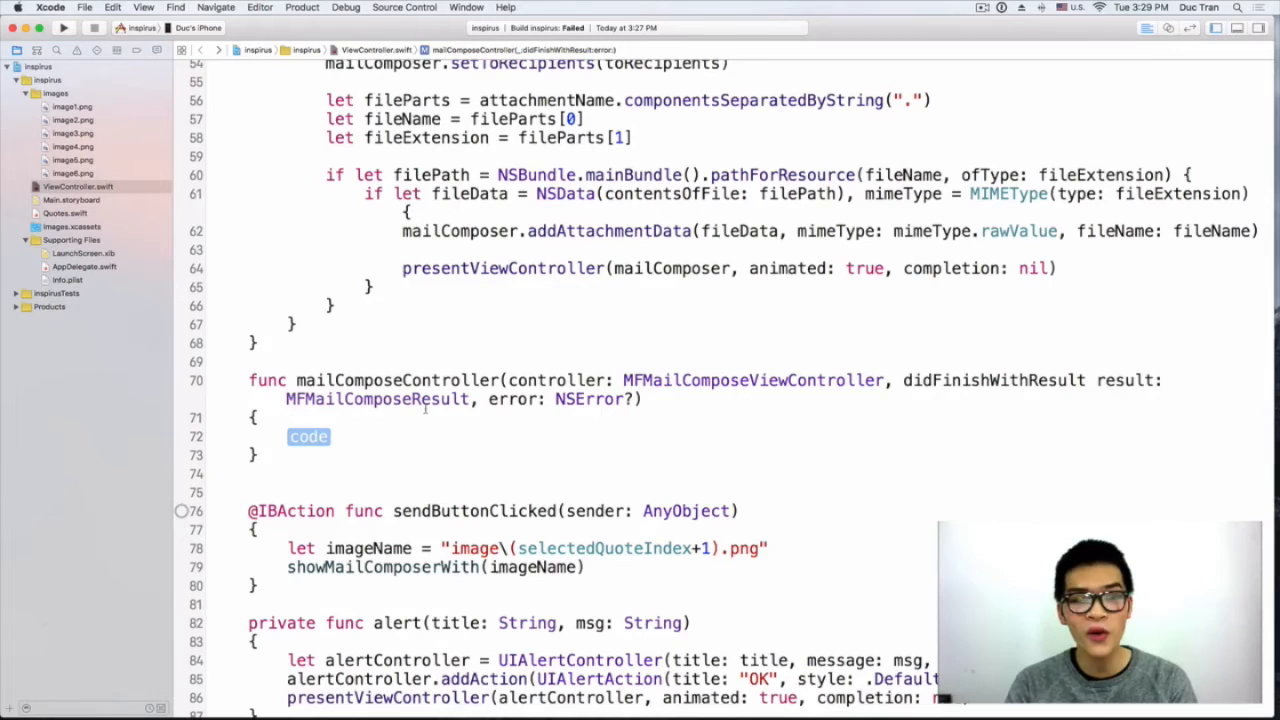
{"action": "type", "text": "String"}
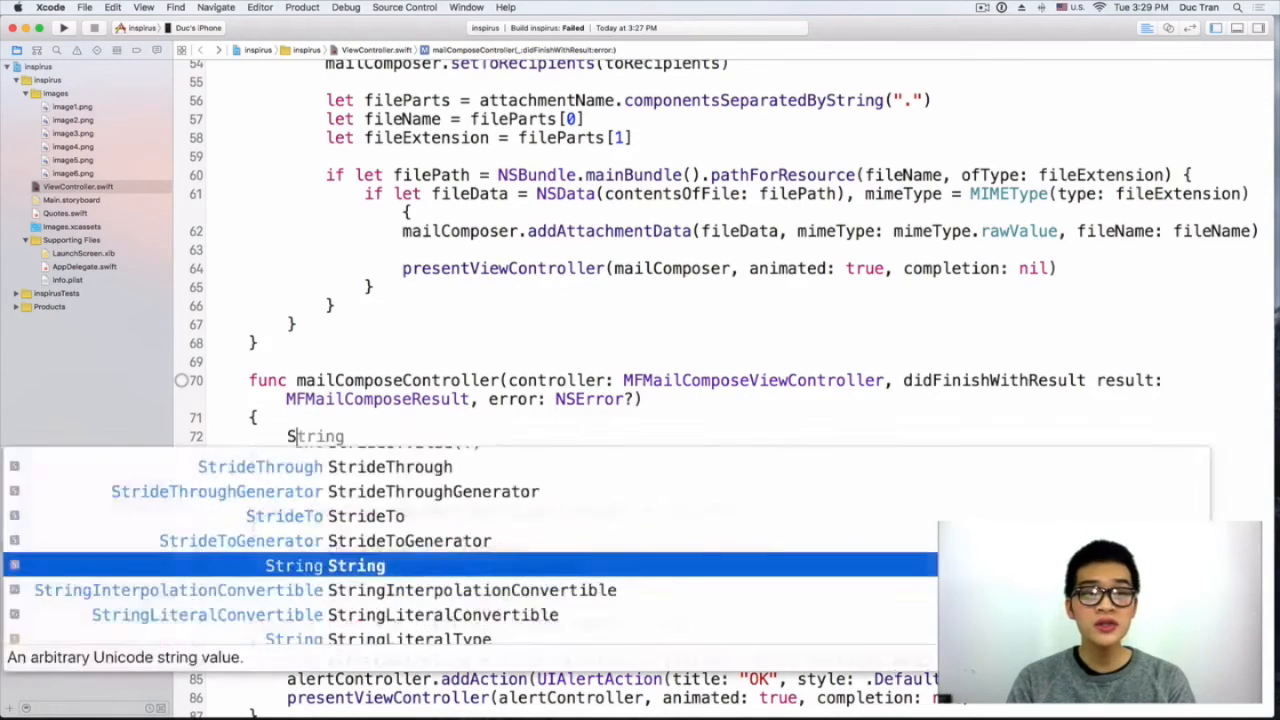
Write 'switch result.rawValue {' in its body and begin the first case.
{"action": "type", "text": "switch"}
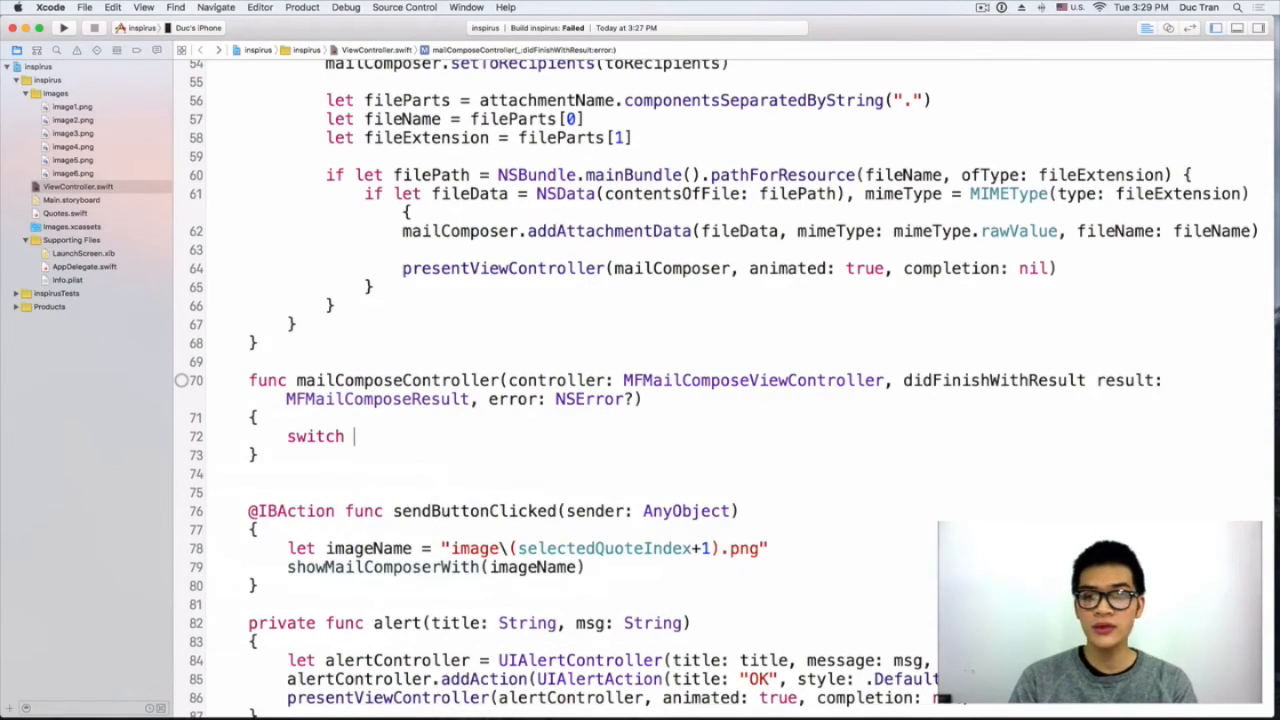
{"action": "type", "text": "result.rawValue {"}
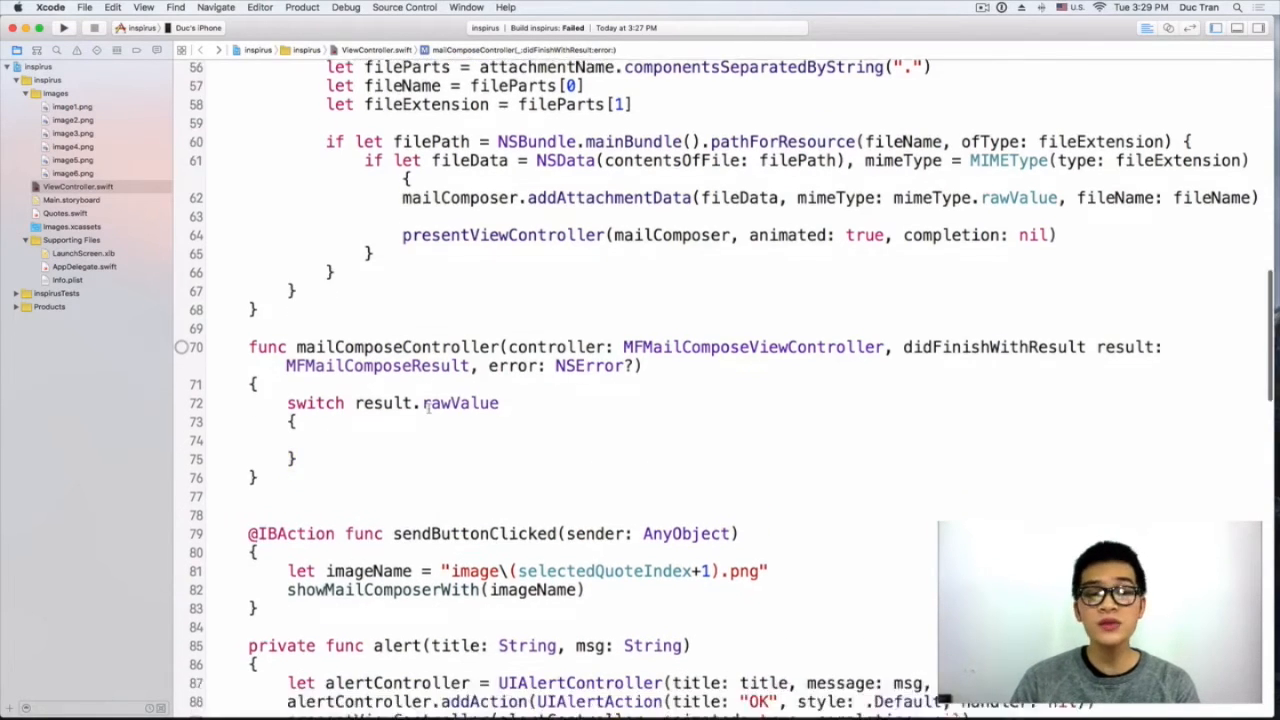
{"action": "scroll", "scroll_direction": "down", "scroll_amount": 3}
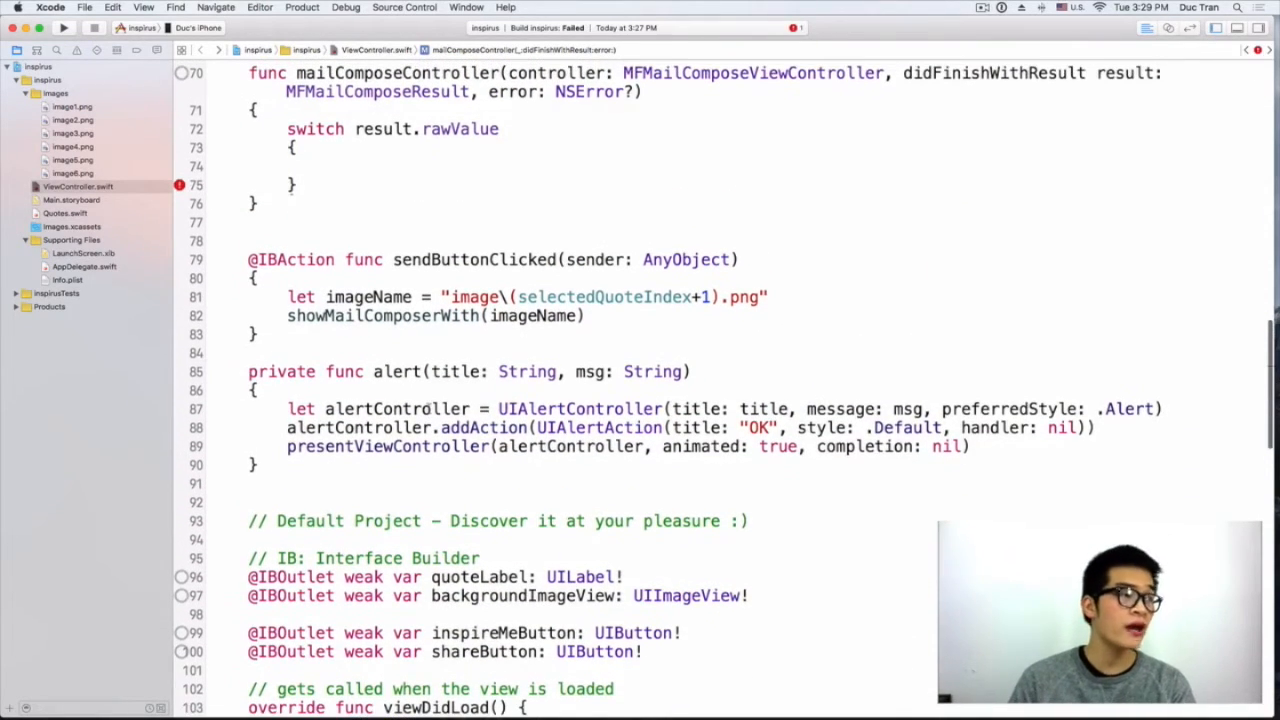
{"action": "left_click", "coordinate": [324, 166]}
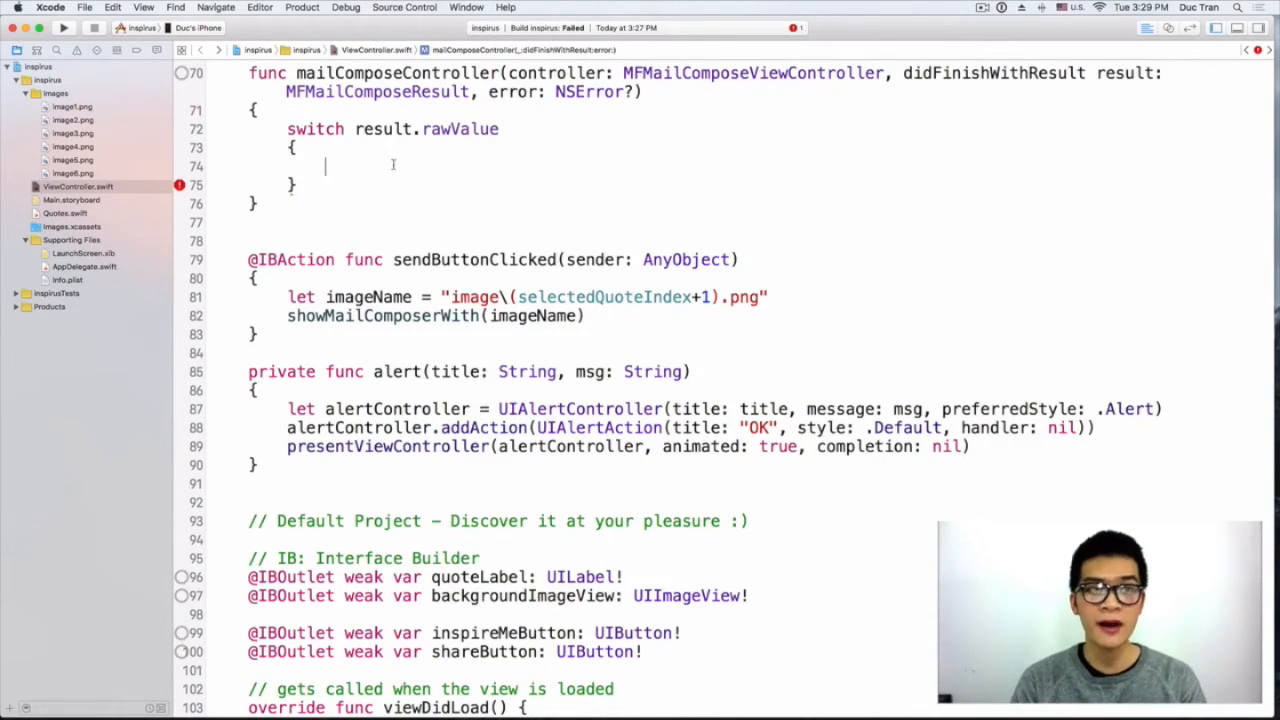
{"action": "type", "text": "case"}
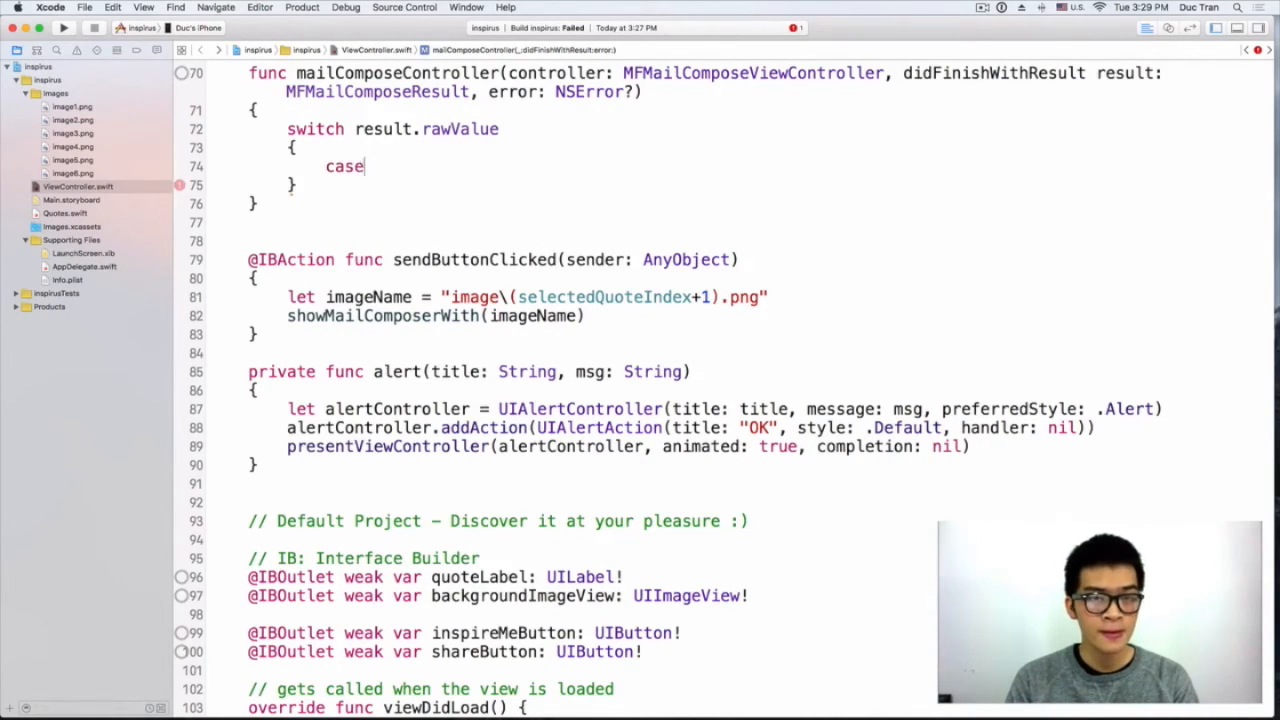
Handle MFMailComposeResultCancelled with alert("Ooops", msg: "Mail canceled"), then begin the Sent case.
{"action": "type", "text": "MFMailComposeResultCancelled.rawValue:"}
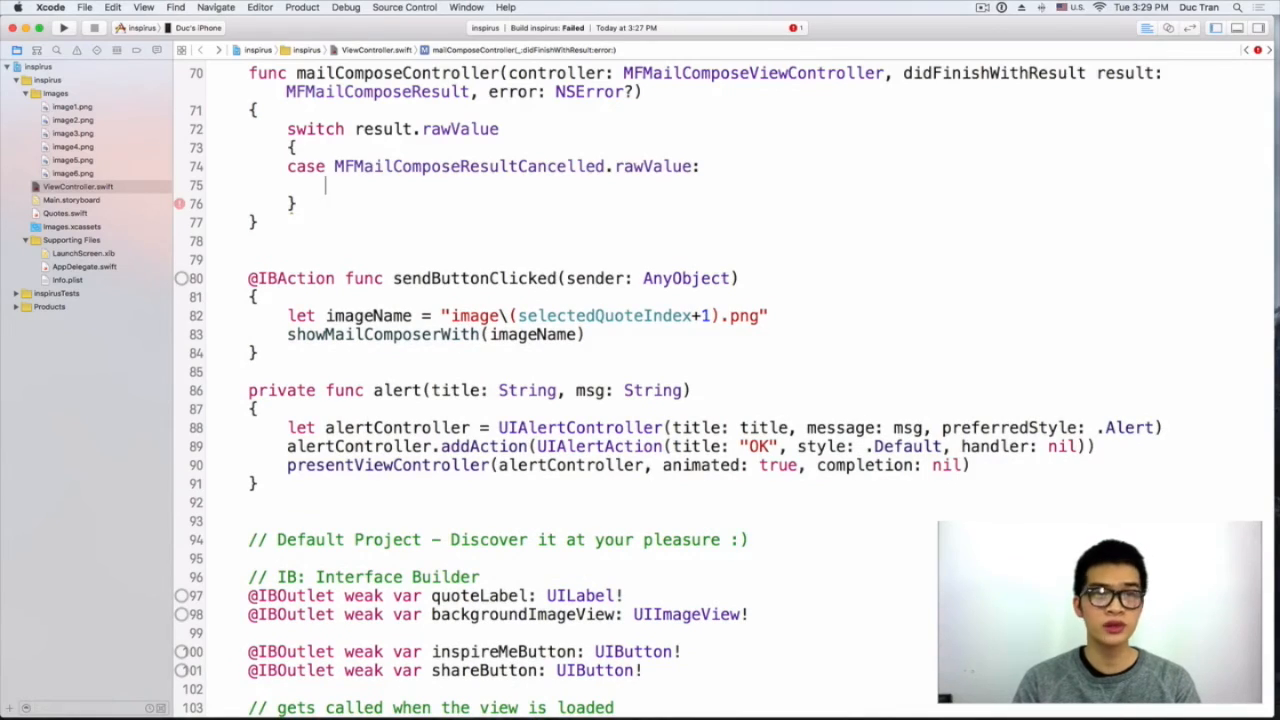
{"action": "type", "text": "alert(MFMailComposeResultCancelled"}
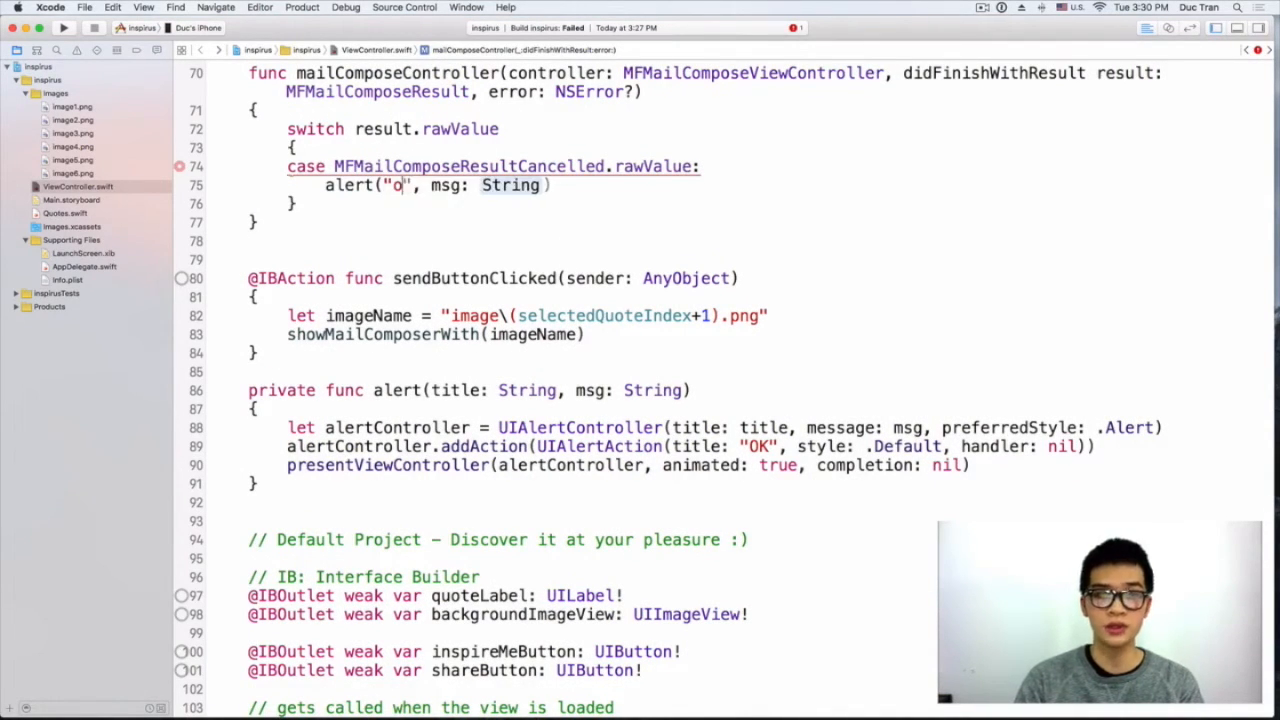
{"action": "type", "text": "oops"}
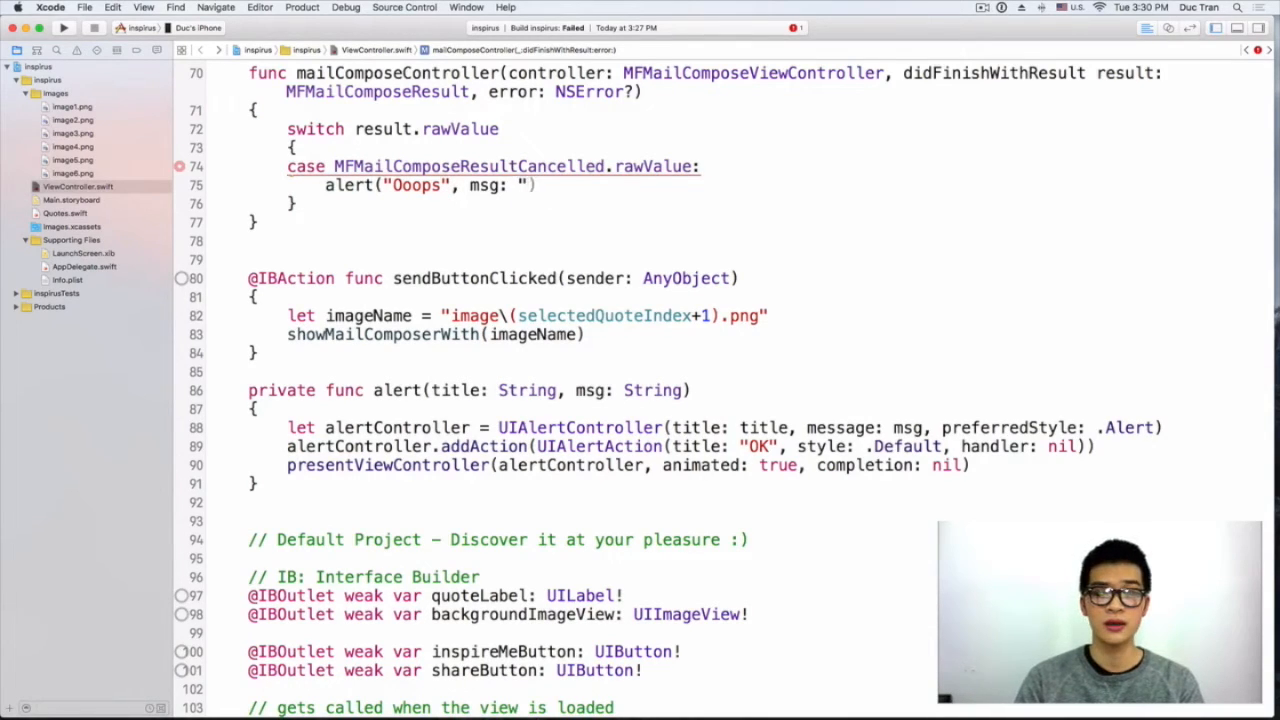
{"action": "type", "text": "Mail cna"}
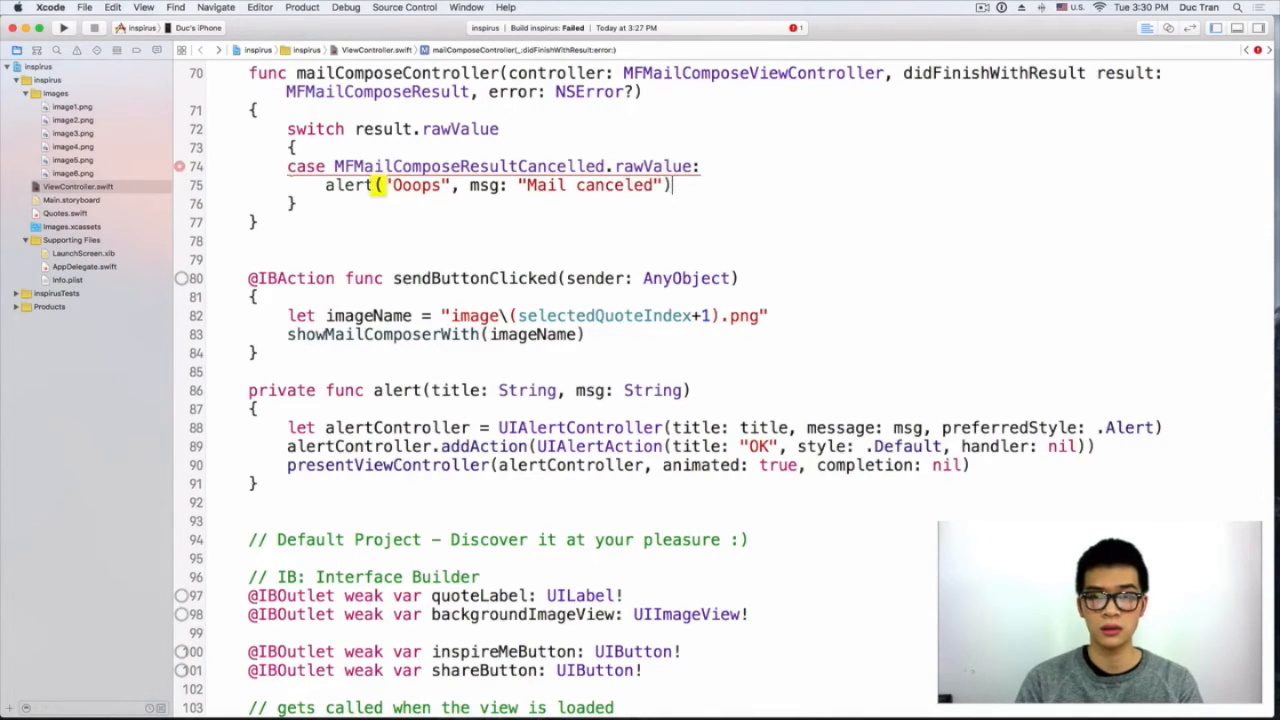
{"action": "type", "text": "case MFMailComposeResultSent.rawValue:"}
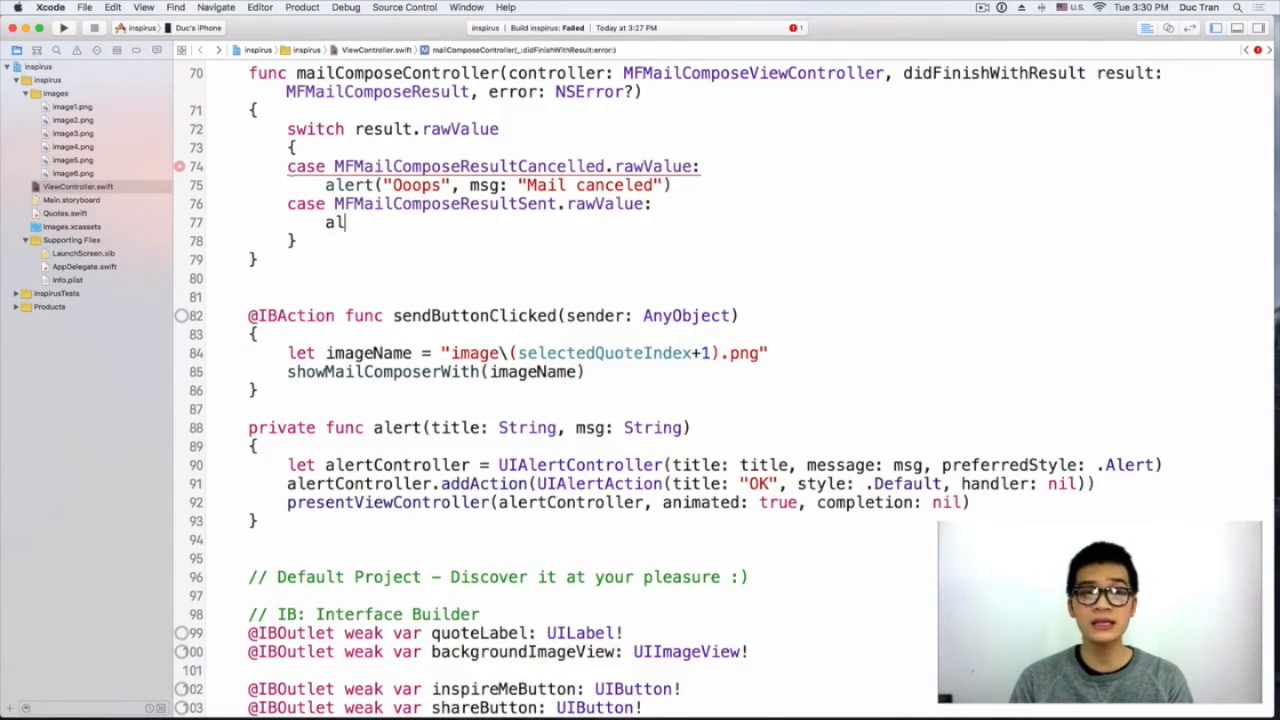
Add the sent and saved result cases alerting "Mail sent" and "Yes!" / "Mail saved".
{"action": "key", "text": "Backspace"}
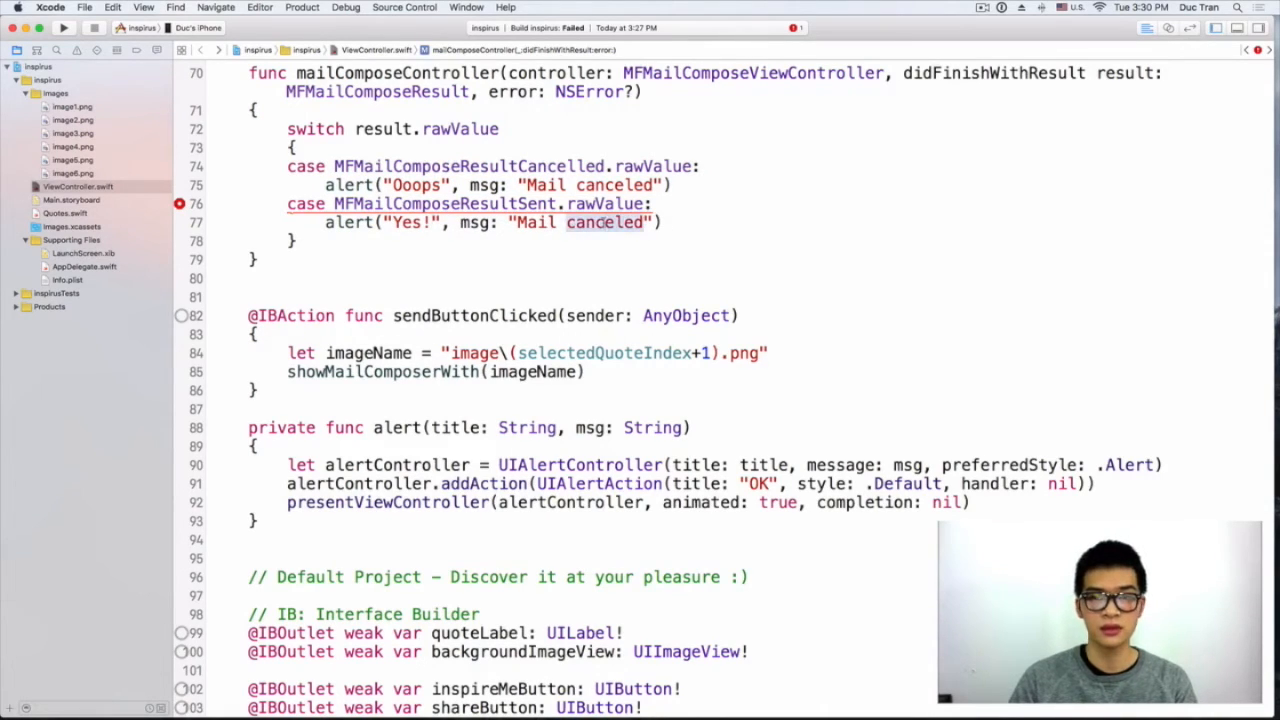
{"action": "type", "text": "sent"}
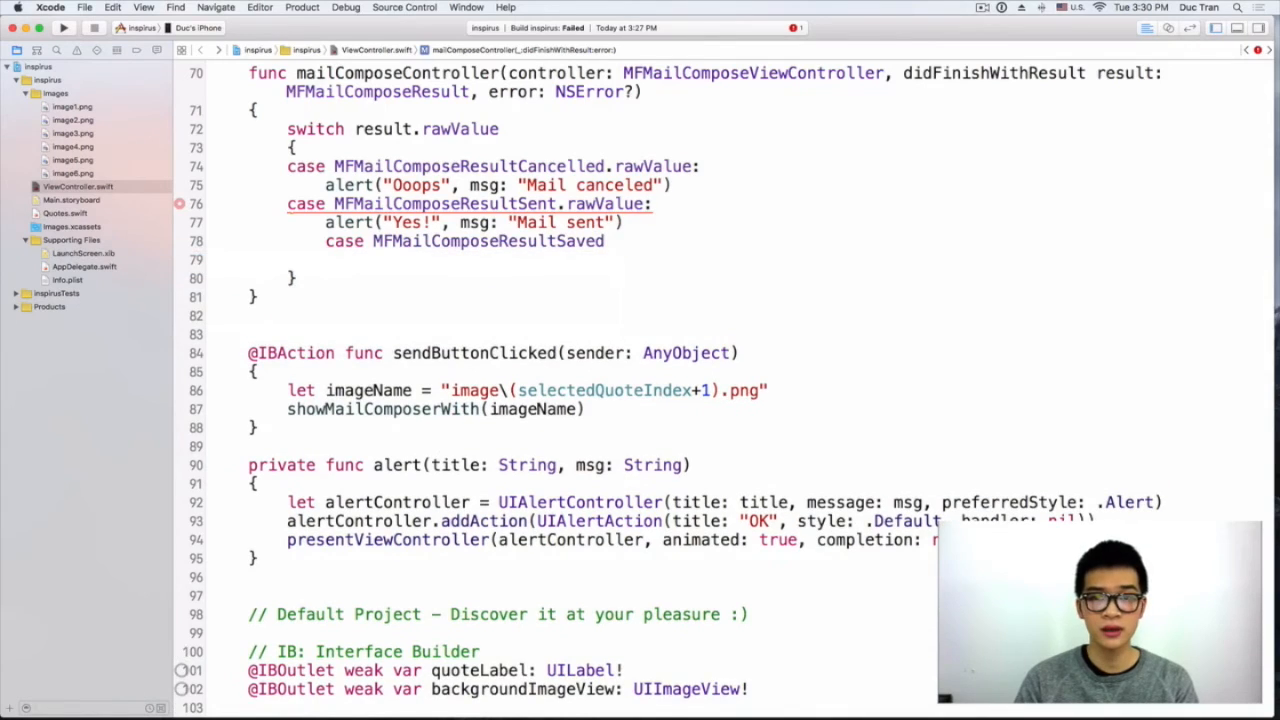
{"action": "type", "text": ".rawValue:"}
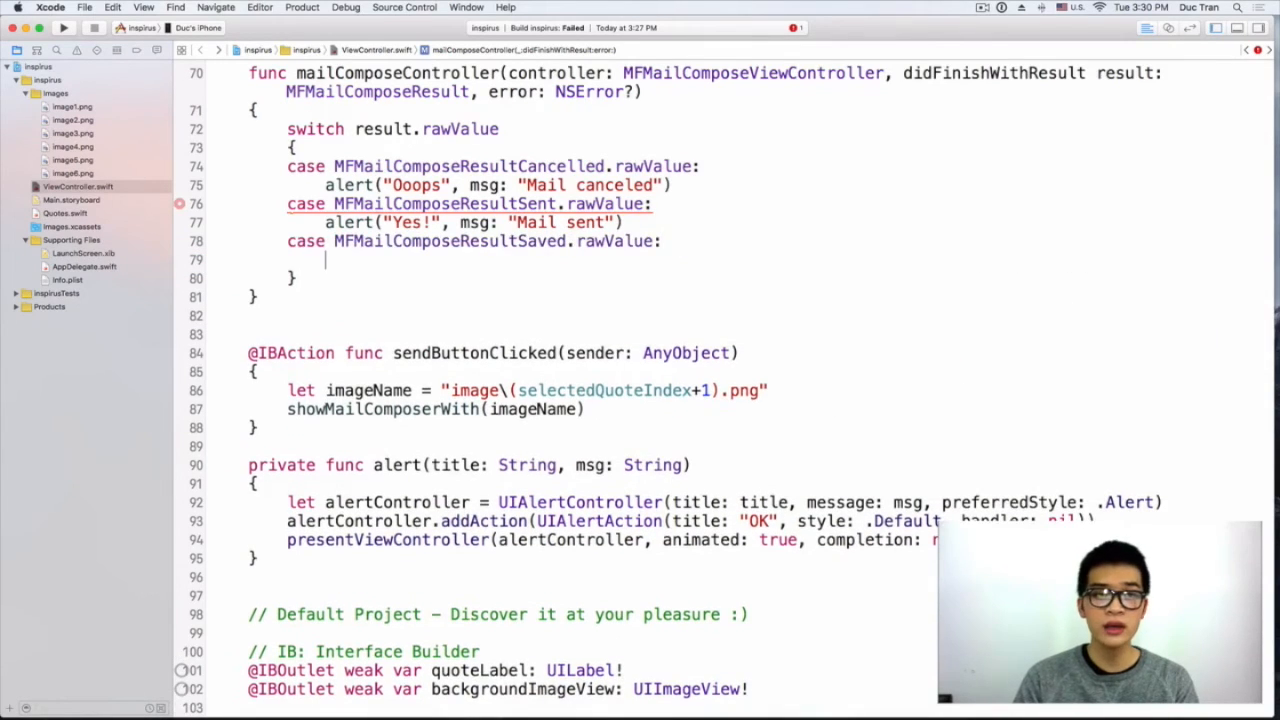
{"action": "type", "text": "alert(\""}
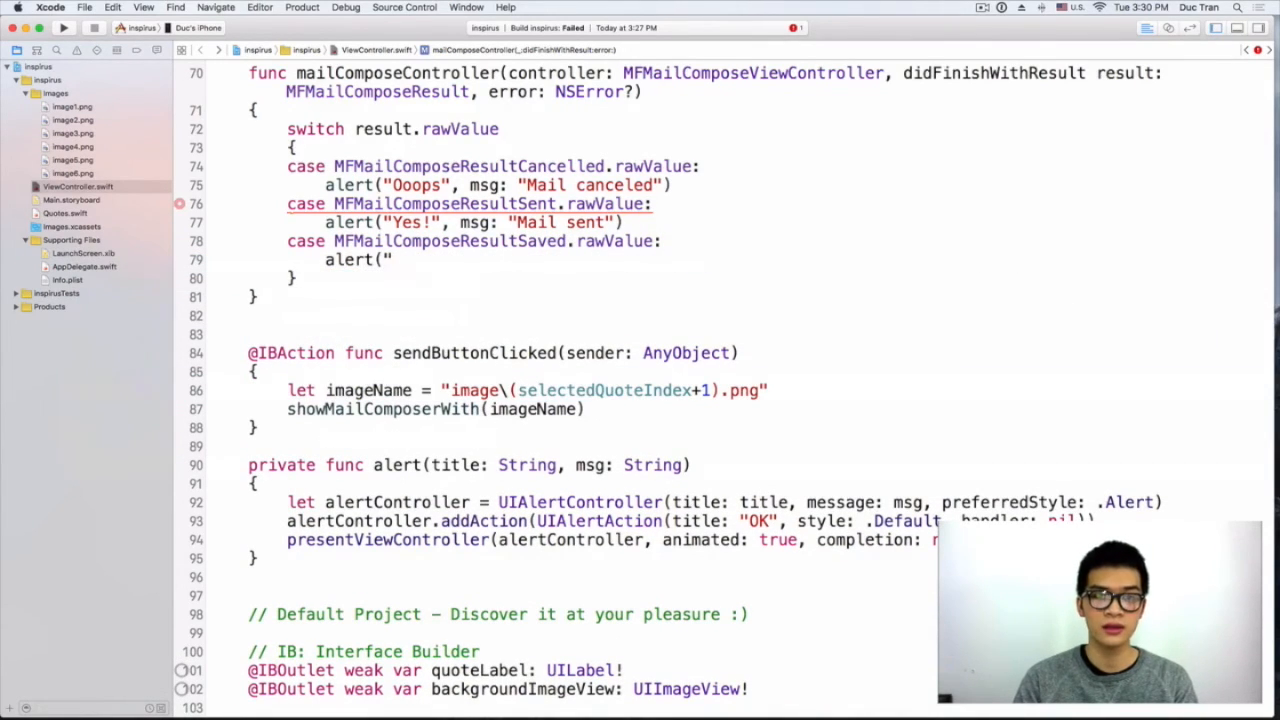
{"action": "type", "text": "\"Yes!\", msg: \"Mail \""}
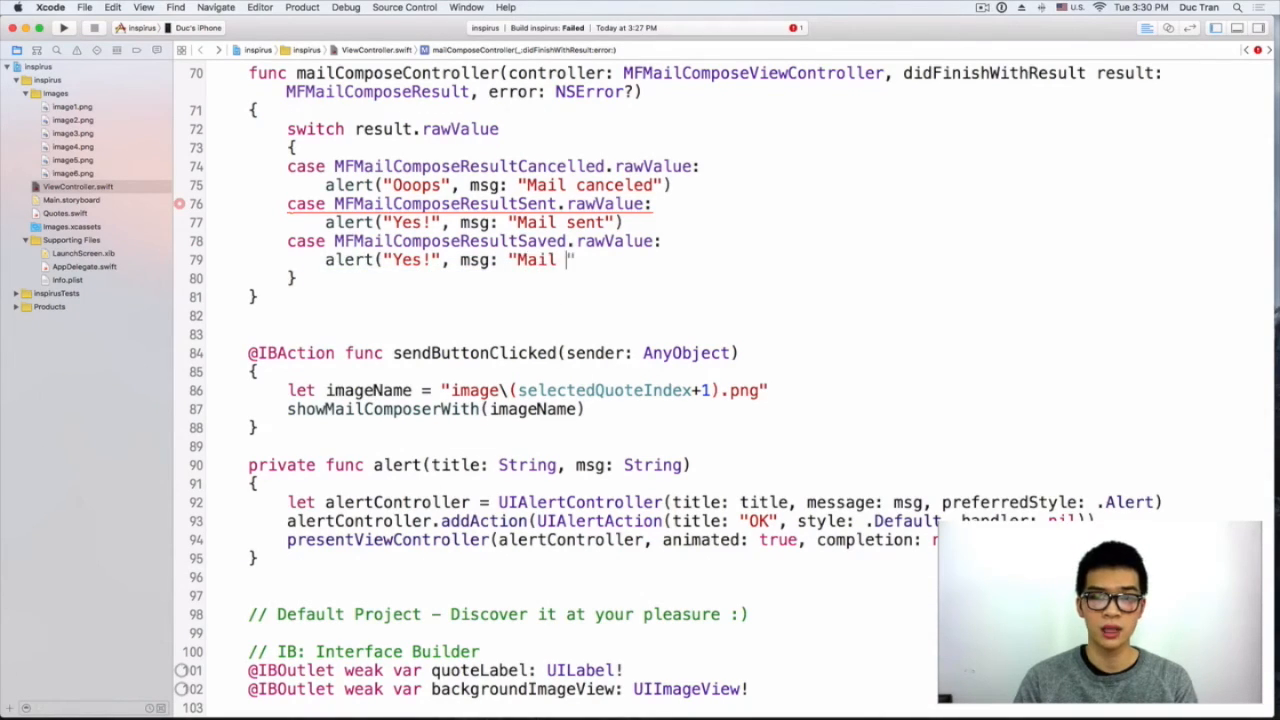
{"action": "type", "text": "saved\")"}
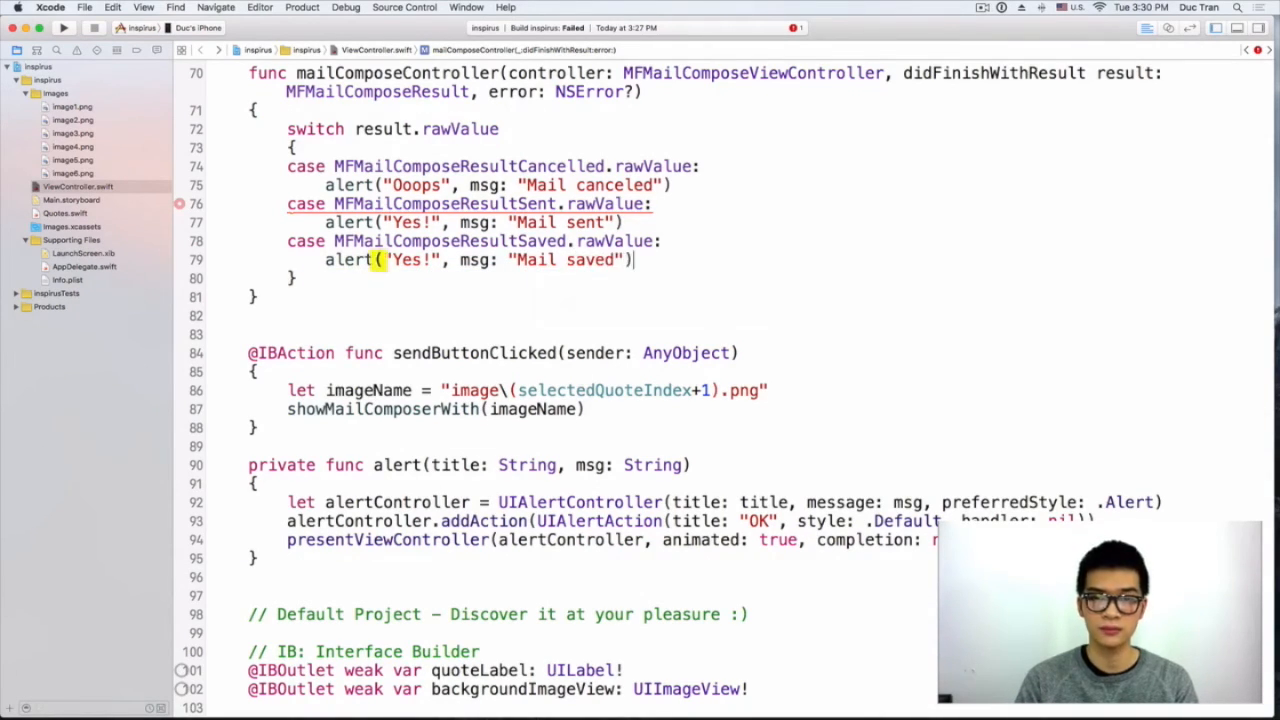
Add a further result case matched on the MFMailComposeResult constant's rawValue.
{"action": "type", "text": "case"}
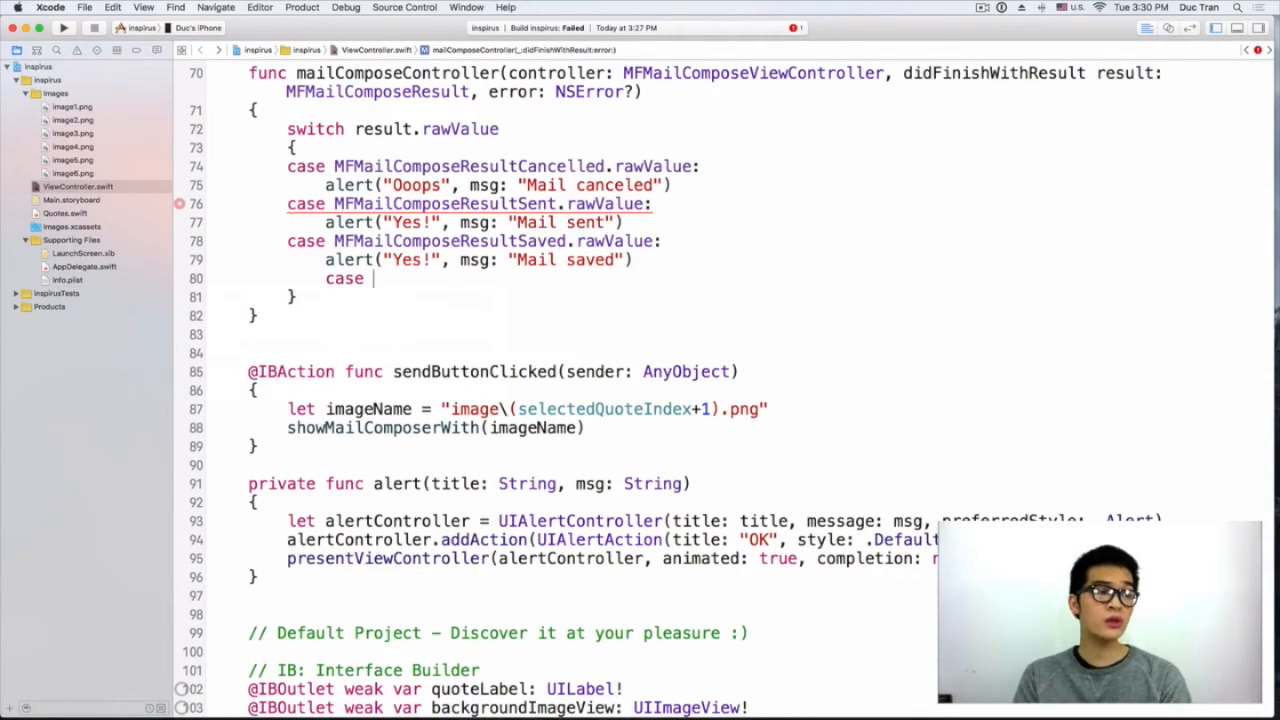
{"action": "type", "text": "MFMailComposeResultCancelled"}
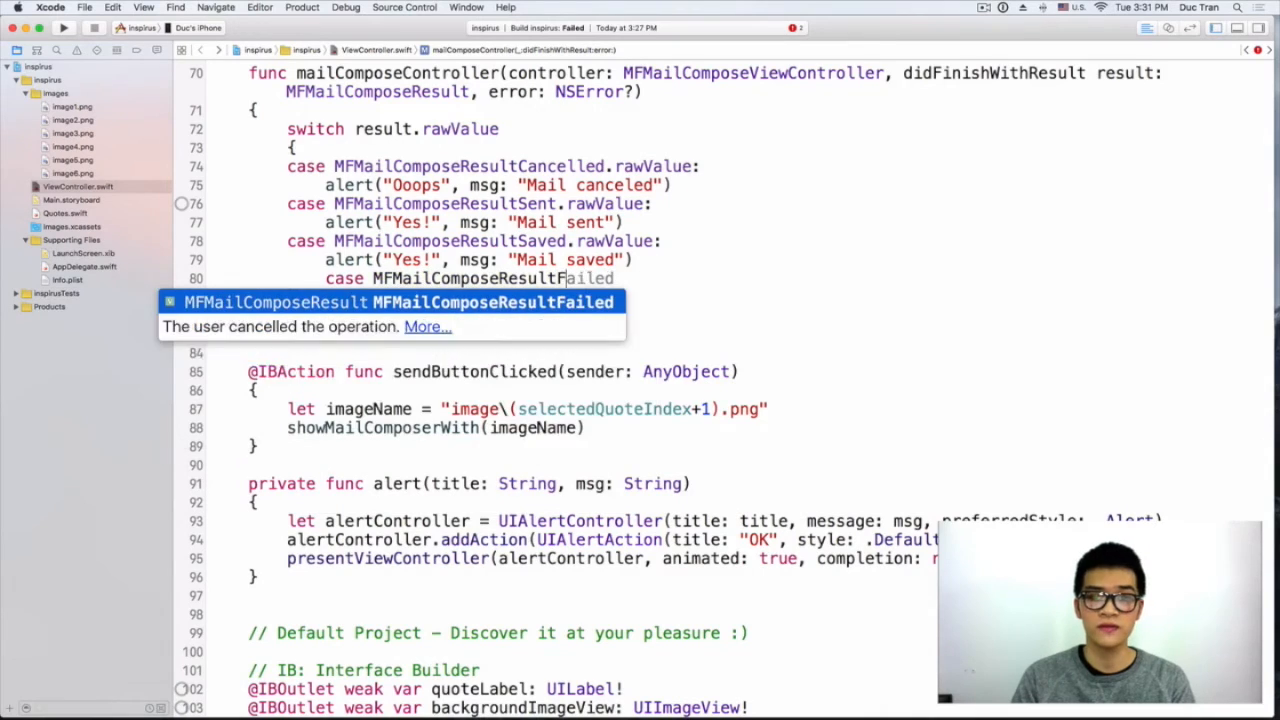
{"action": "type", "text": ".rawValue:"}
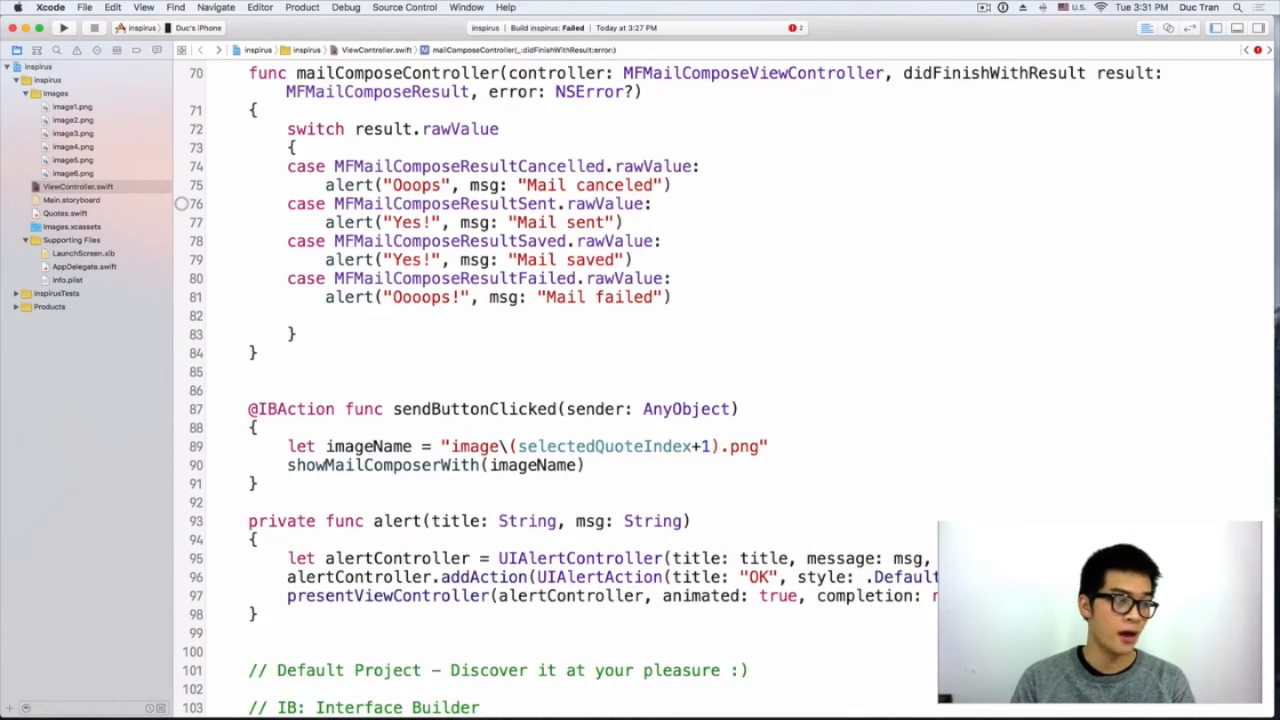
Close the didFinishWithResult switch with a 'default: break' case.
{"action": "type", "text": "default:"}
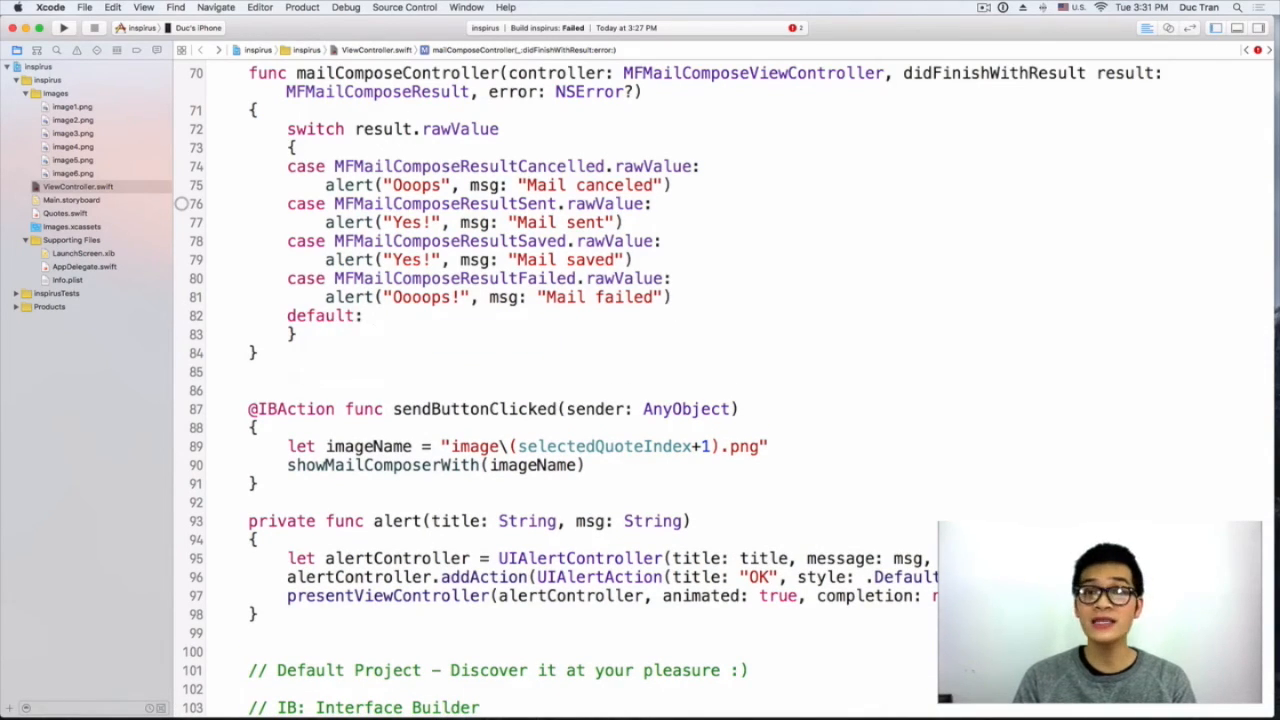
{"action": "type", "text": "break"}
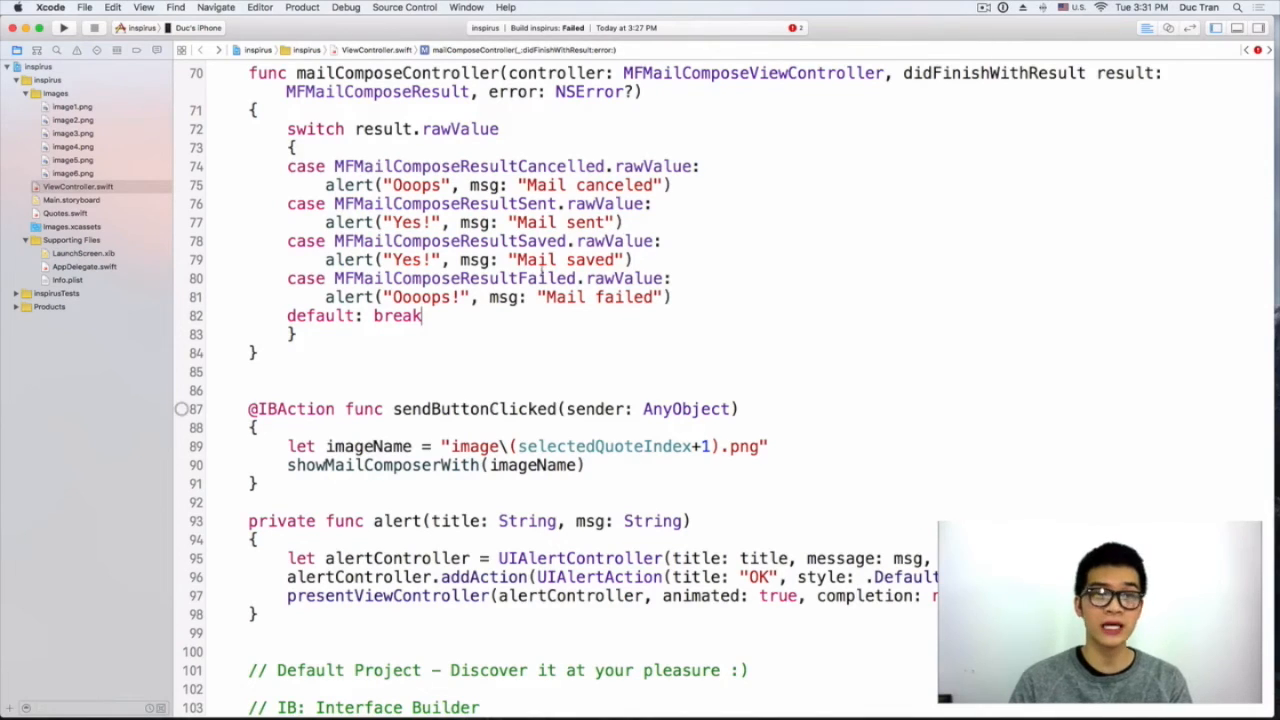
{"action": "scroll", "scroll_direction": "down", "scroll_amount": 3}
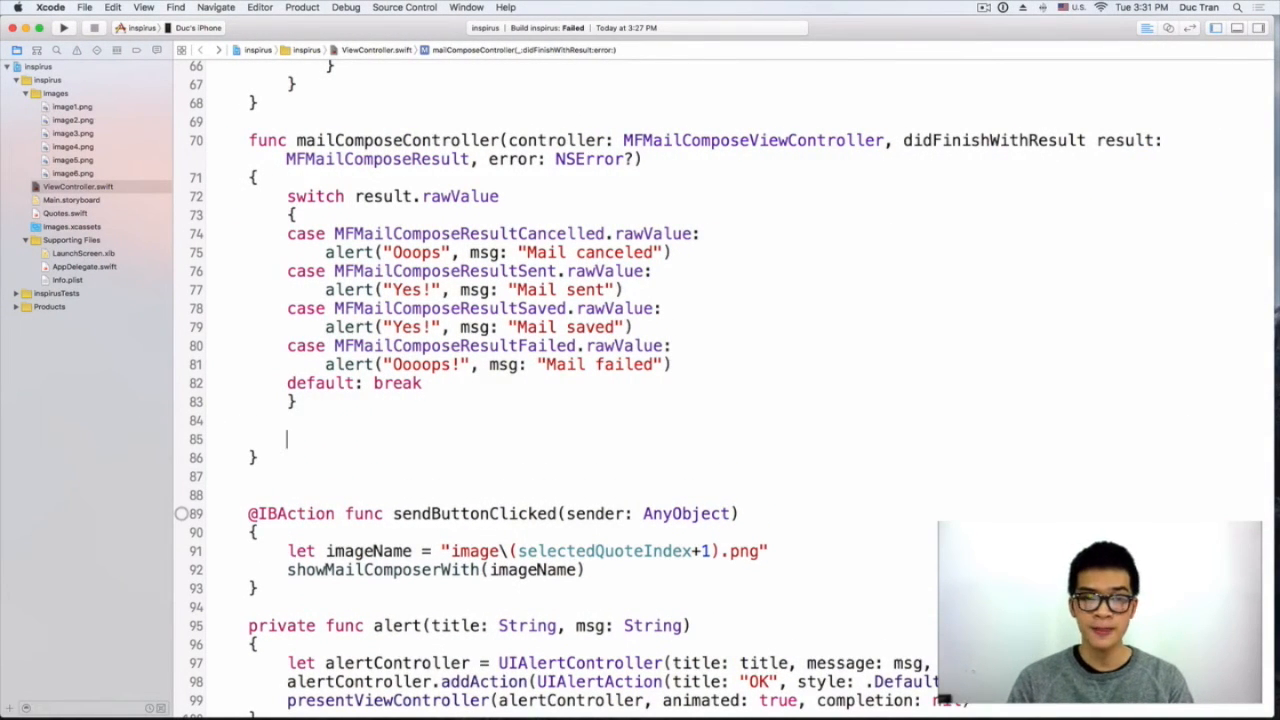
Call dismissViewControllerAnimated(true, completion: nil) after the switch and run the app.
{"action": "type", "text": "dismissViewControllerAnimated(true, completion: nil"}
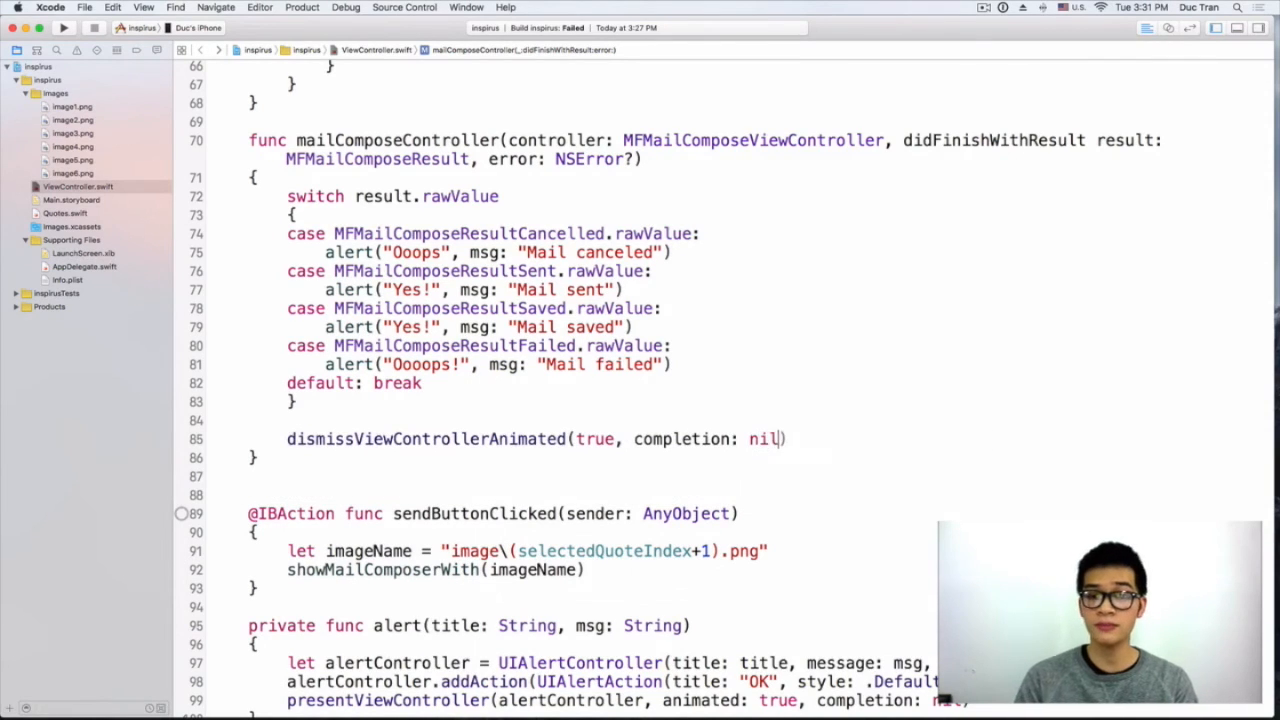
{"action": "scroll", "scroll_direction": "down", "scroll_amount": 3}
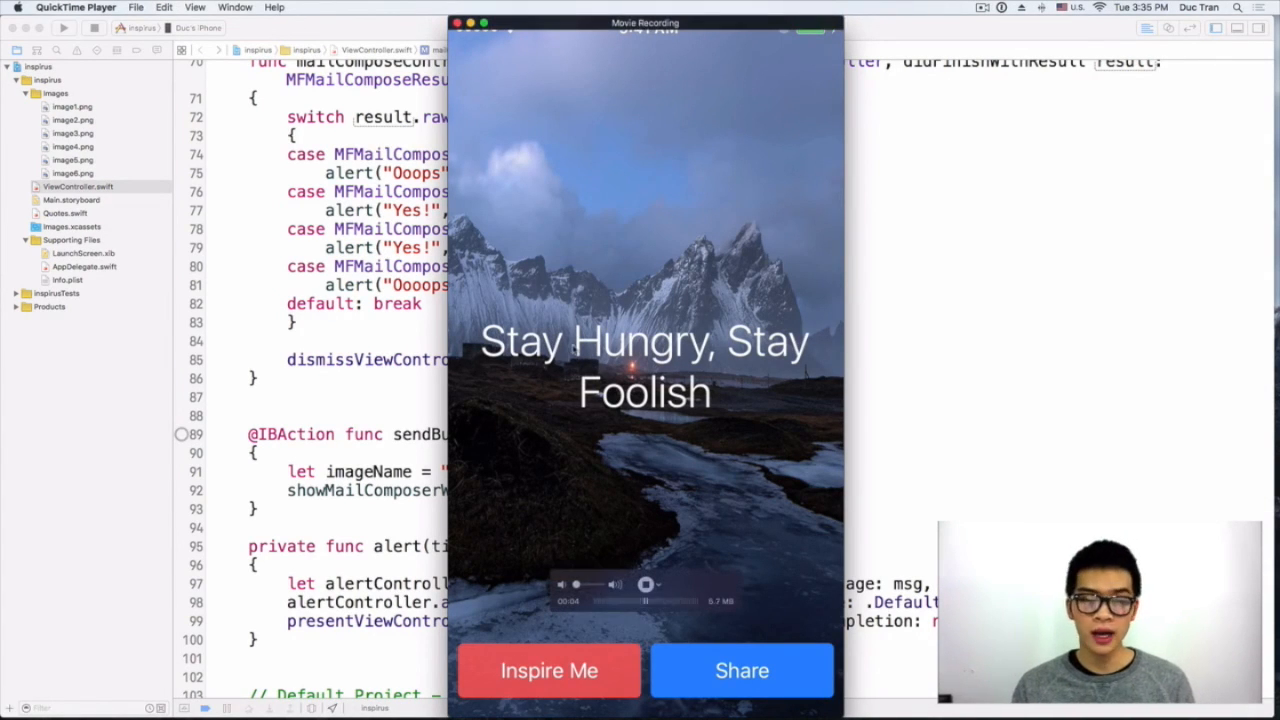
Tap Inspire Me twice for new quotes, share one by email and send it.
{"action": "left_click", "coordinate": [548, 670]}
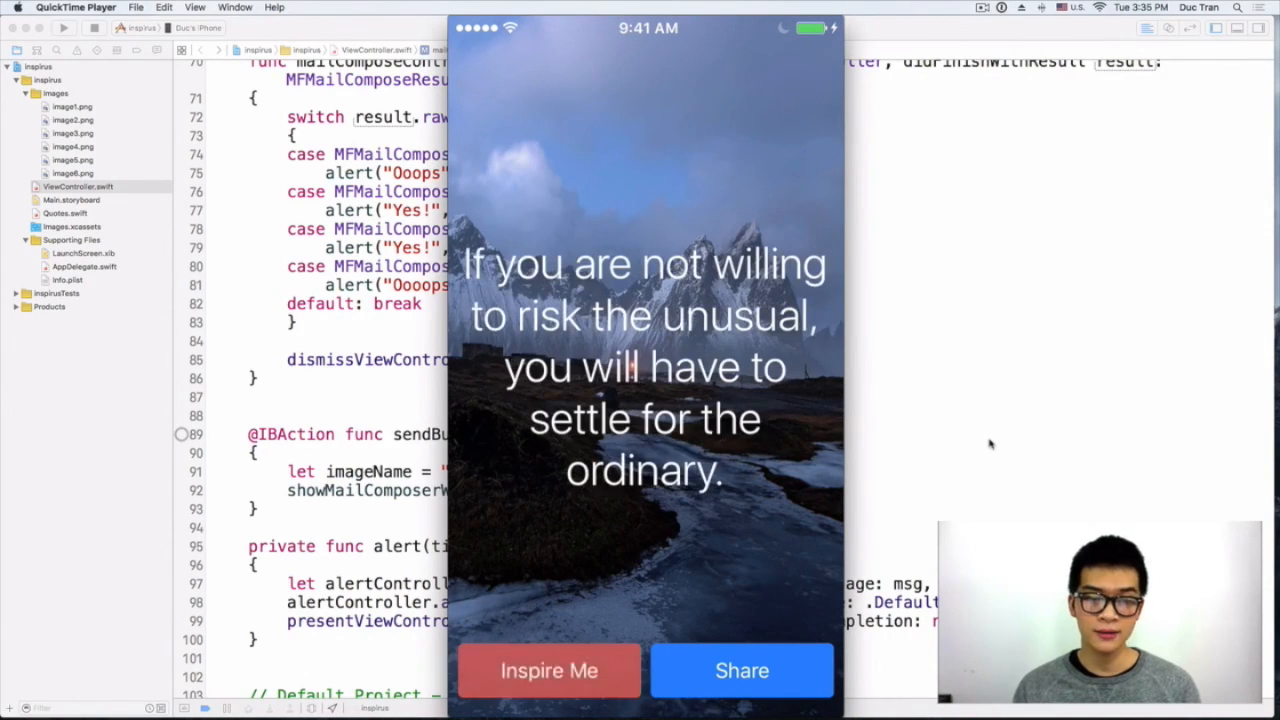
{"action": "left_click", "coordinate": [548, 670]}
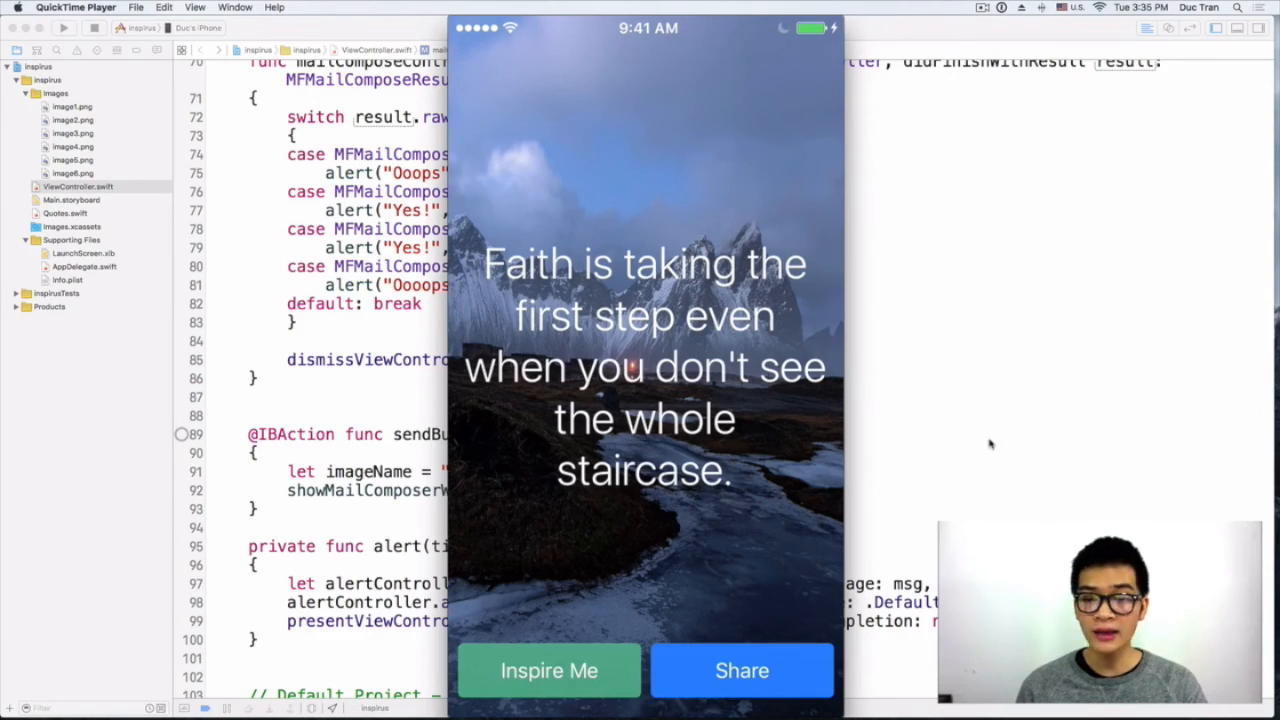
{"action": "left_click", "coordinate": [742, 670]}
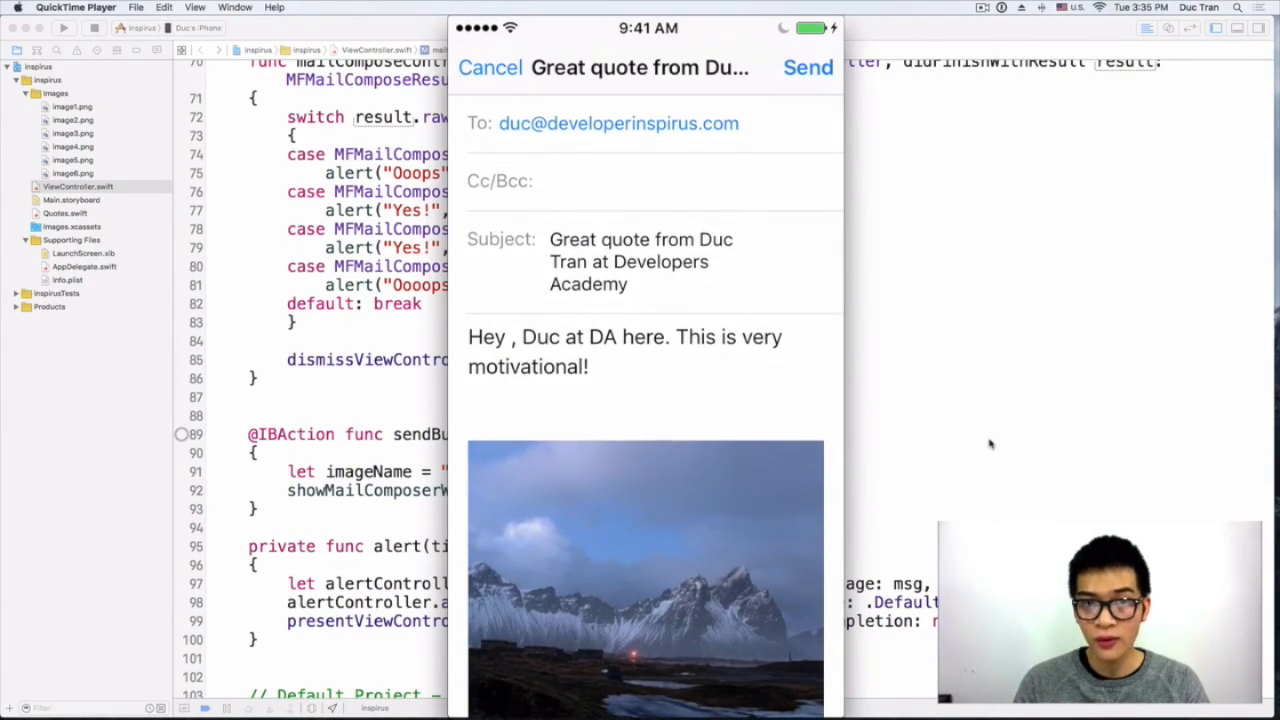
{"action": "left_click", "coordinate": [808, 68]}
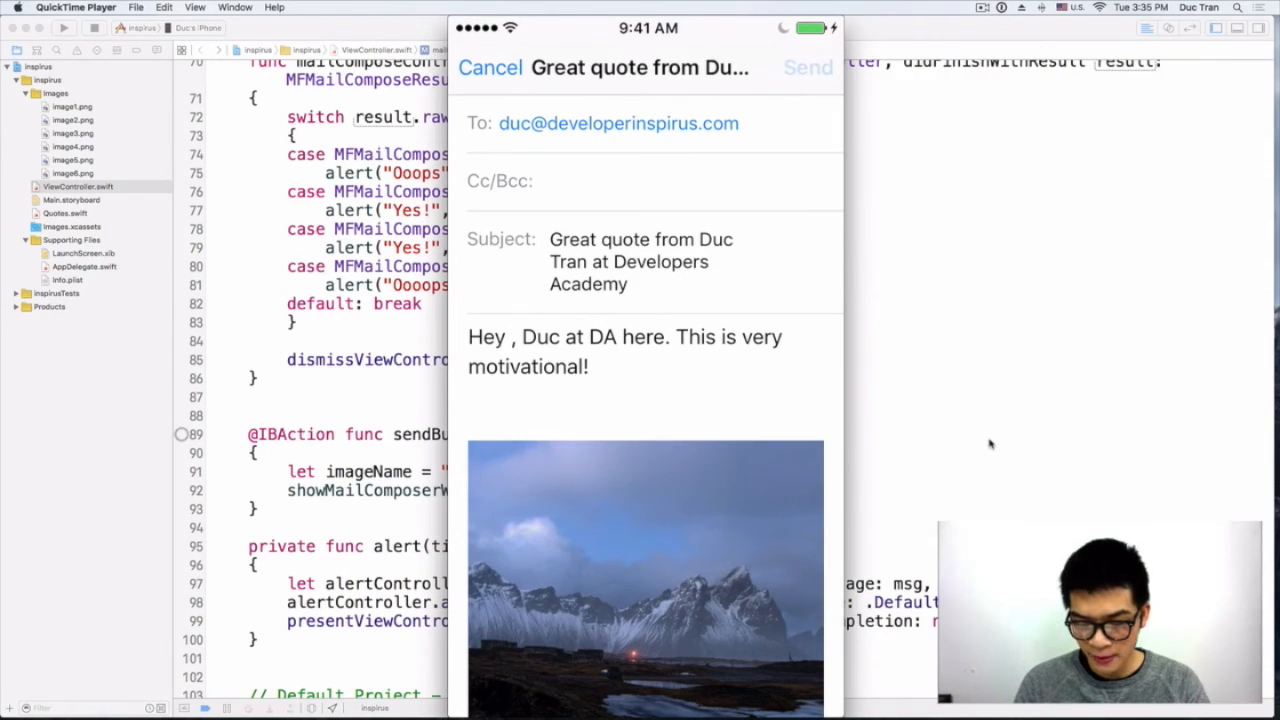